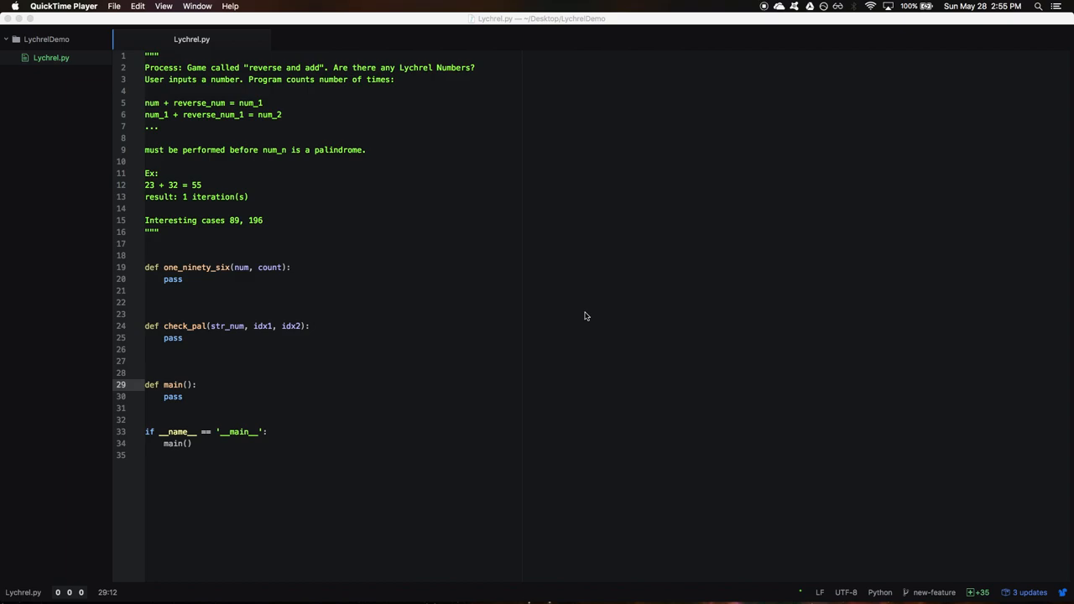
mouse_move(496, 274)
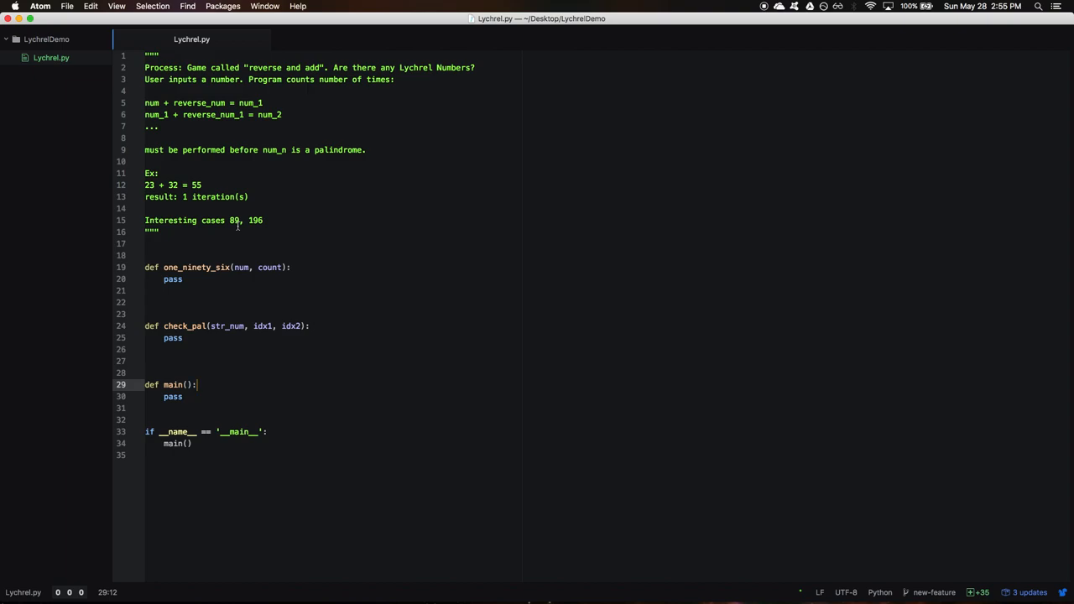
mouse_move(401, 235)
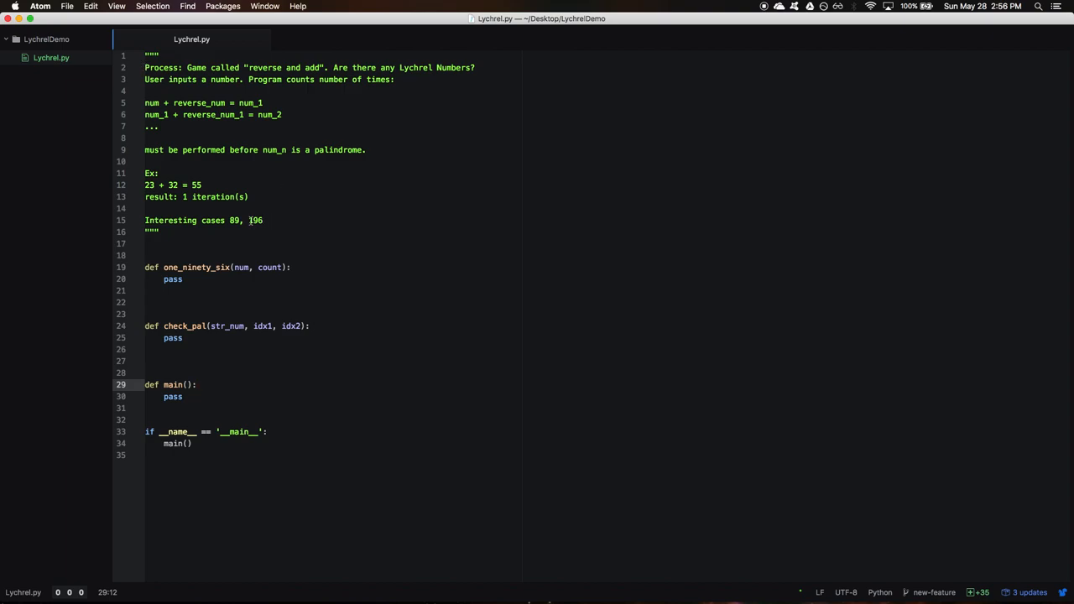
Review the notes, selecting num in the first formula and the 196 case
double_click(255, 220)
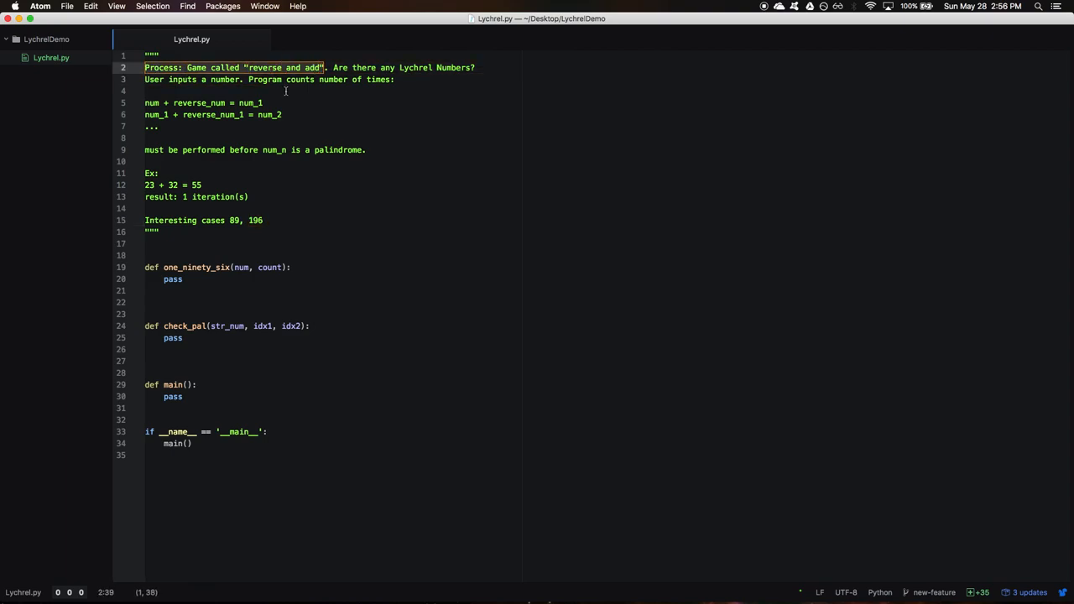
left_click(159, 125)
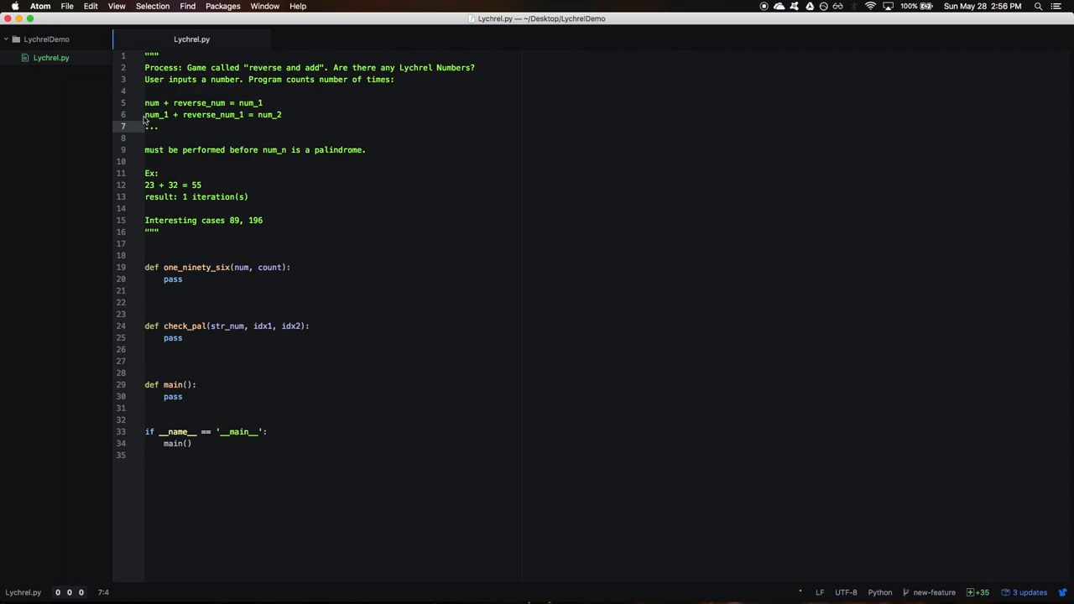
double_click(152, 103)
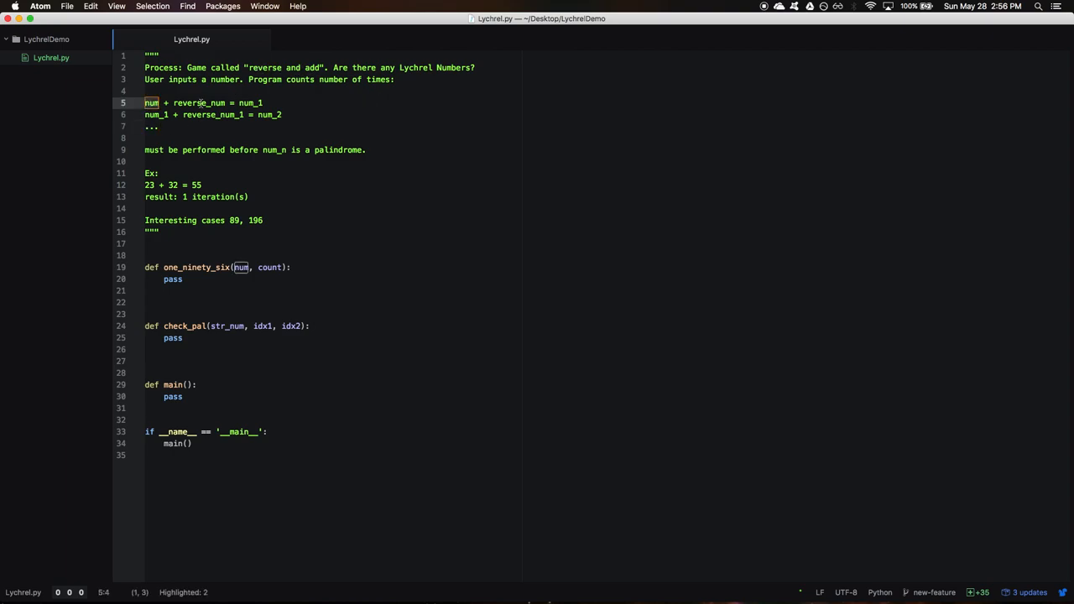
double_click(198, 103)
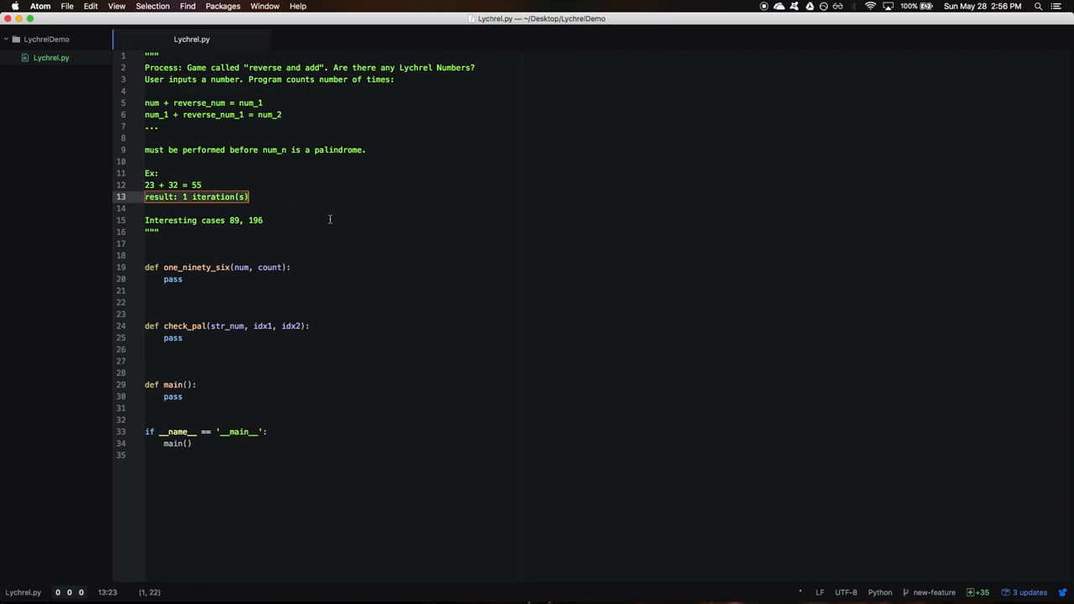
left_click(159, 232)
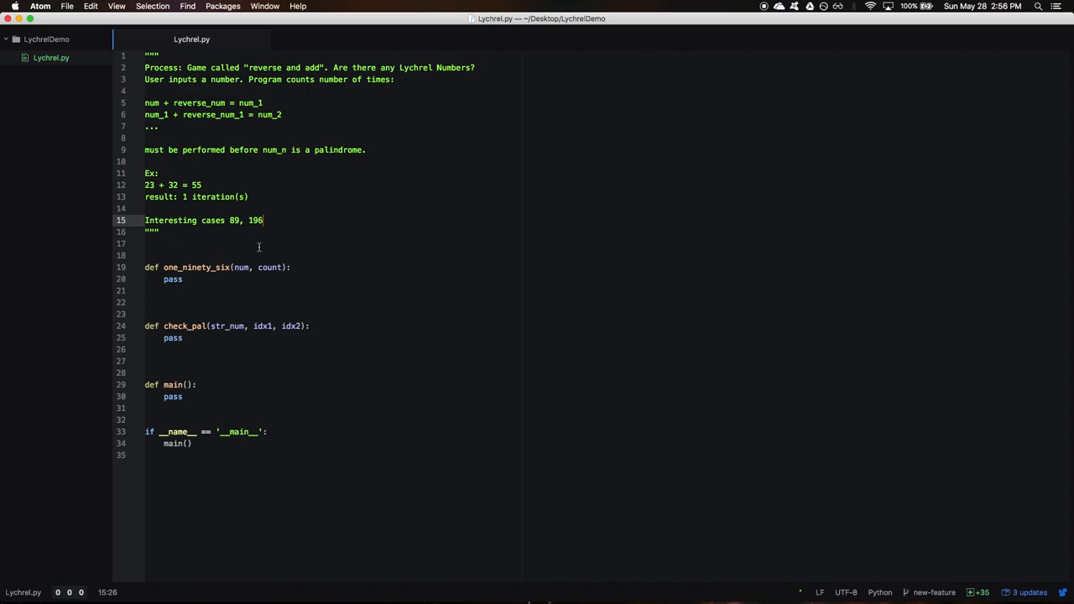
double_click(255, 220)
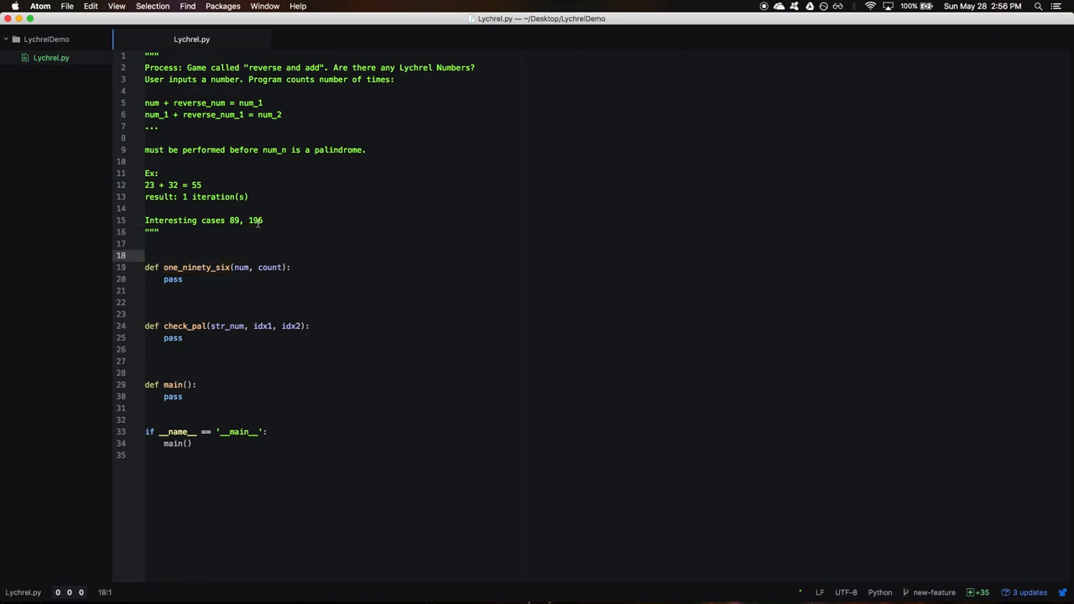
double_click(255, 220)
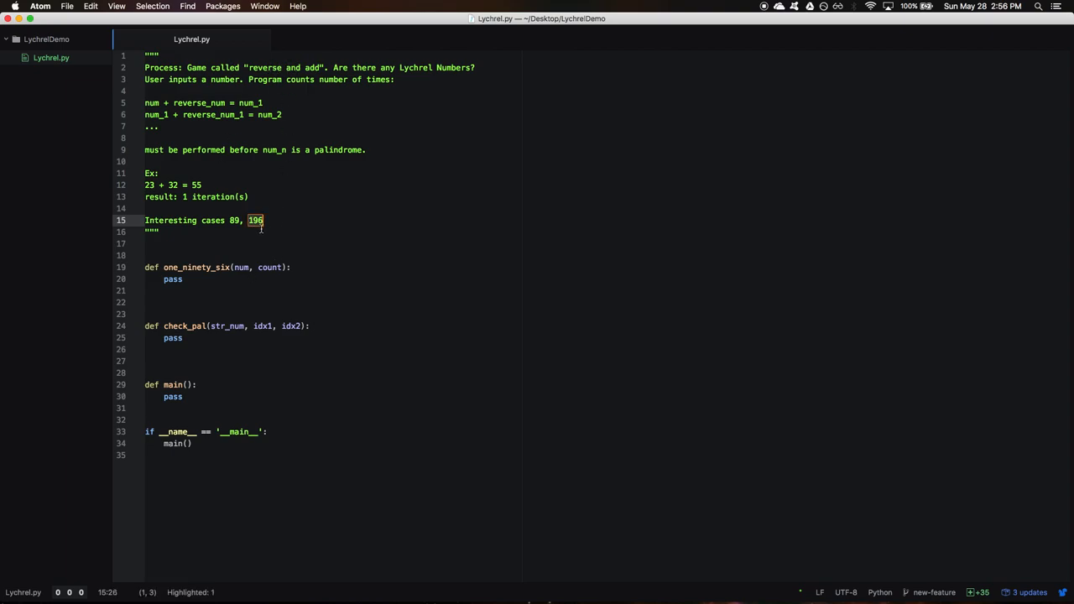
mouse_move(279, 311)
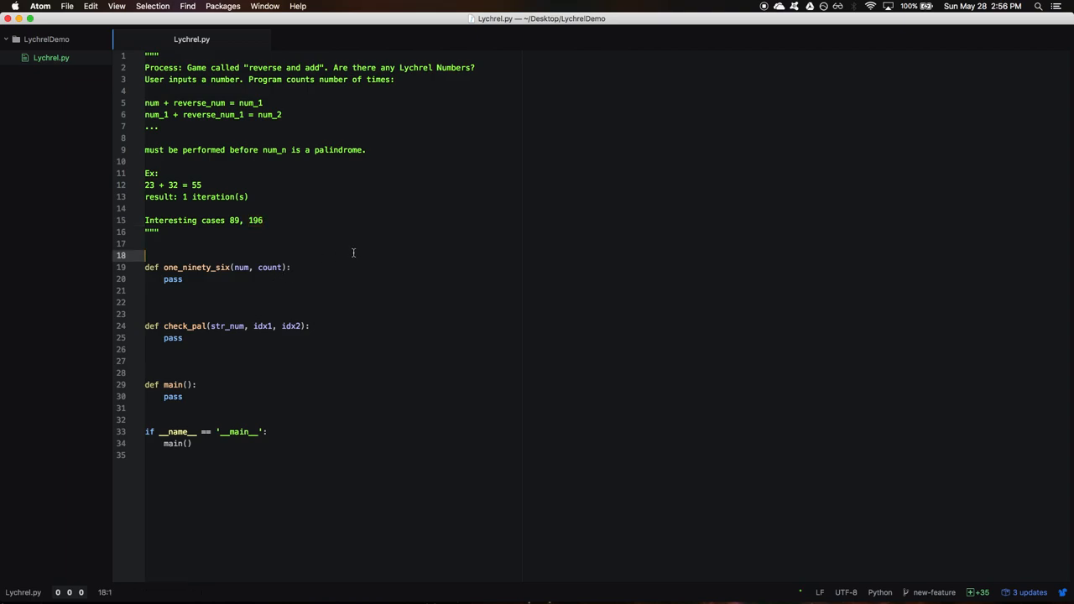
mouse_move(205, 409)
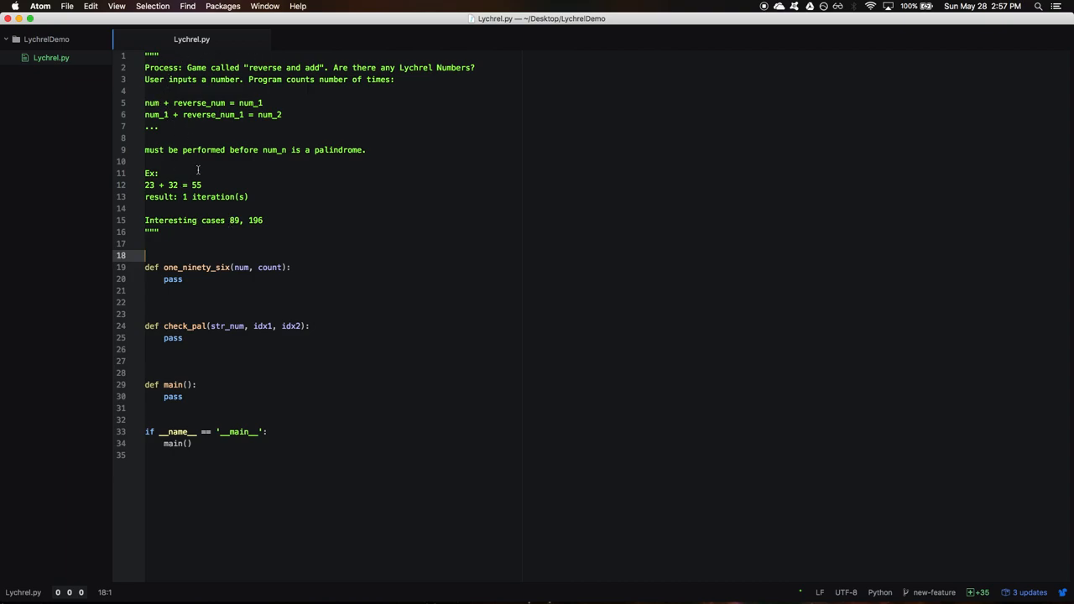
Replace pass in main with num = int(input("Enter: "))
left_click(170, 396)
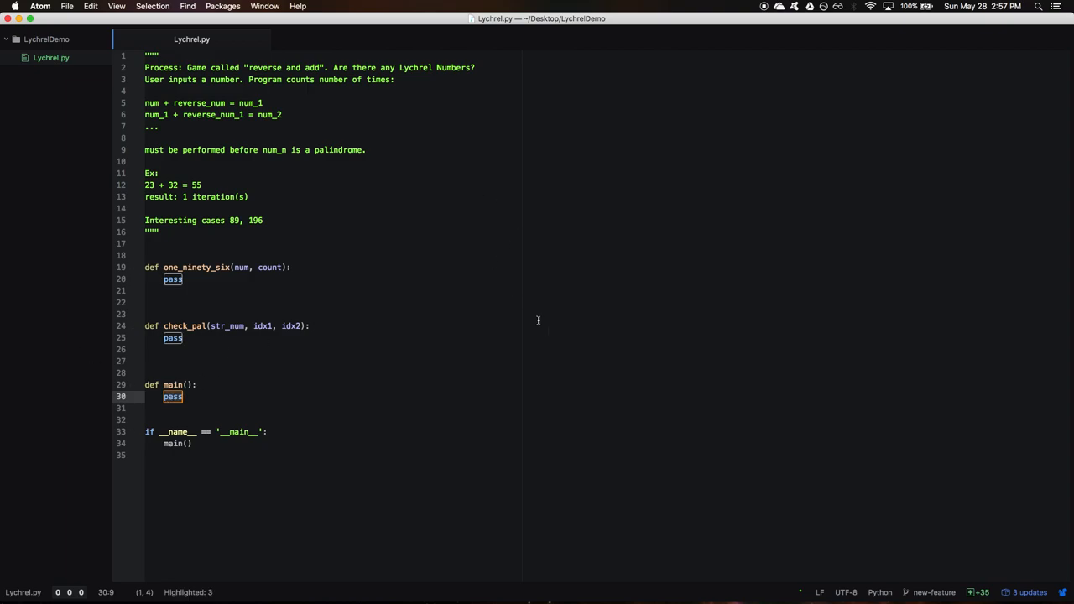
type("n")
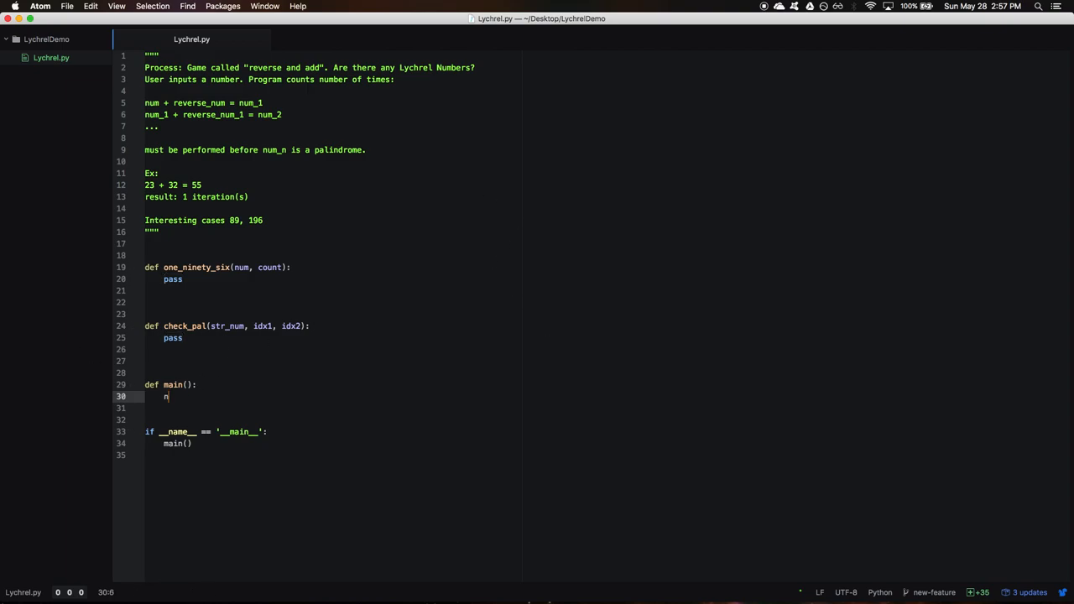
type("um = int")
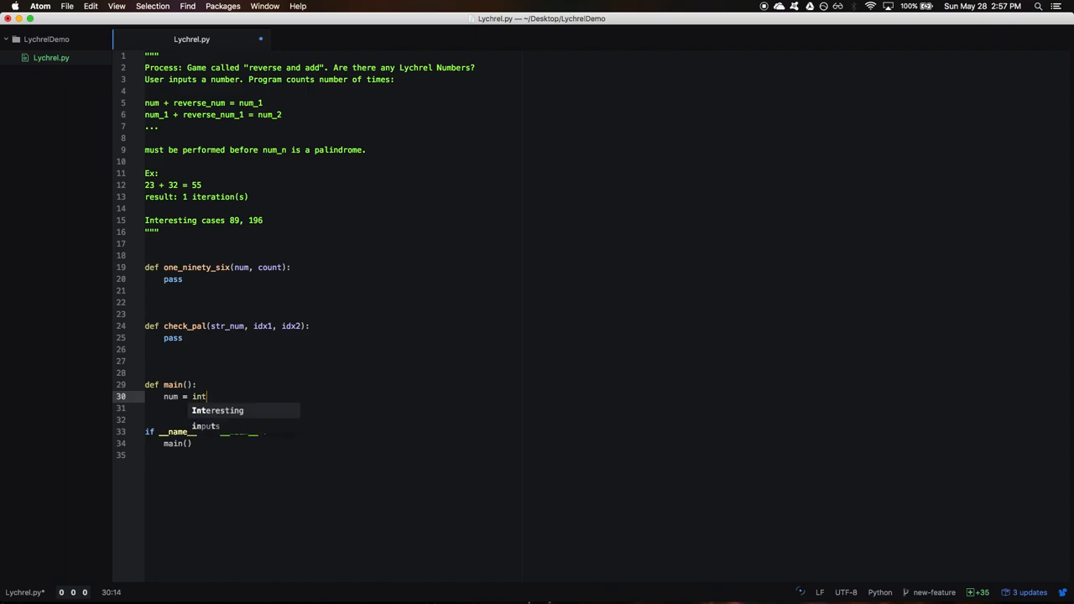
type("(input(\"E\"))")
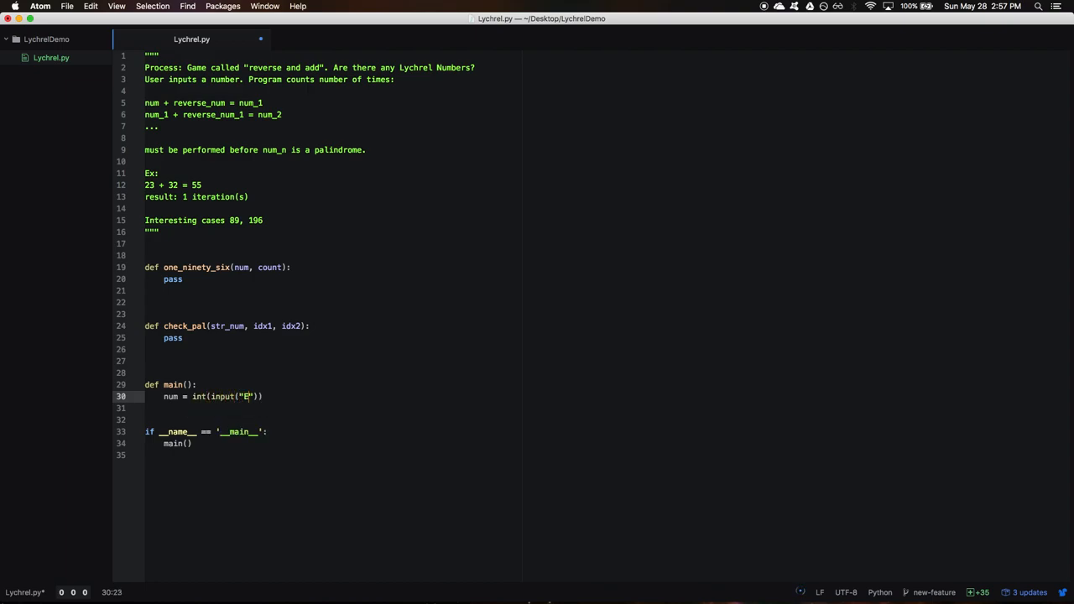
type("nter:")
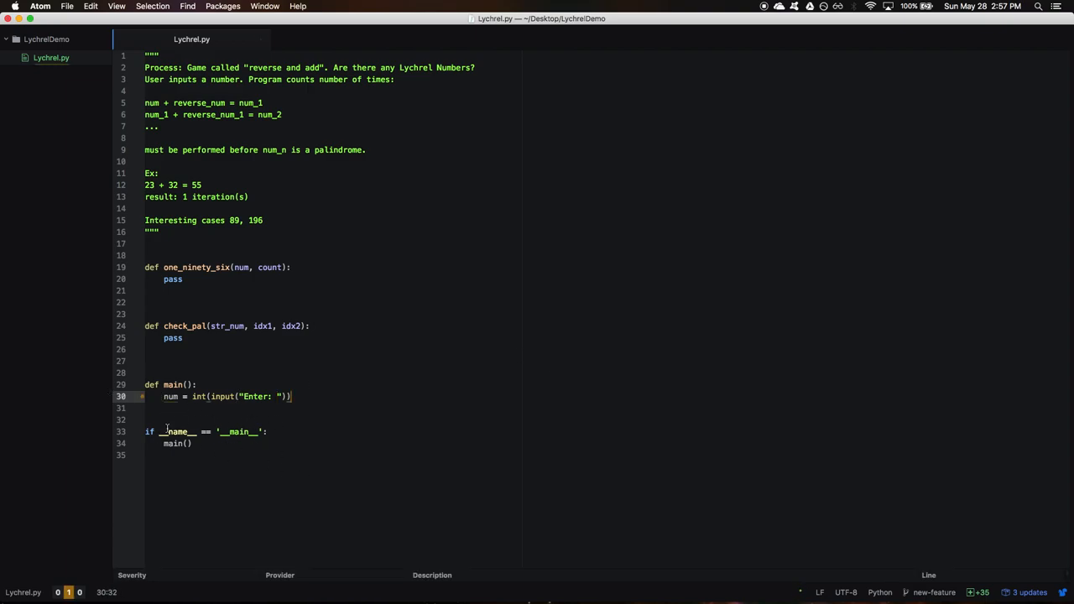
Select the pass placeholder inside one_ninety_six
left_click(174, 290)
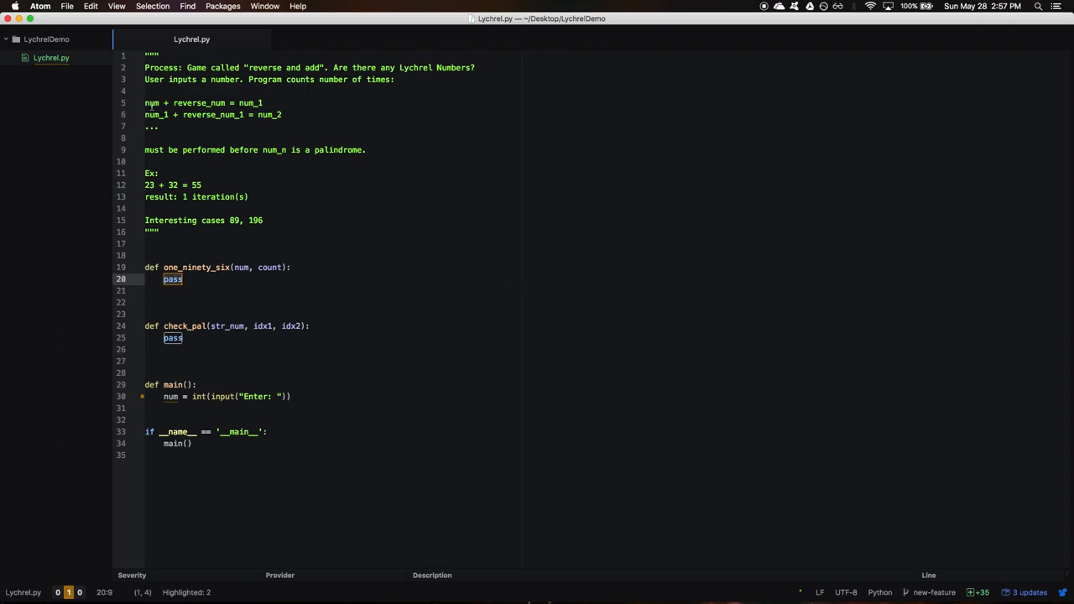
mouse_move(411, 249)
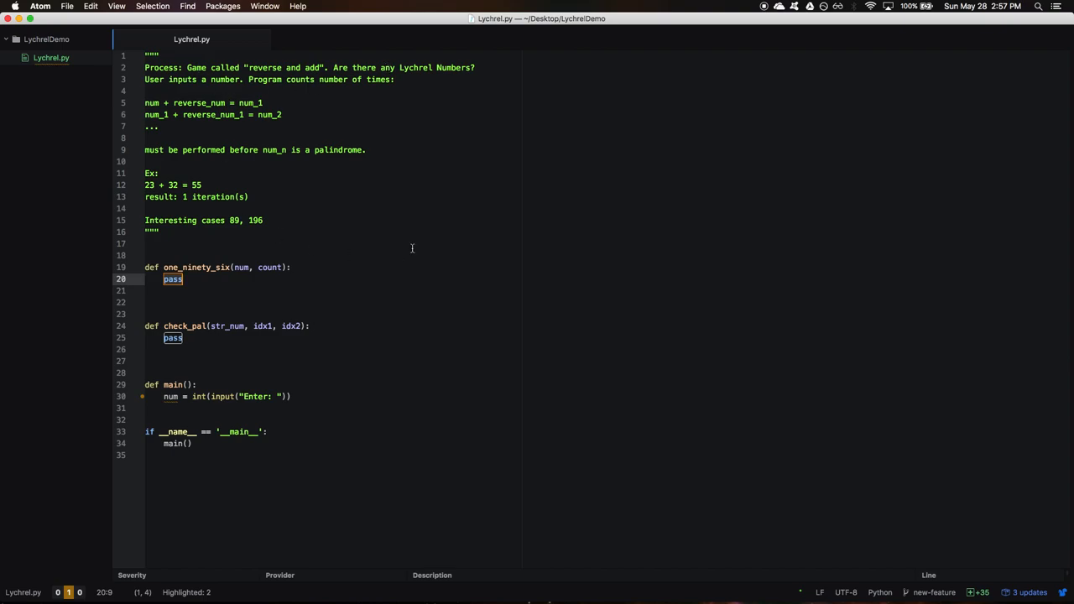
mouse_move(432, 215)
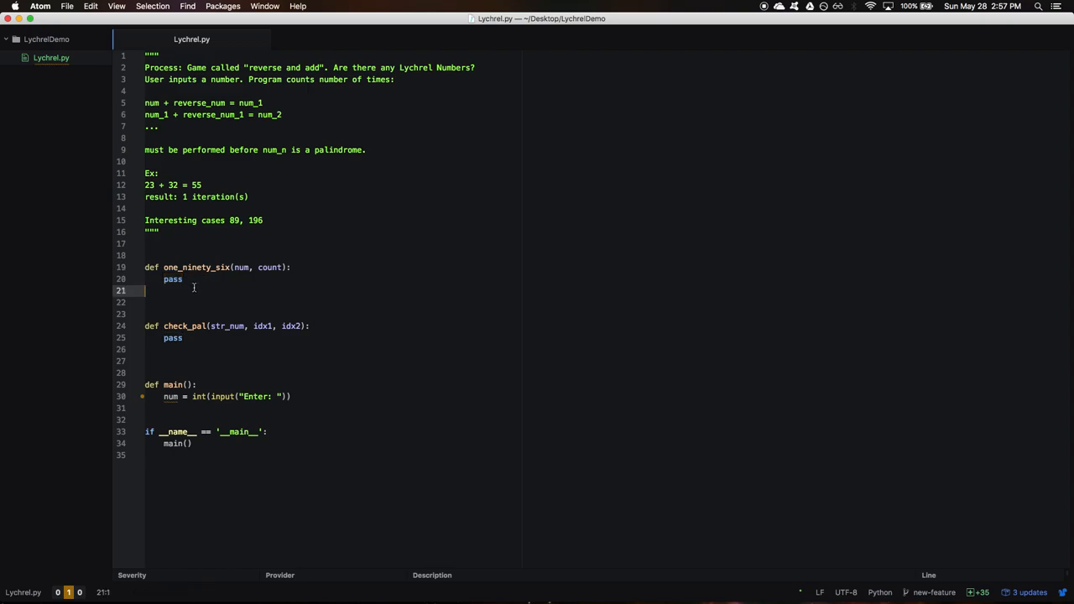
mouse_move(137, 215)
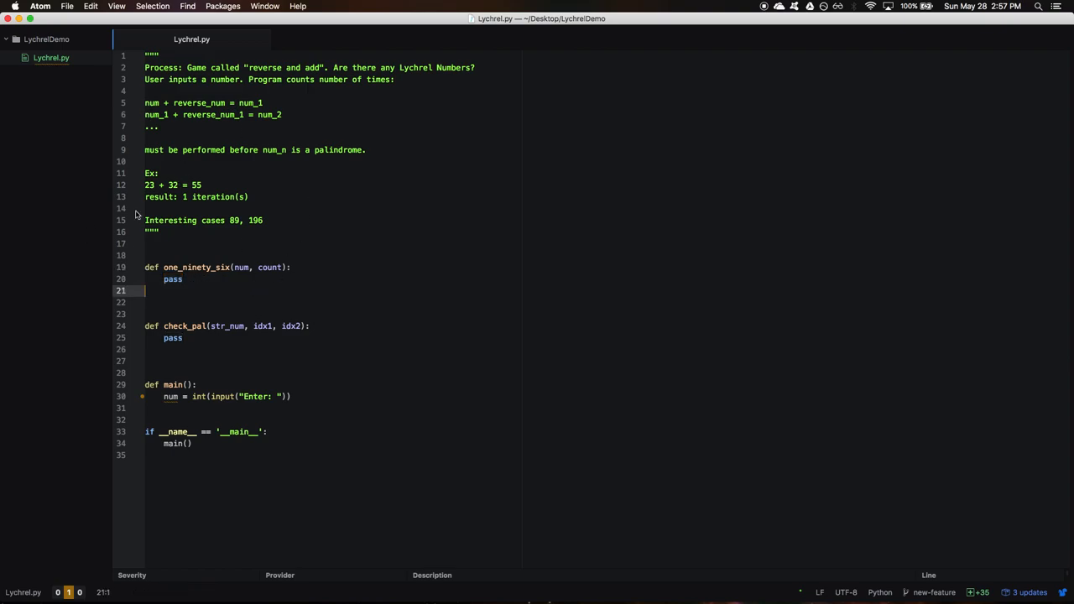
mouse_move(502, 409)
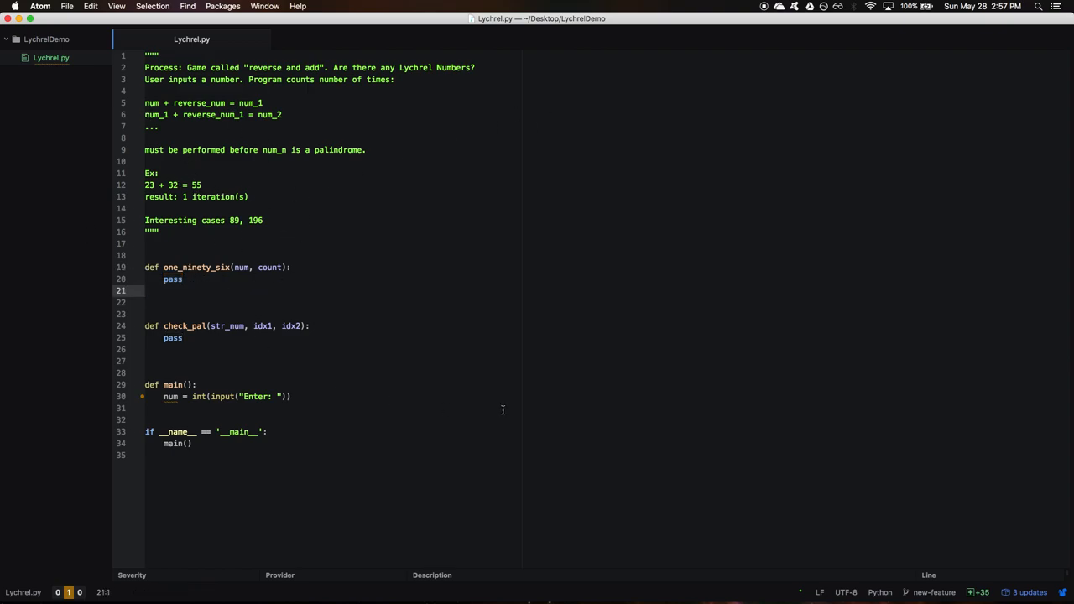
double_click(172, 279)
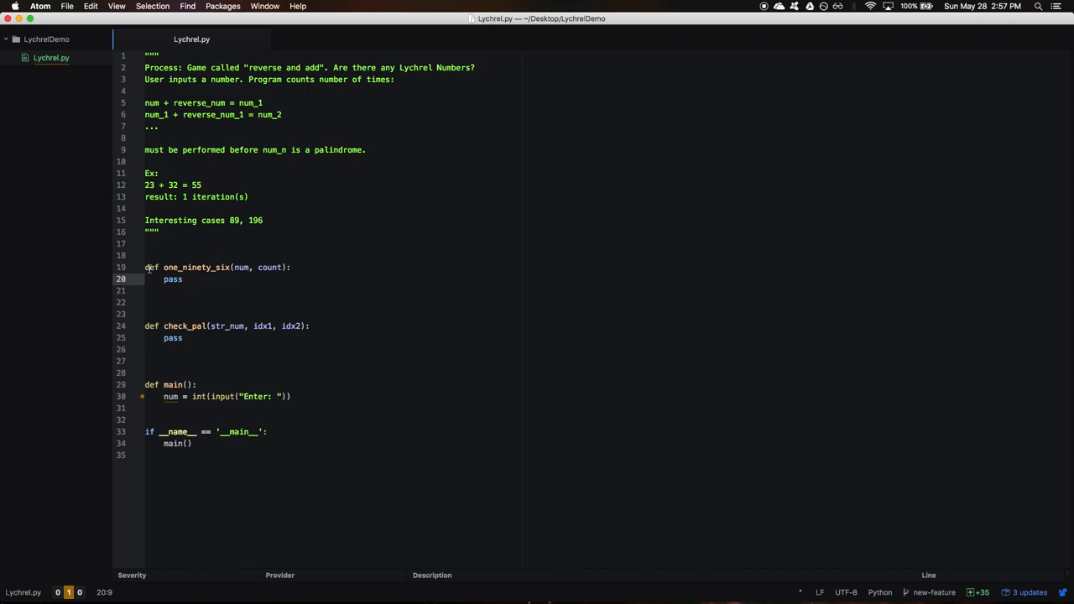
left_click(182, 278)
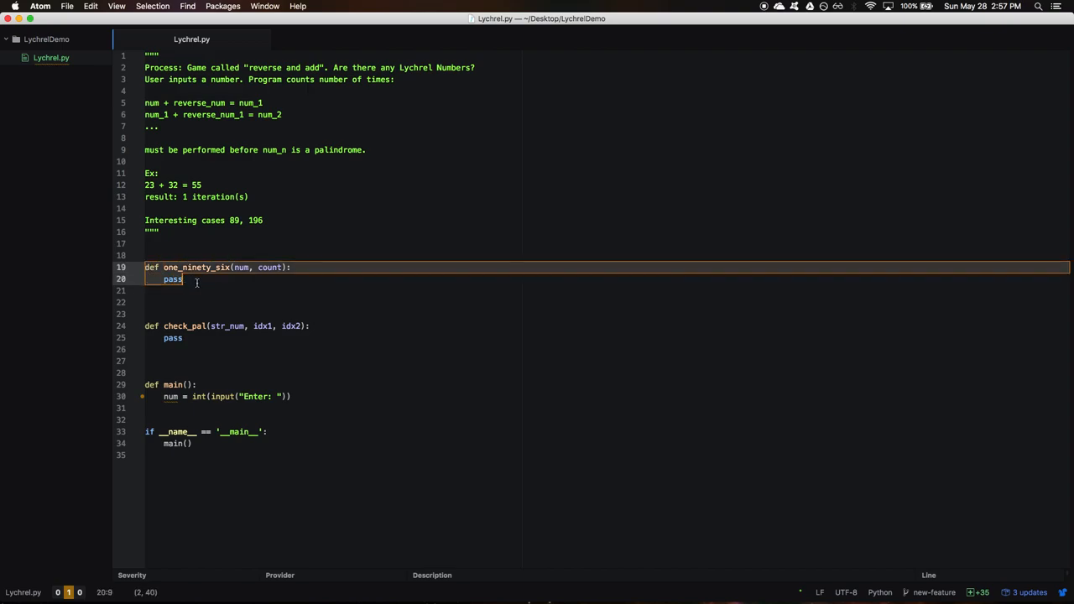
left_click(292, 267)
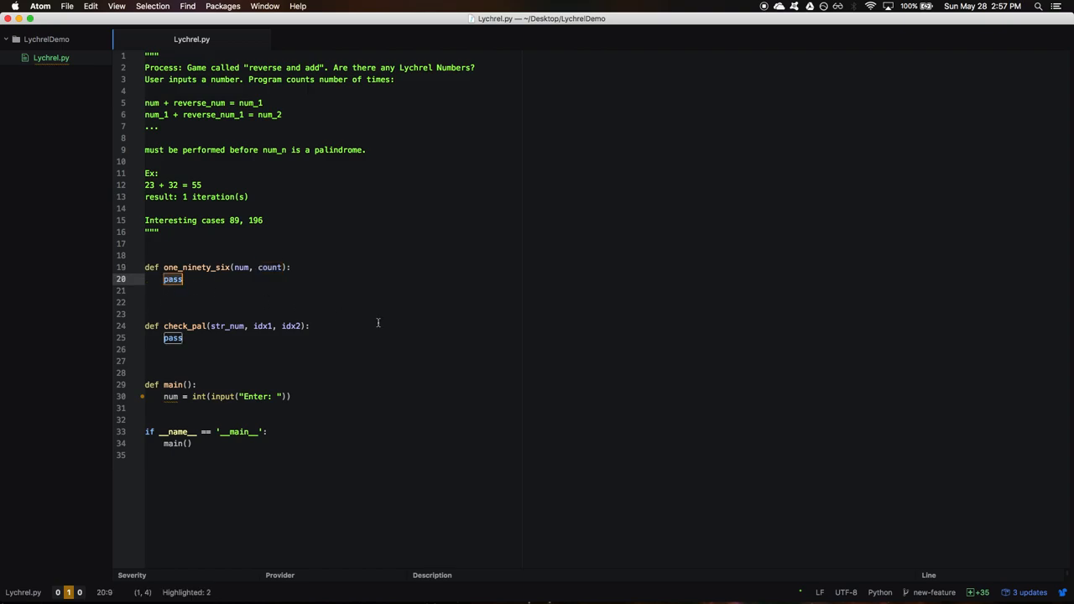
mouse_move(299, 291)
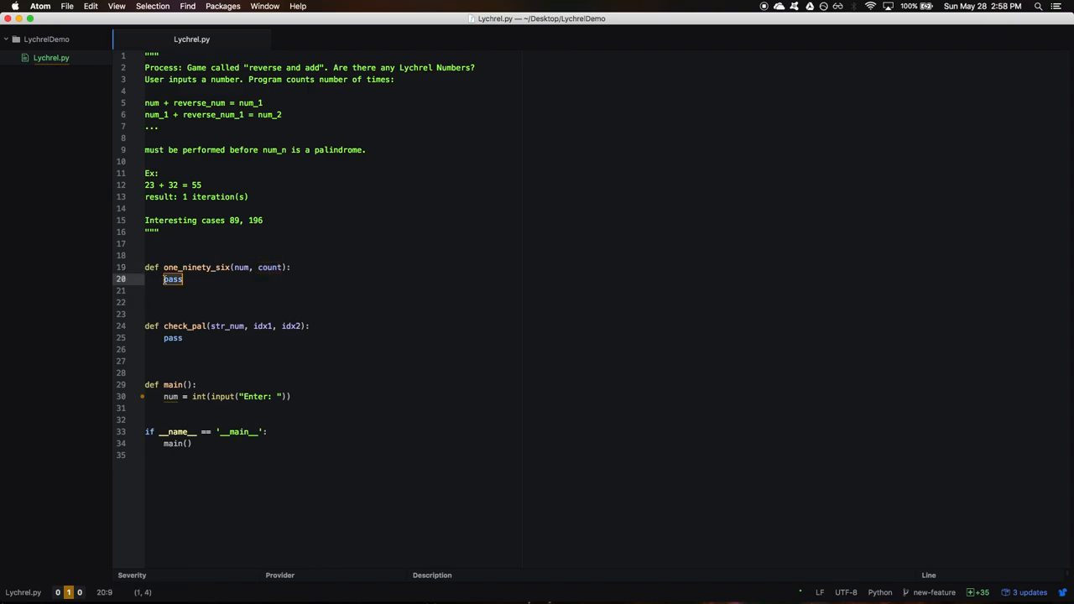
Write num_str = str(num) and print(num_str) in one_ninety_six, ending with a new line
type("n")
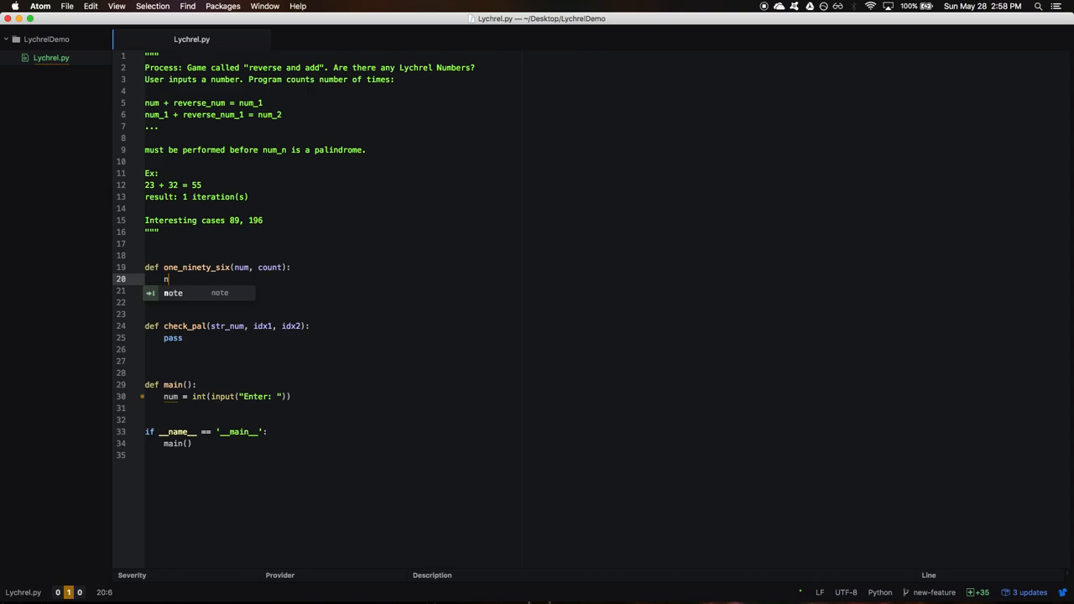
type("um_str")
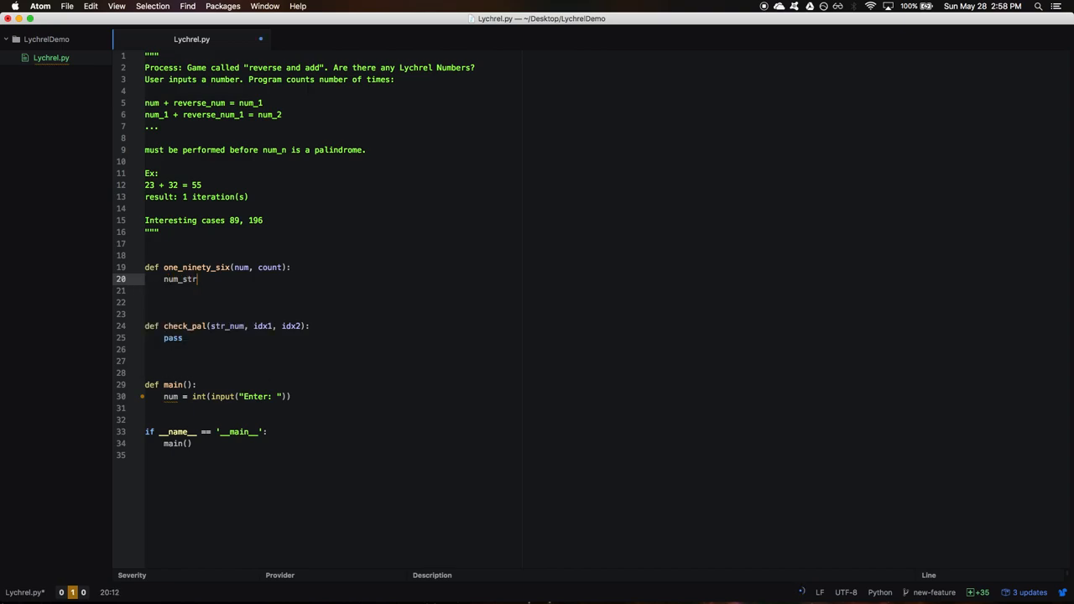
type("= str(num")
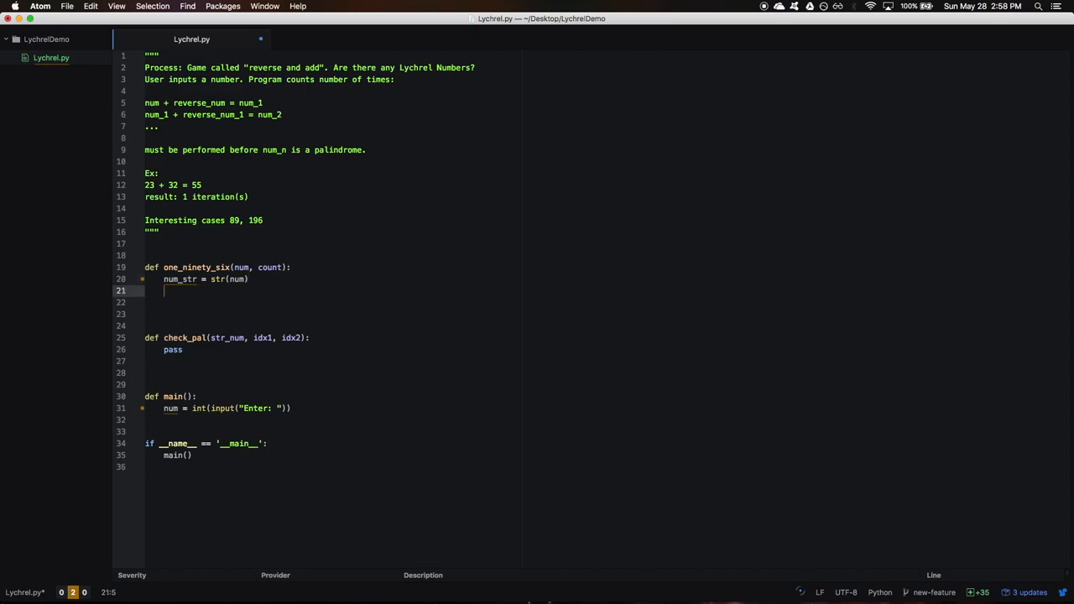
type("print(")
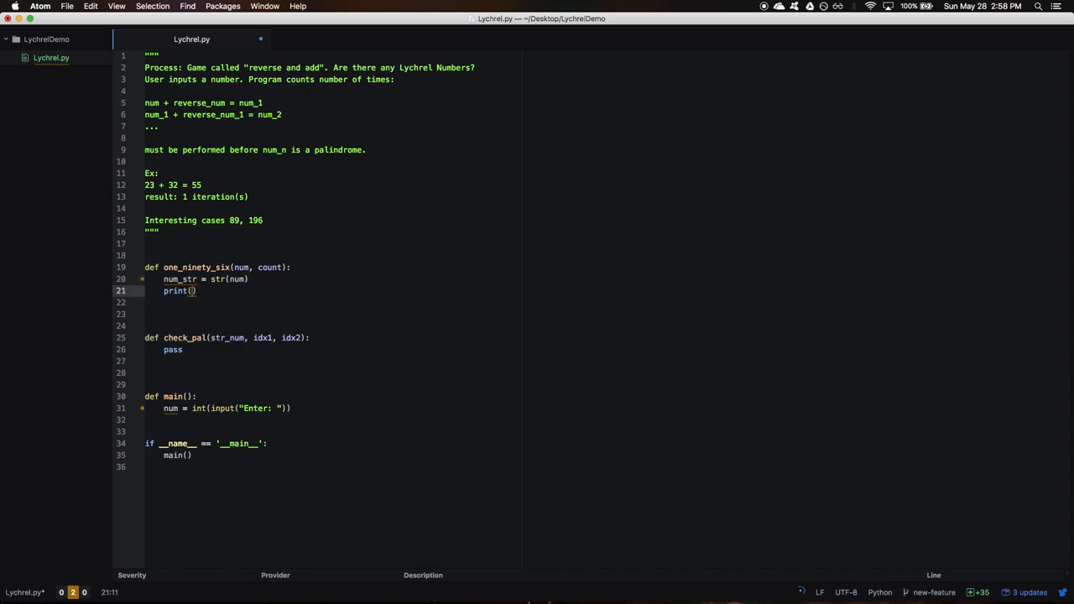
type("num_str")
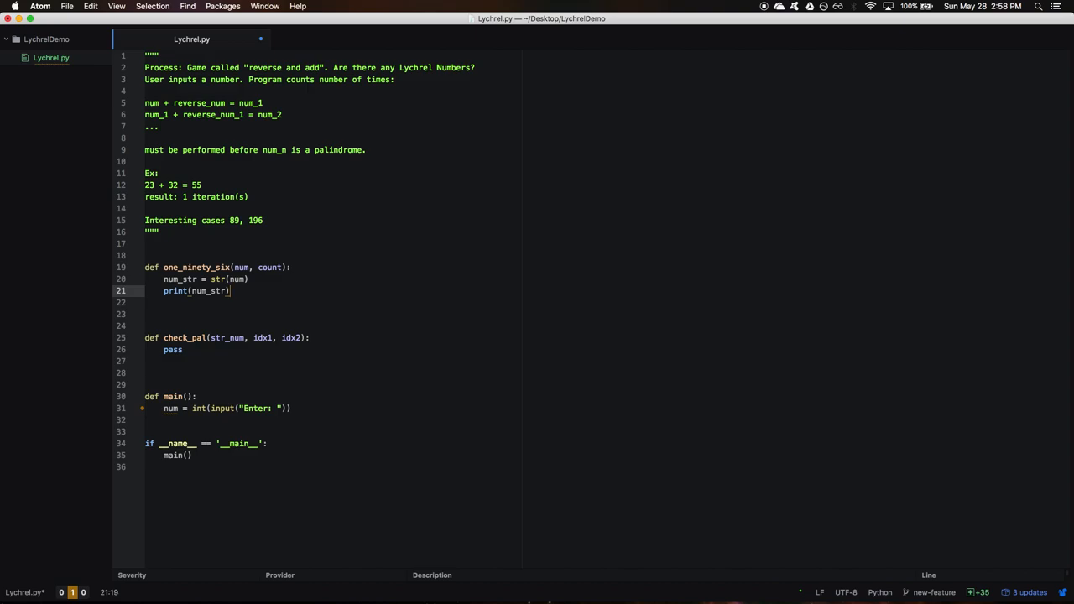
key("enter")
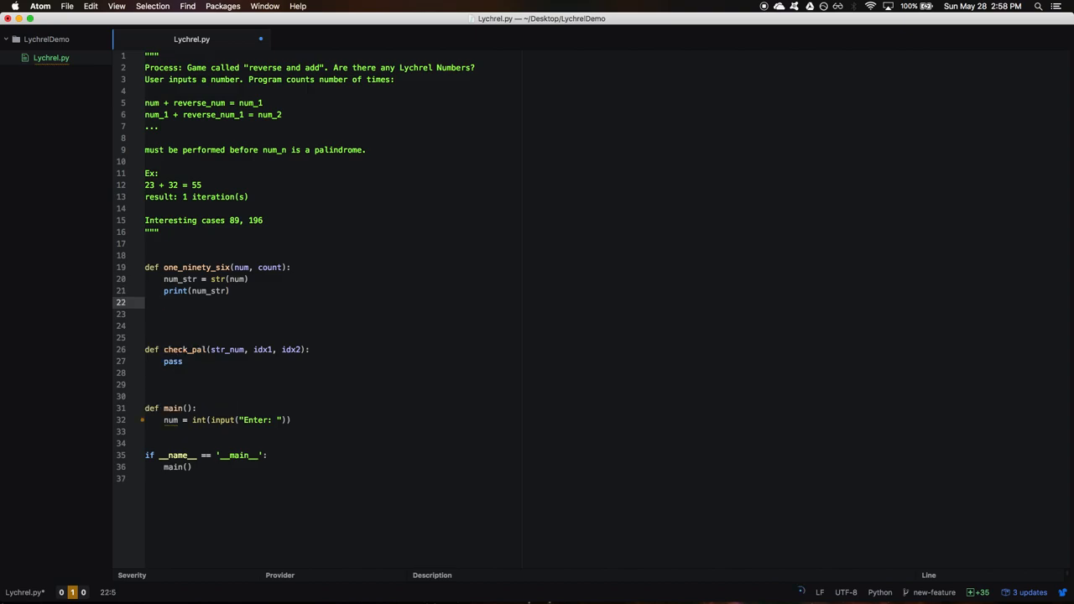
Assign pal = check_pal(num_str, 0, len(num_str) - 1), checking check_pal's parameters
type("p")
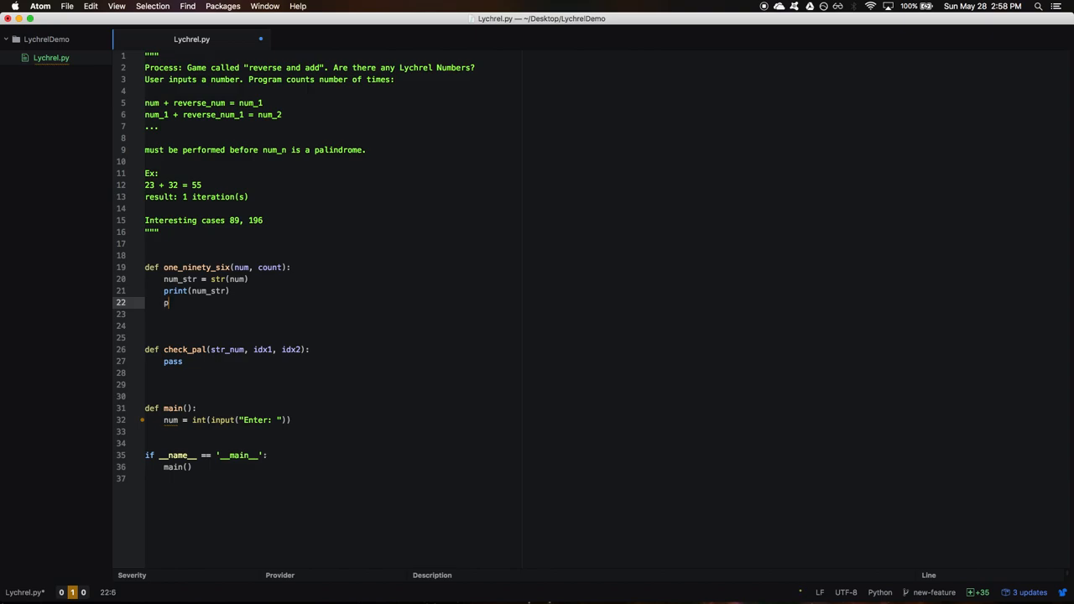
type("pal = check")
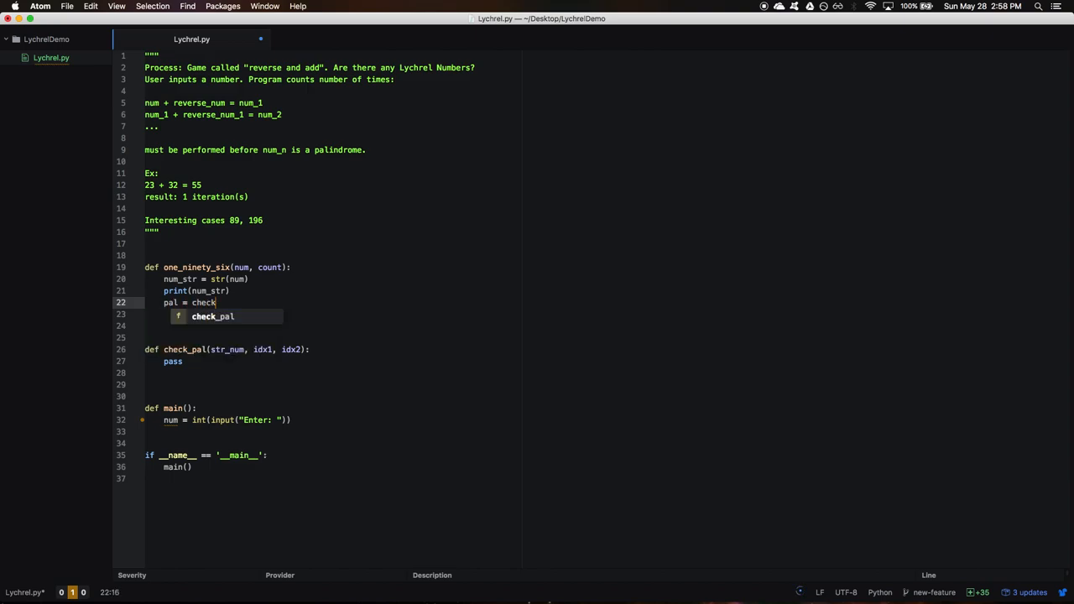
key("Tab")
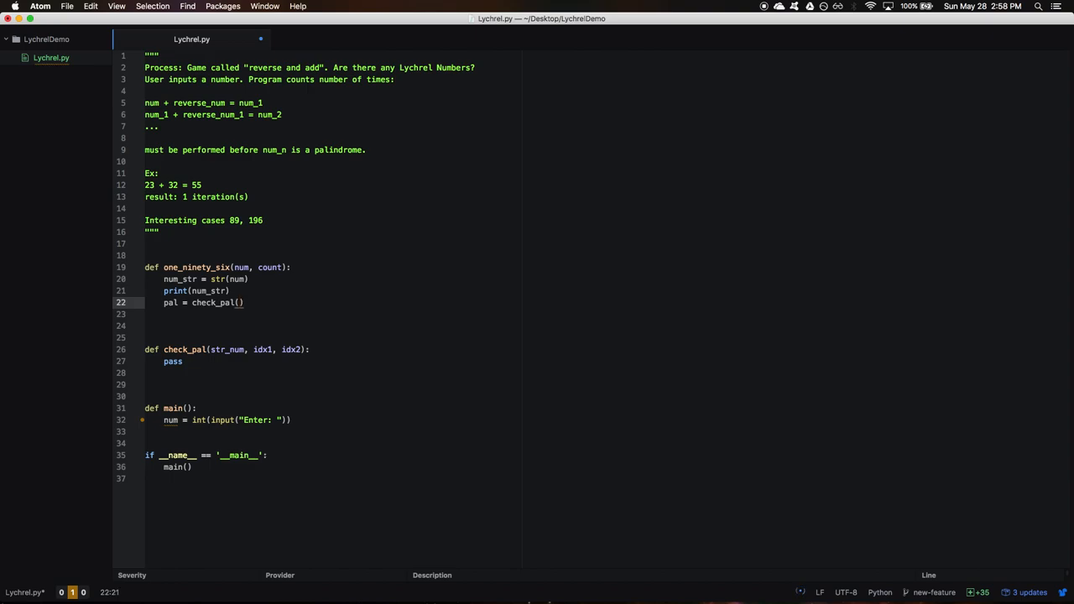
type("num_str,")
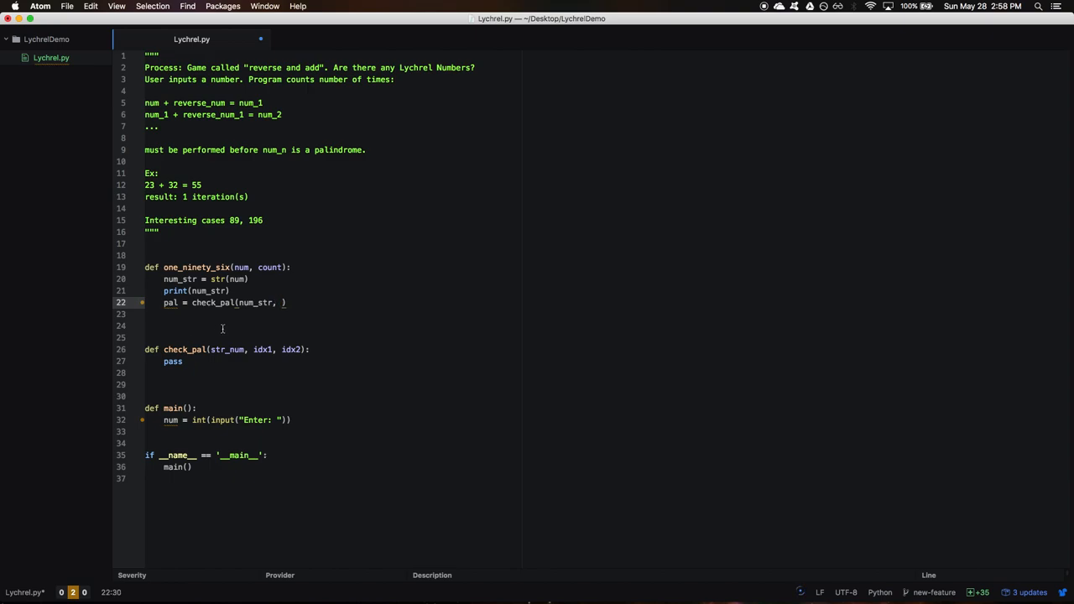
double_click(262, 349)
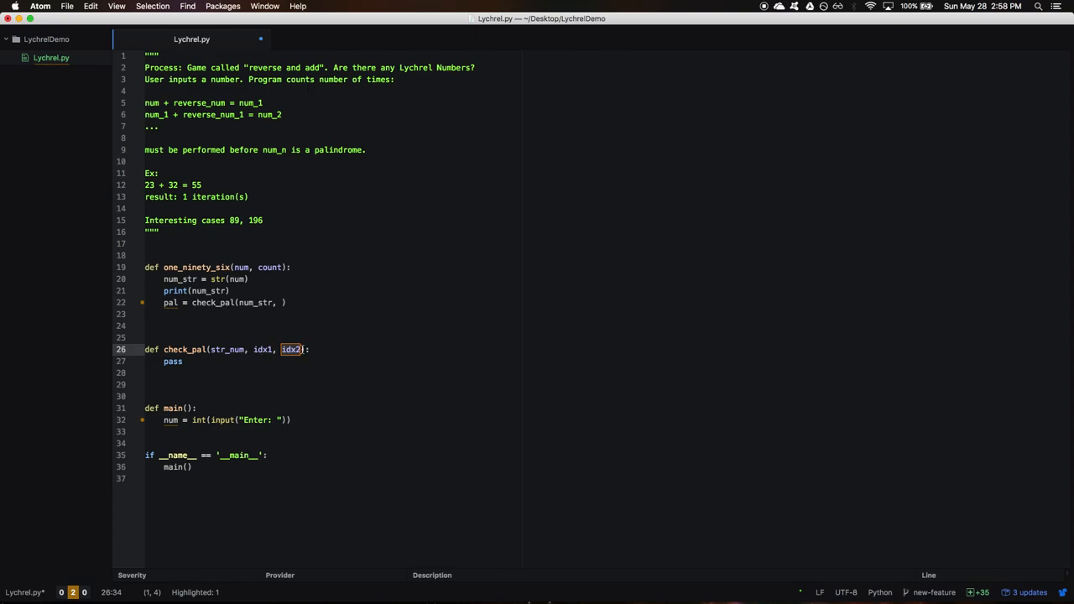
mouse_move(258, 369)
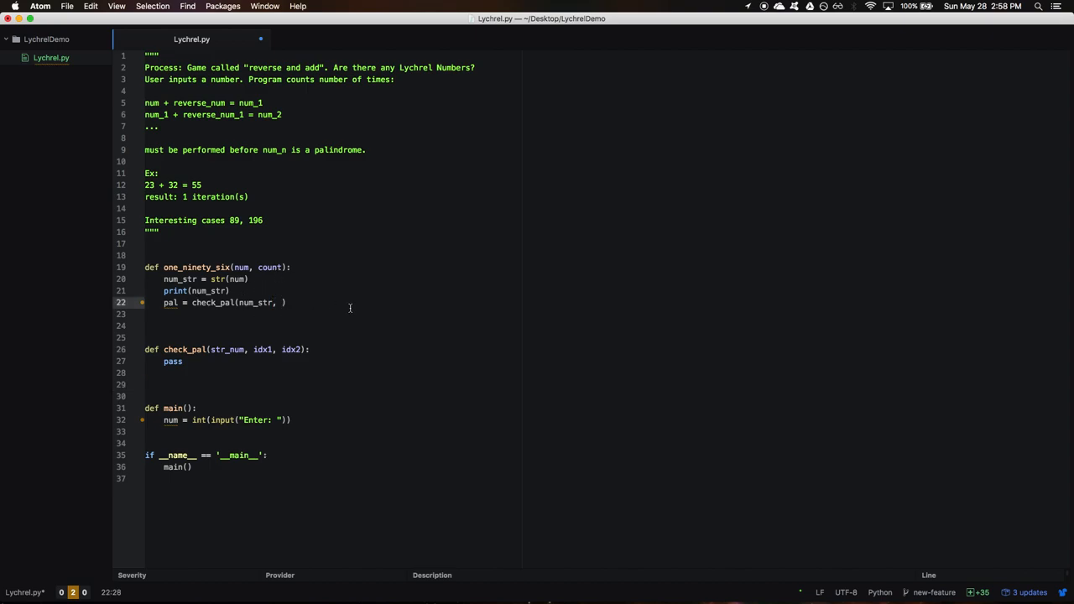
type("0")
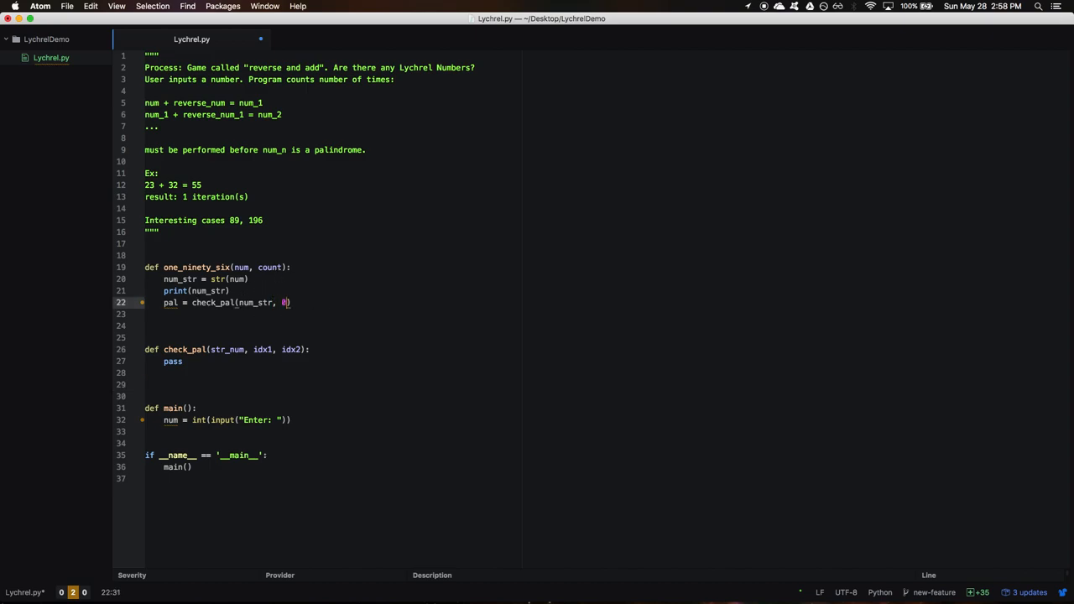
type("len(")
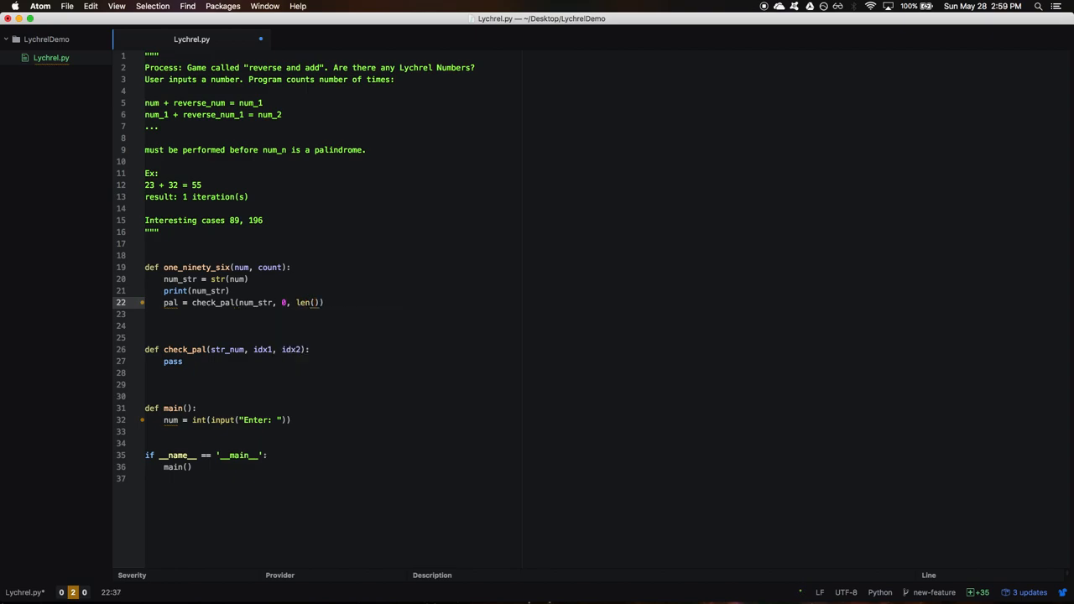
type("num_str")
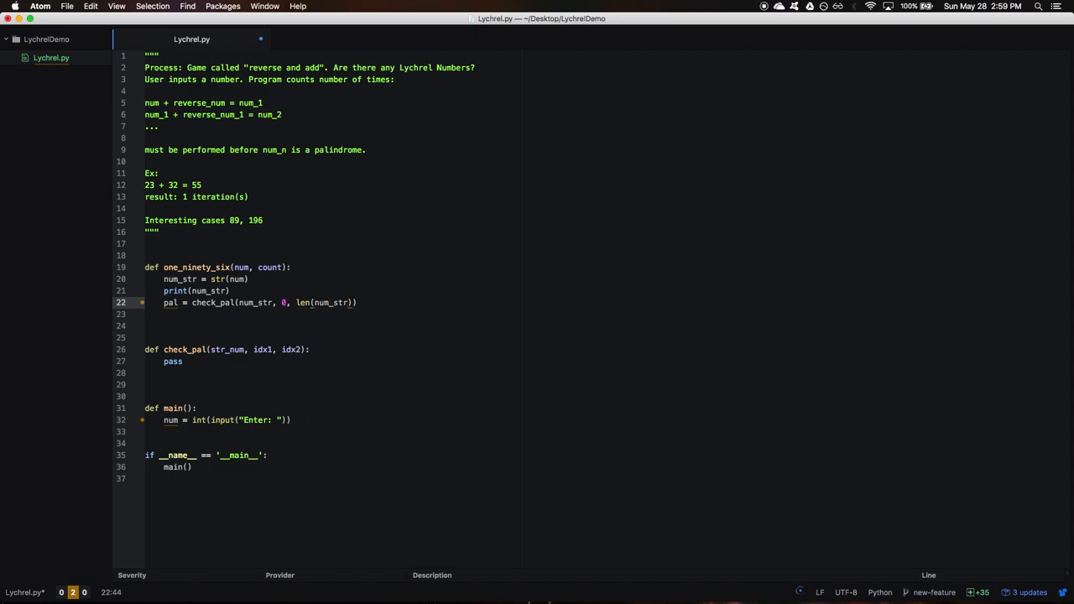
type("- 1")
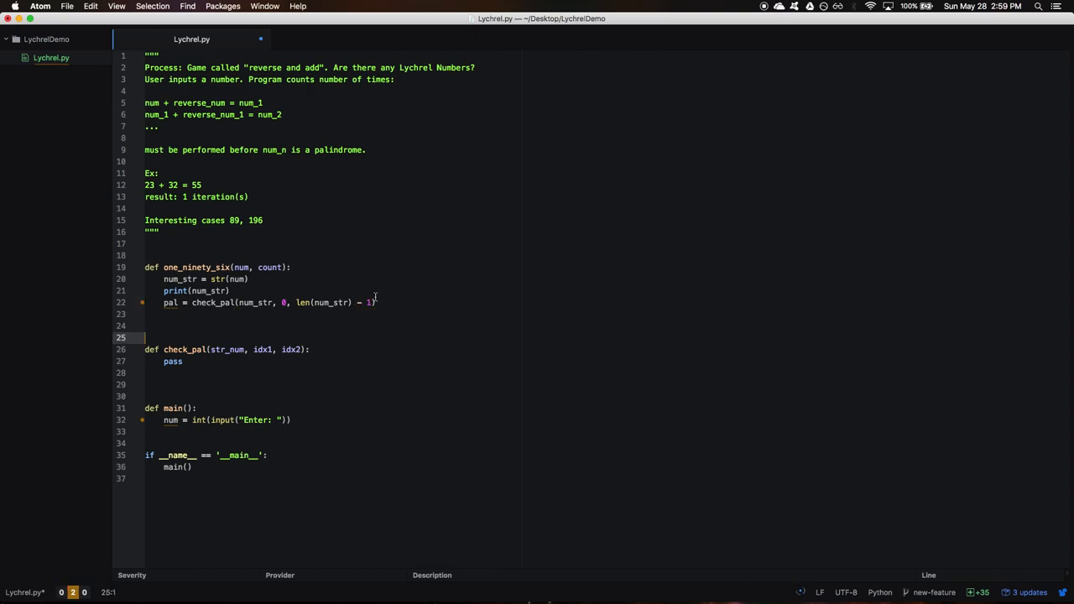
Add an if pal: branch below the assignment and begin its print
left_click(375, 302)
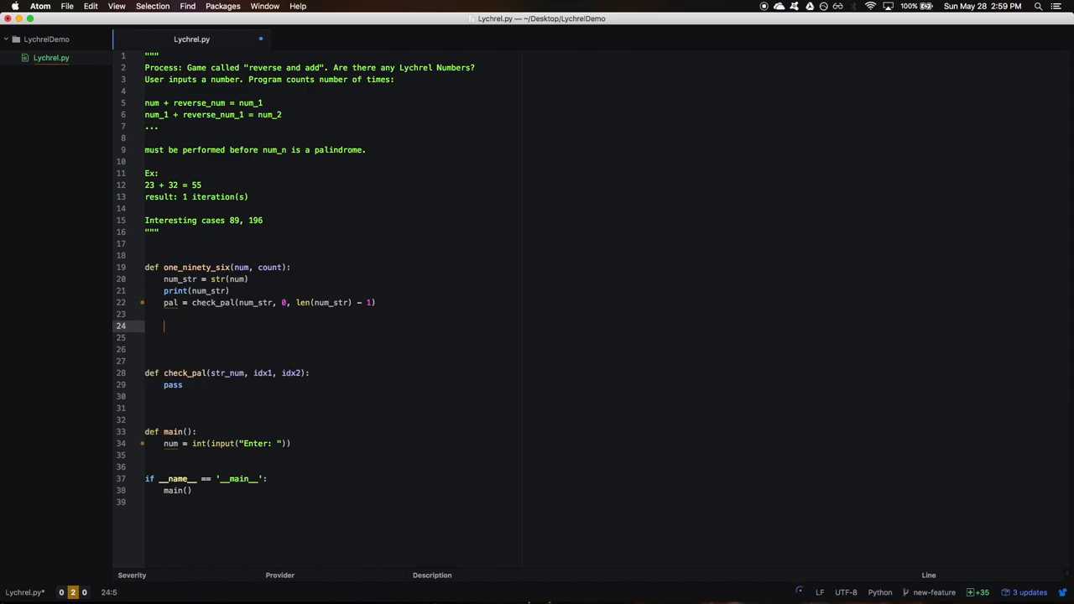
type("if pal:")
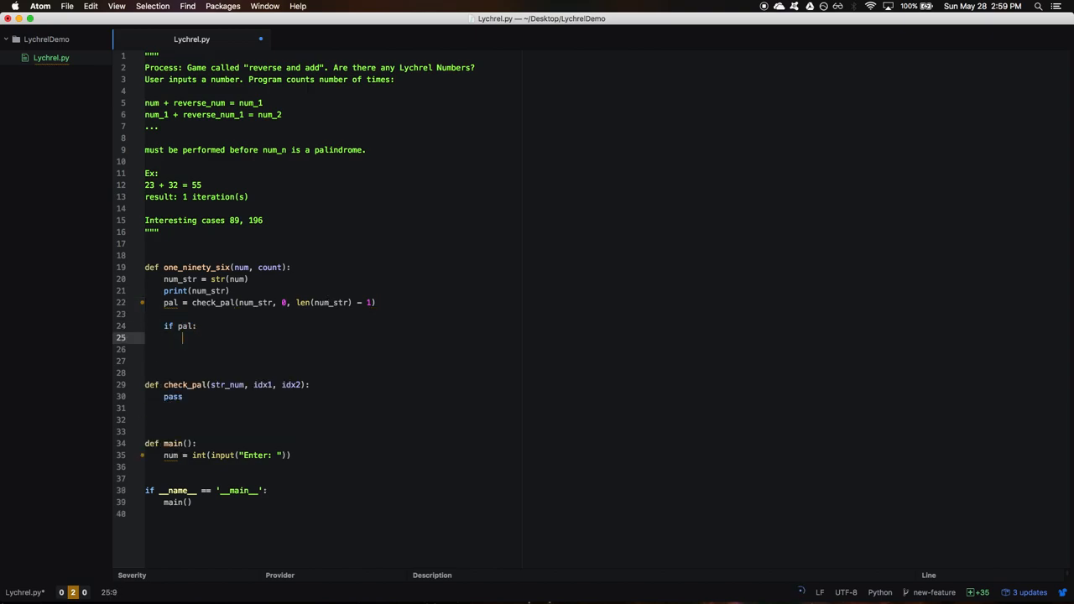
type("print(\"Pali")
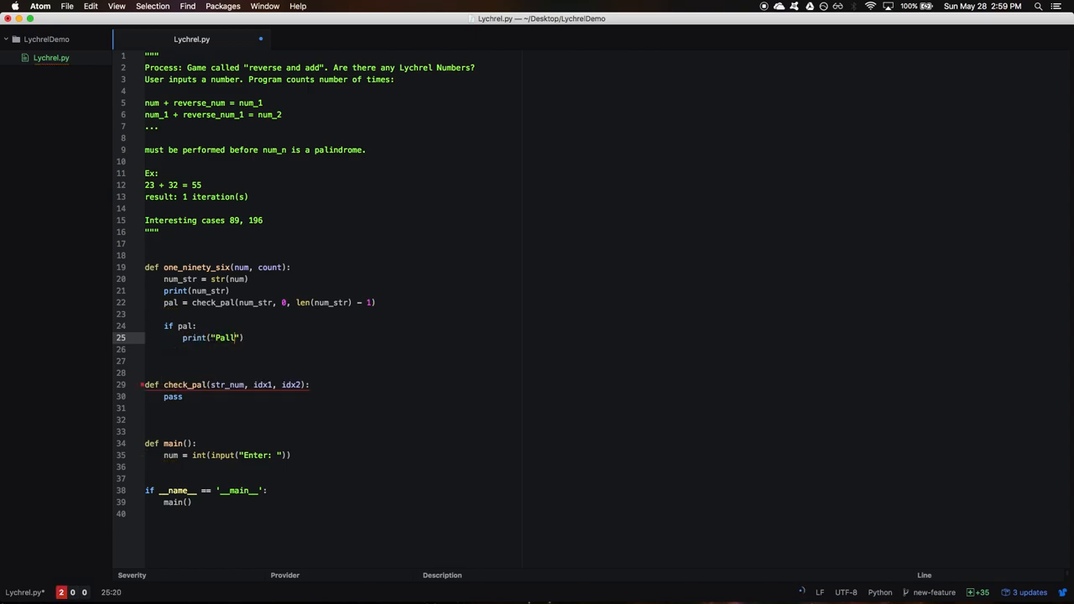
Finish print("Pally!") and replace check_pal's pass with if idx1 >= idx2: return 1
type("y!")
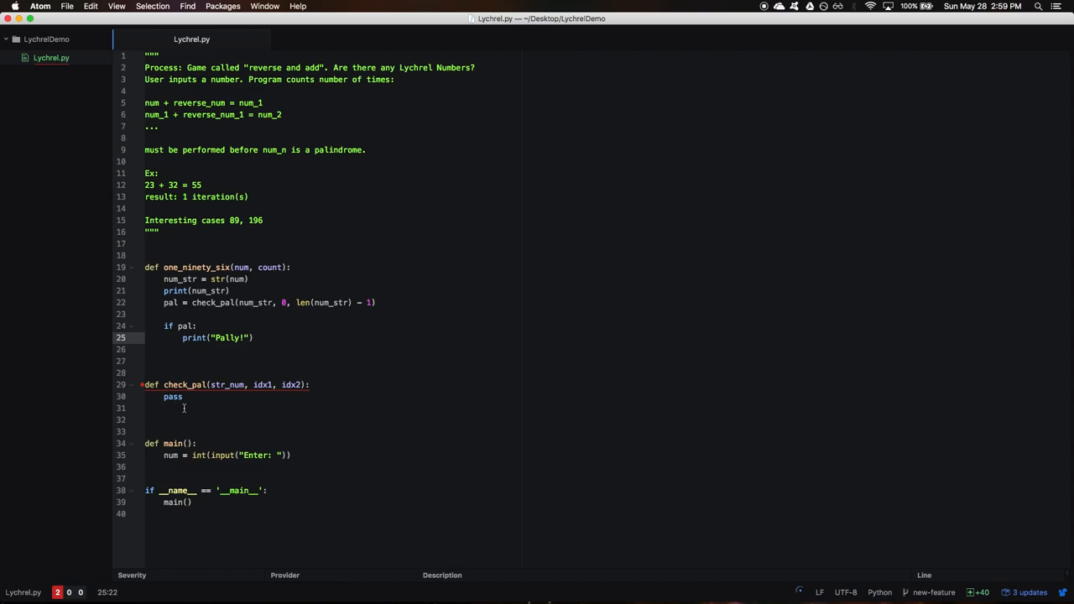
double_click(173, 396)
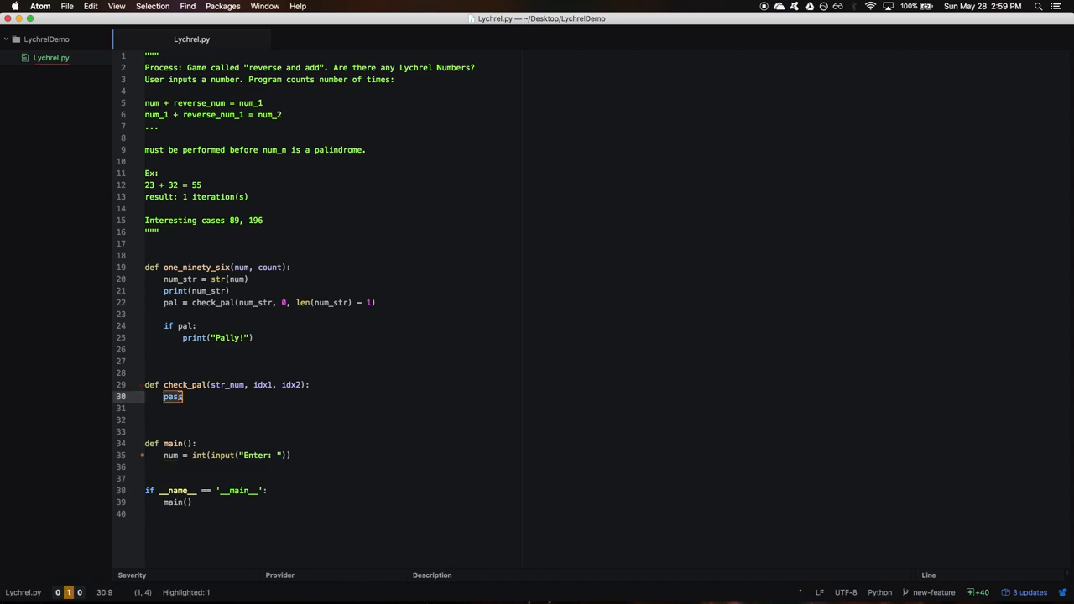
type("if")
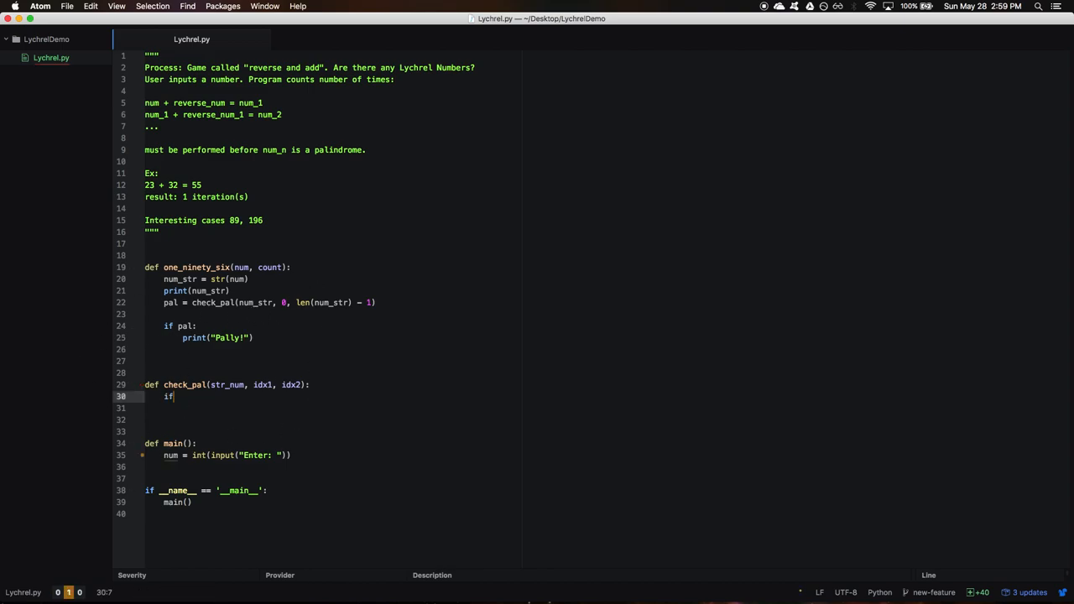
type("idx1 >=")
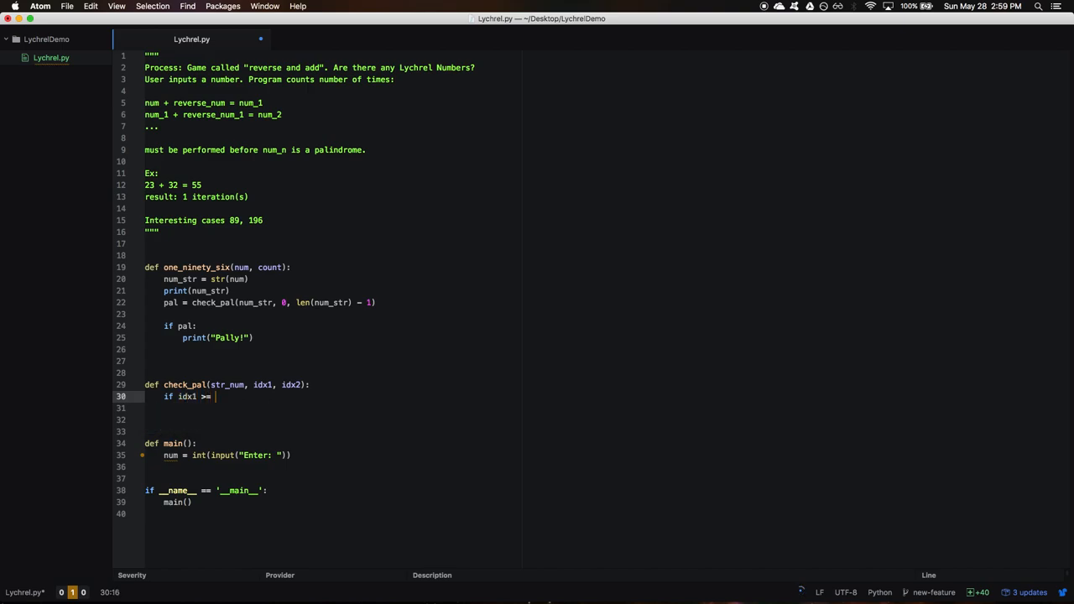
type("idx2:")
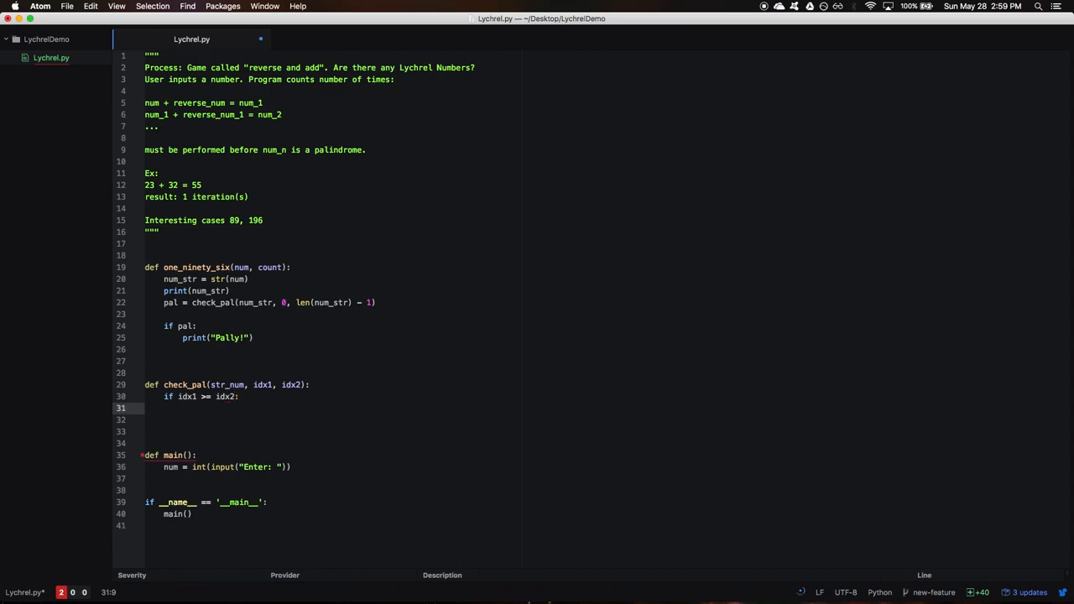
mouse_move(296, 372)
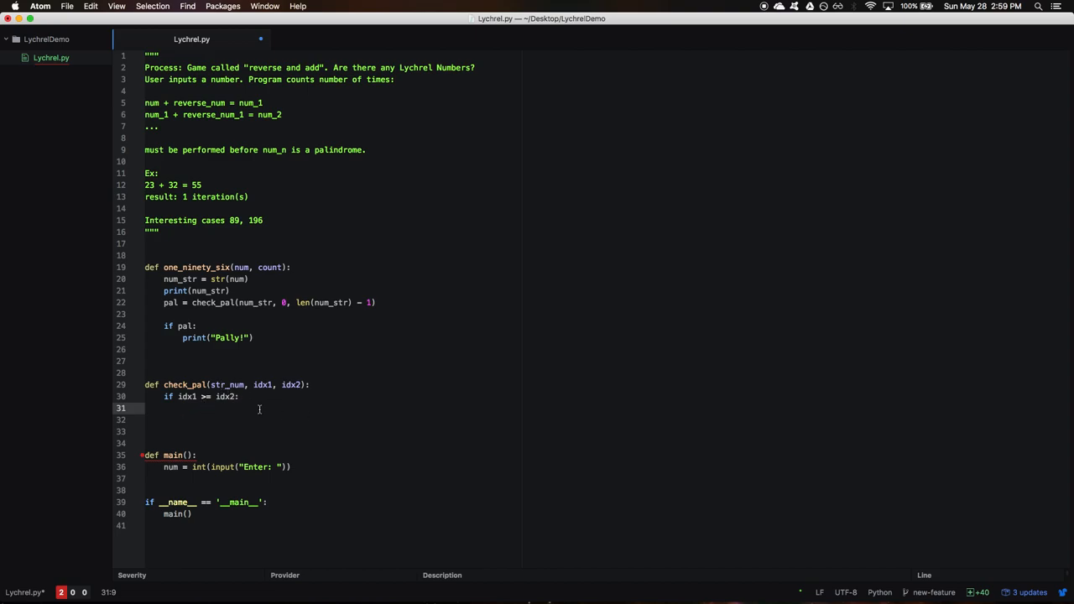
type("return 1")
left_click(334, 419)
type("if")
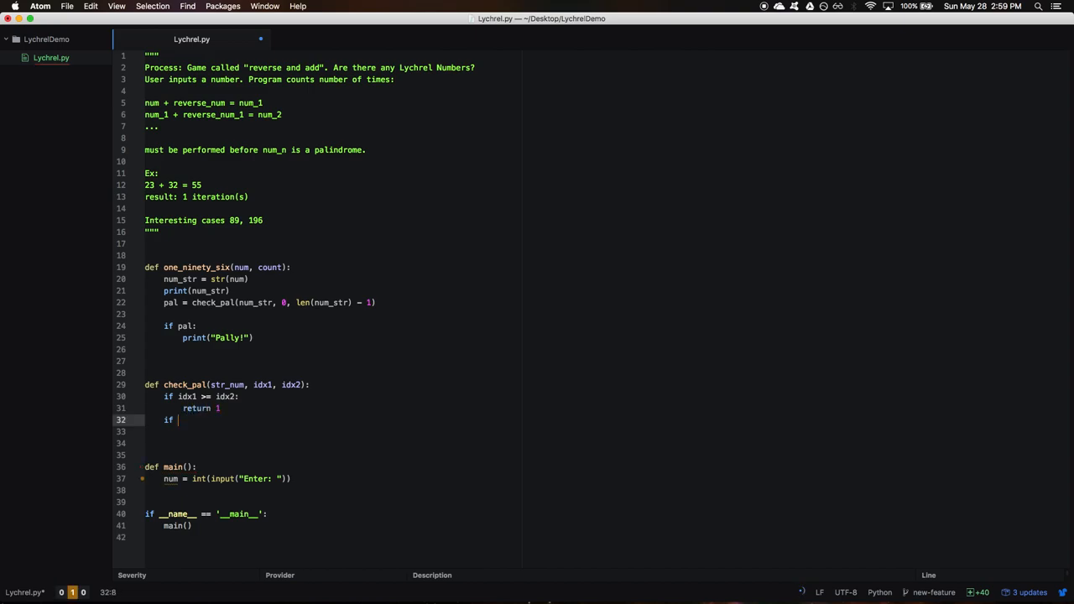
type("str_num")
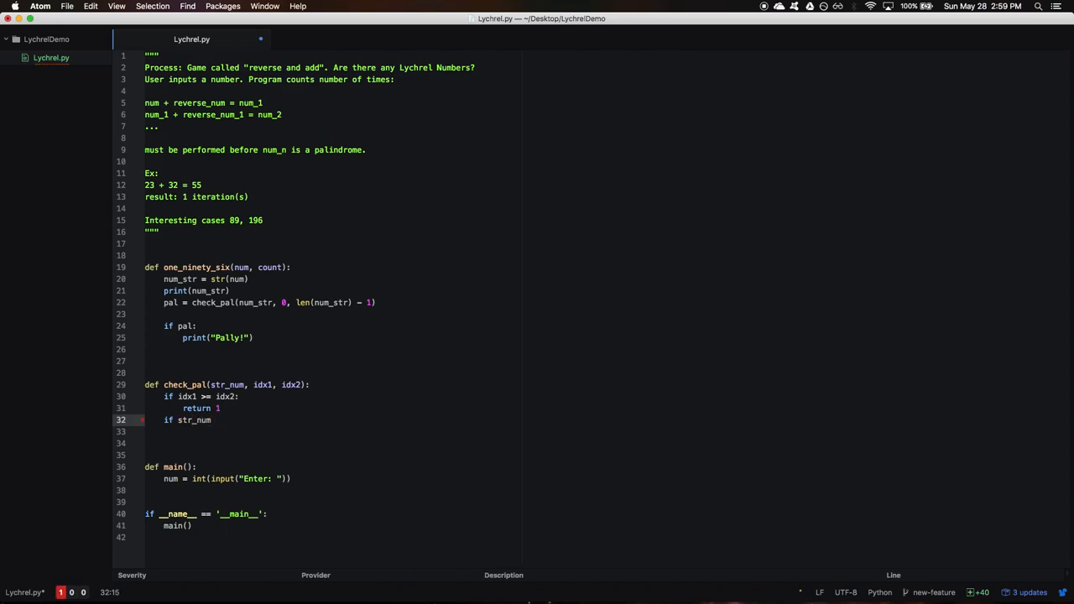
Add if num_str[idx1] != num_str[idx2]: return 0 to check_pal
double_click(194, 419)
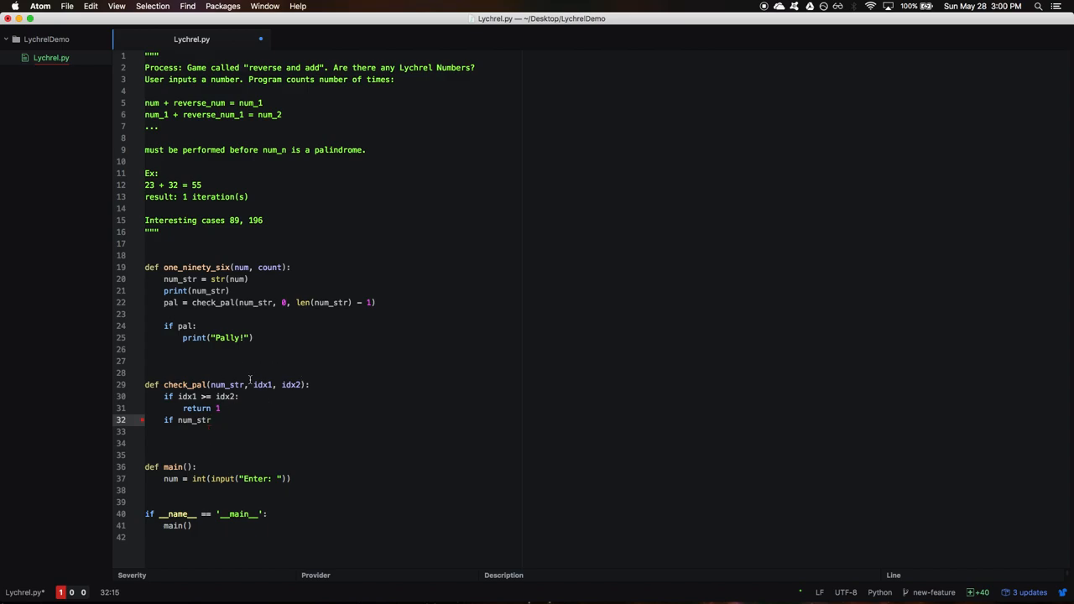
type("[]")
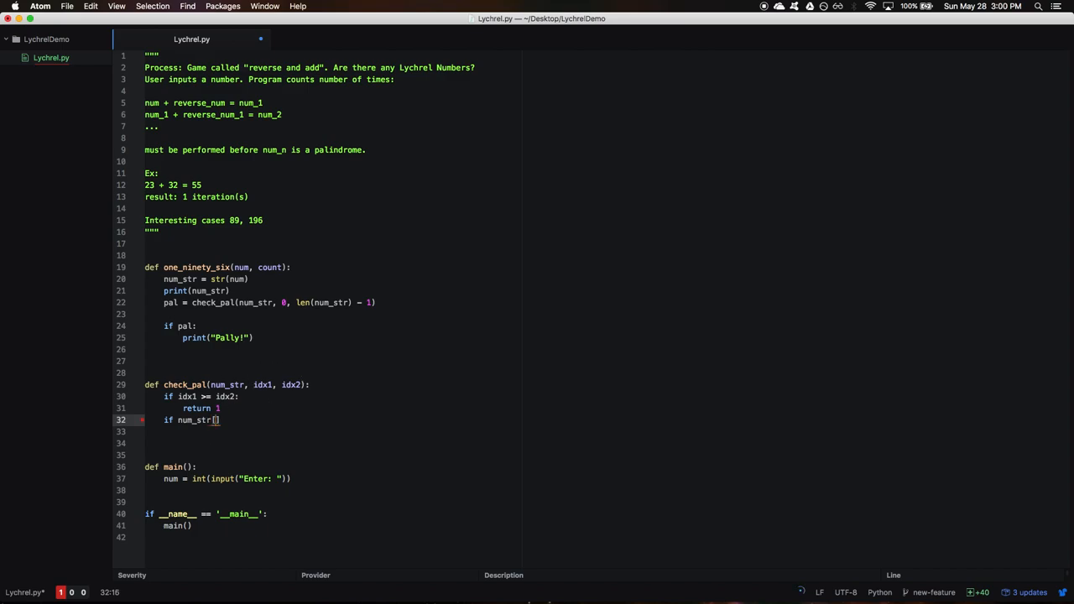
type("[idx1]")
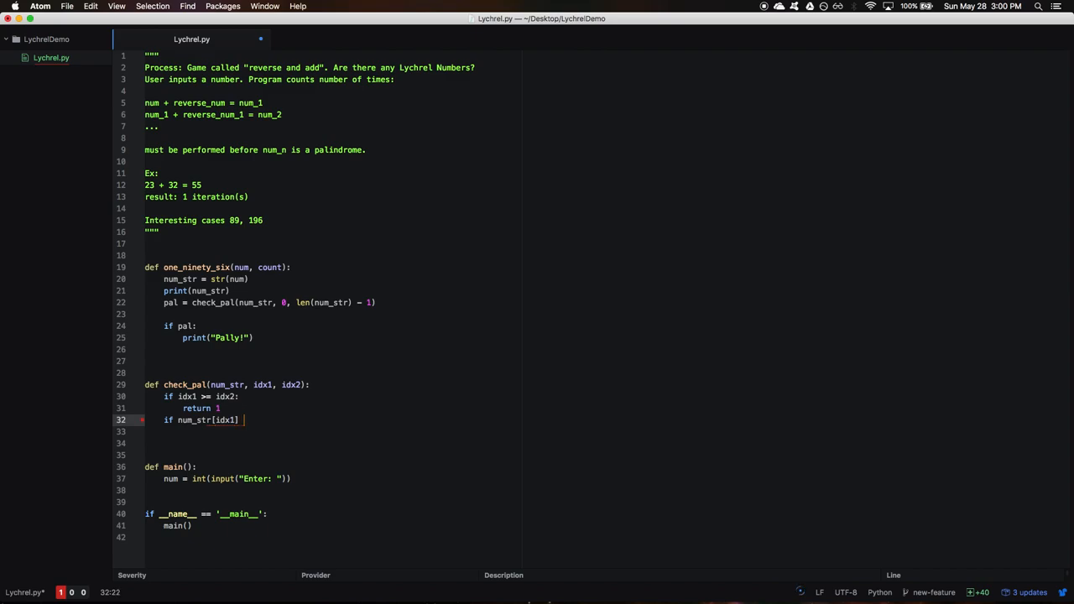
type("!= st")
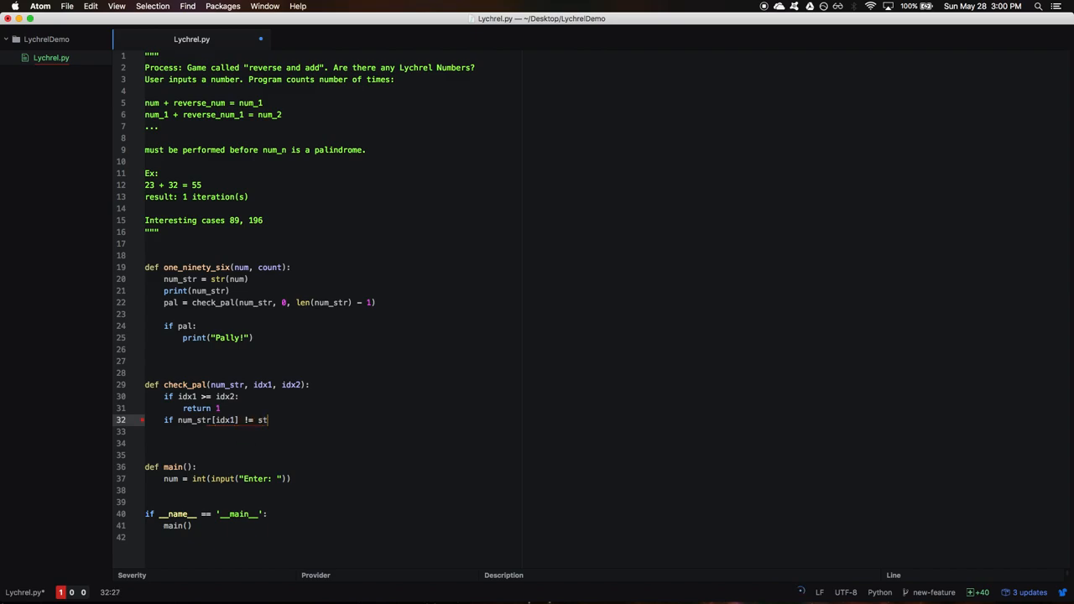
type("num_str")
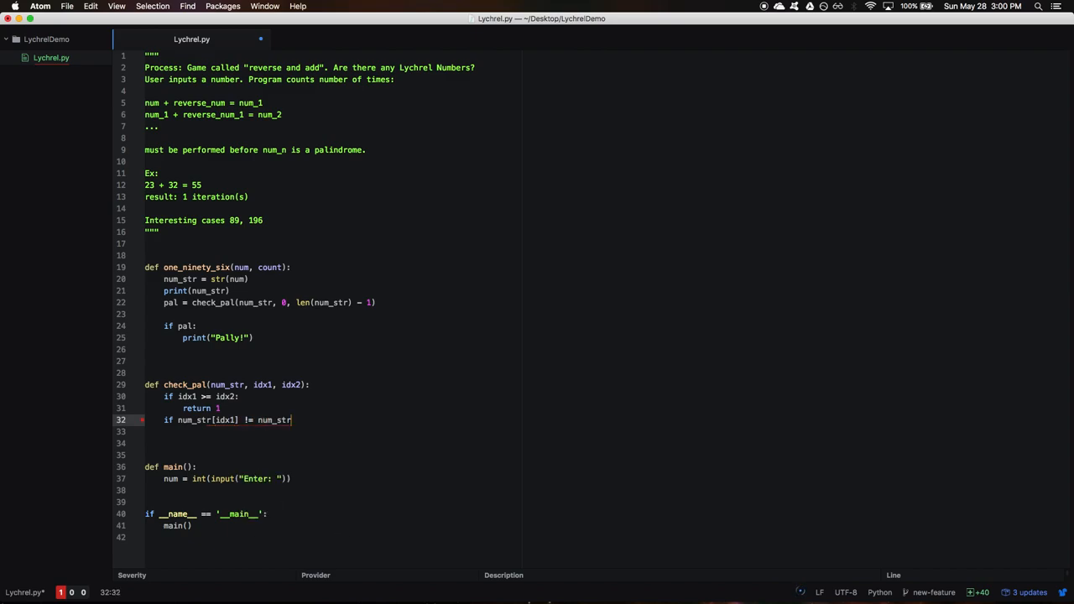
type("[")
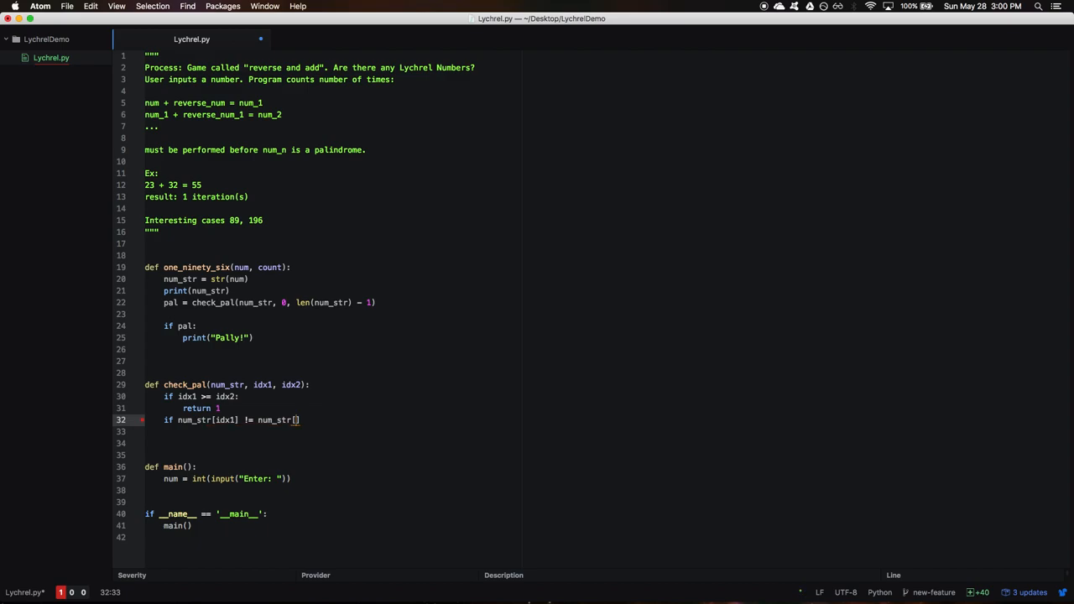
type("idx2")
left_click(319, 432)
type("return 0")
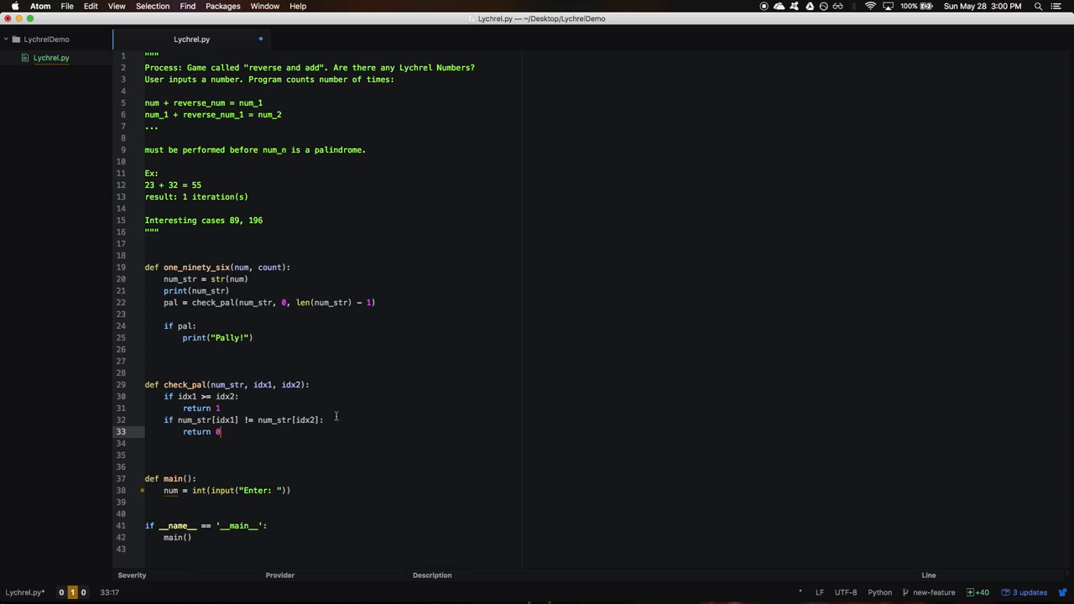
mouse_move(334, 416)
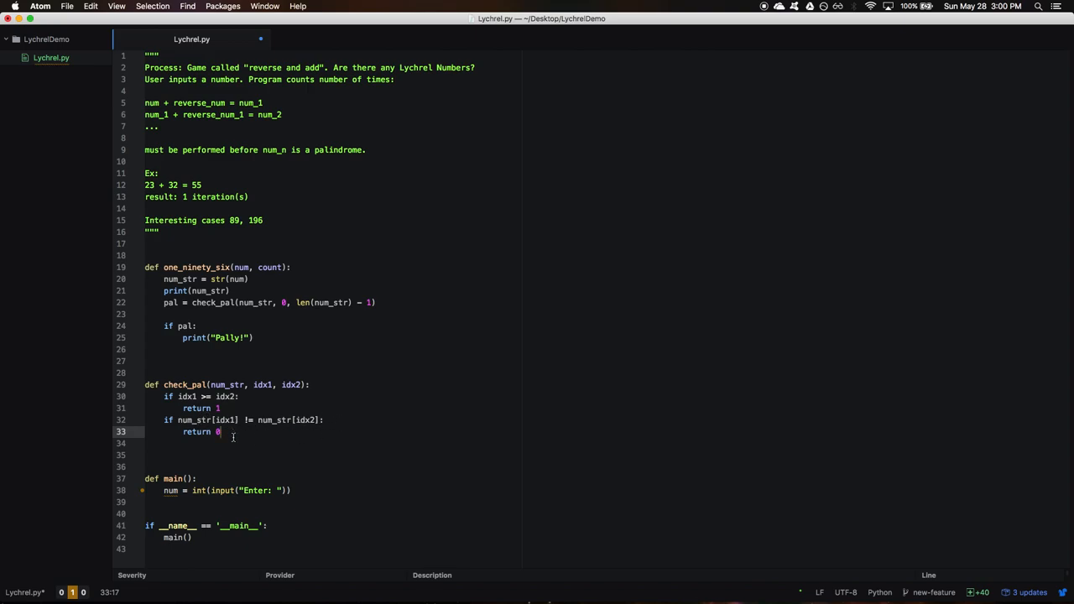
Return check_pal(num_str, idx1 + 1, idx2 - 1) as the recursive case
type("return check")
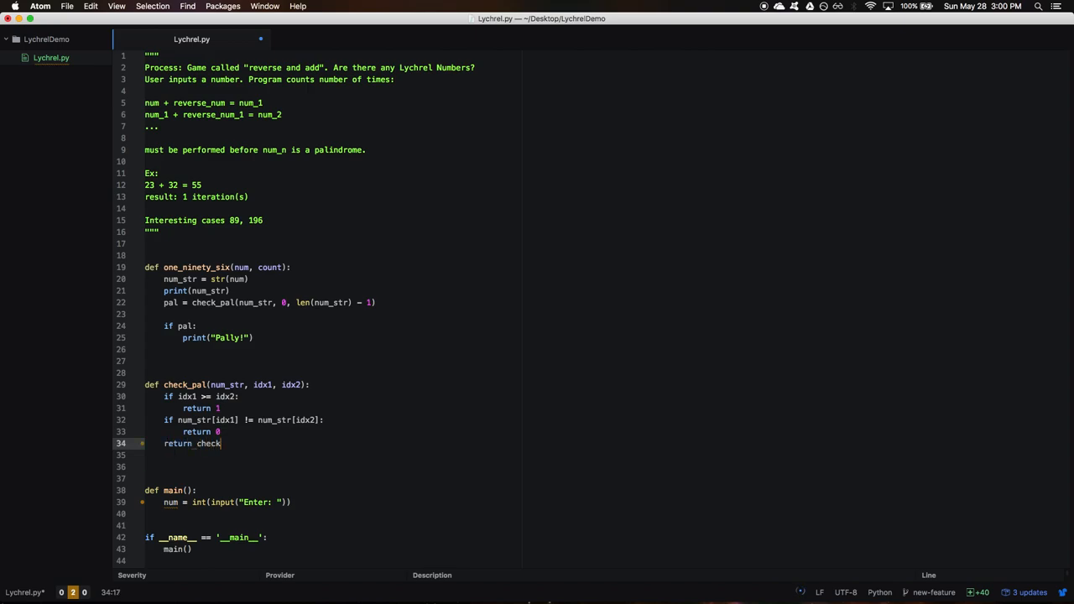
type("_pal()")
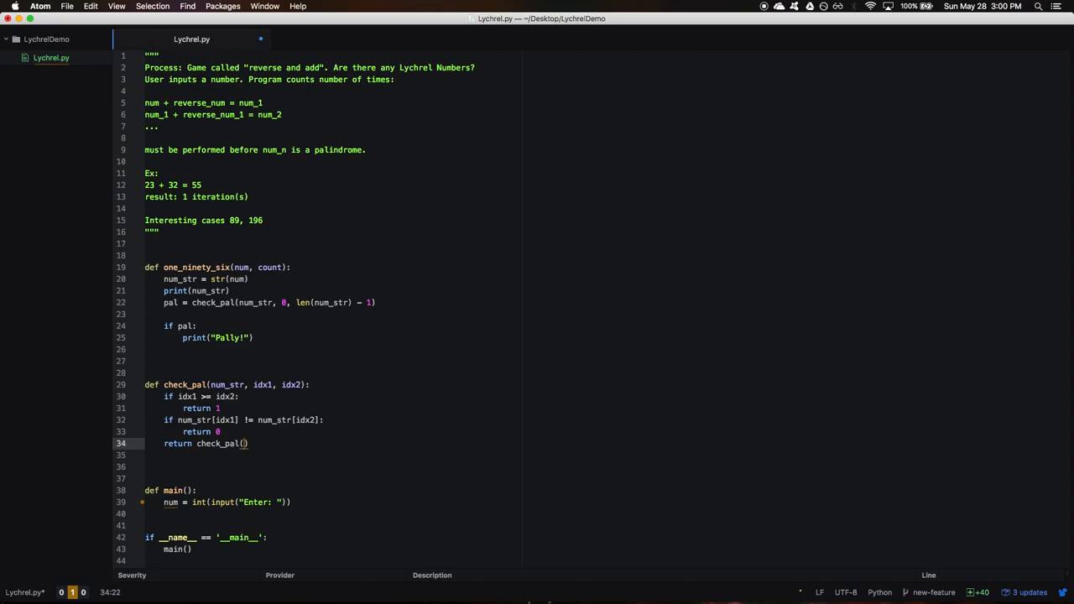
type("num_str,")
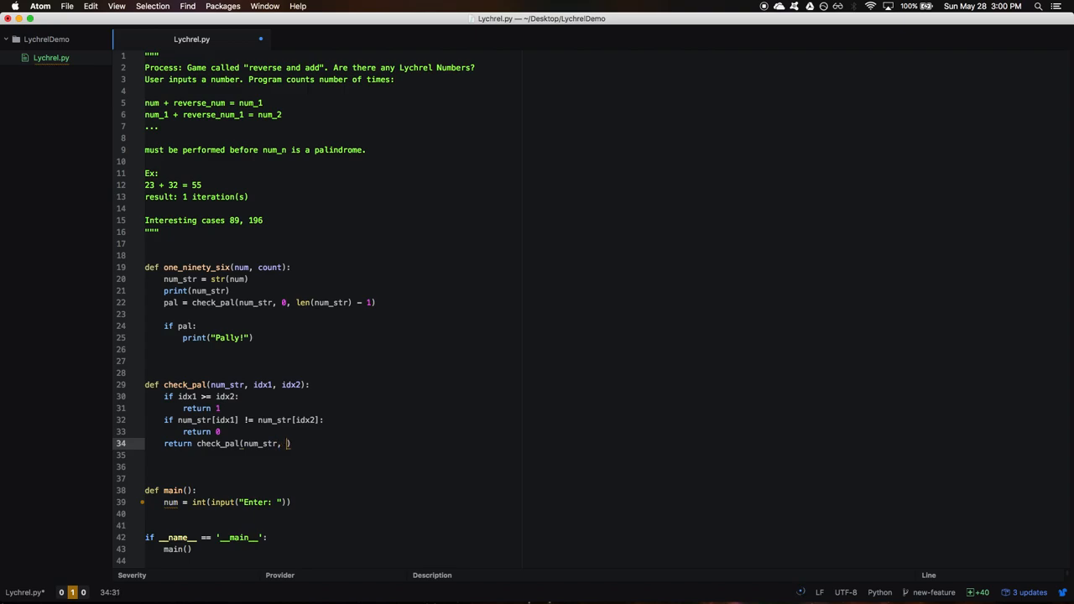
type("idx1 +")
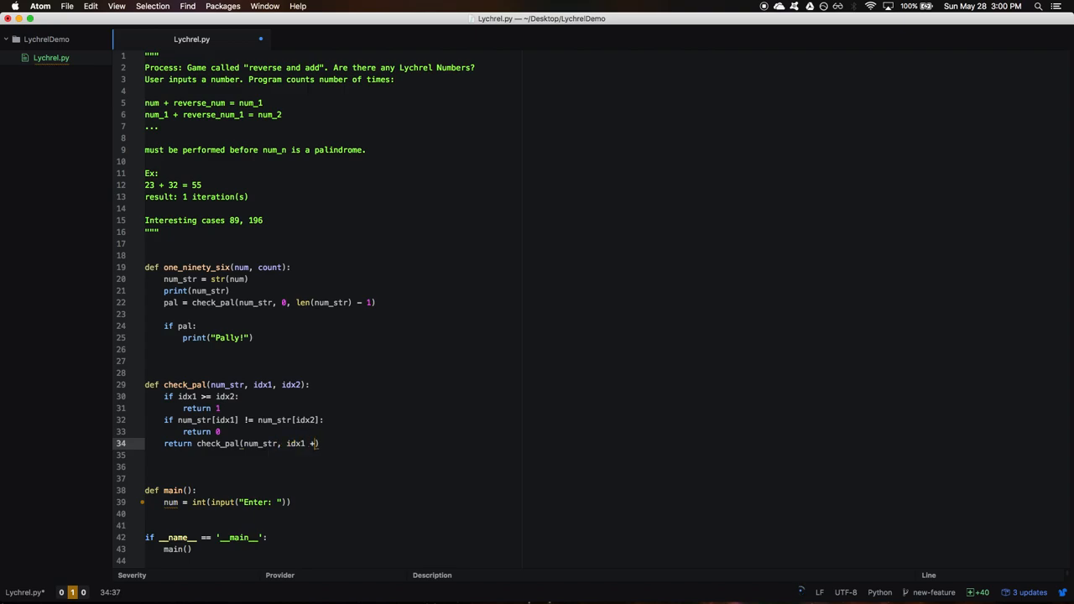
type("1, idx2 - 1")
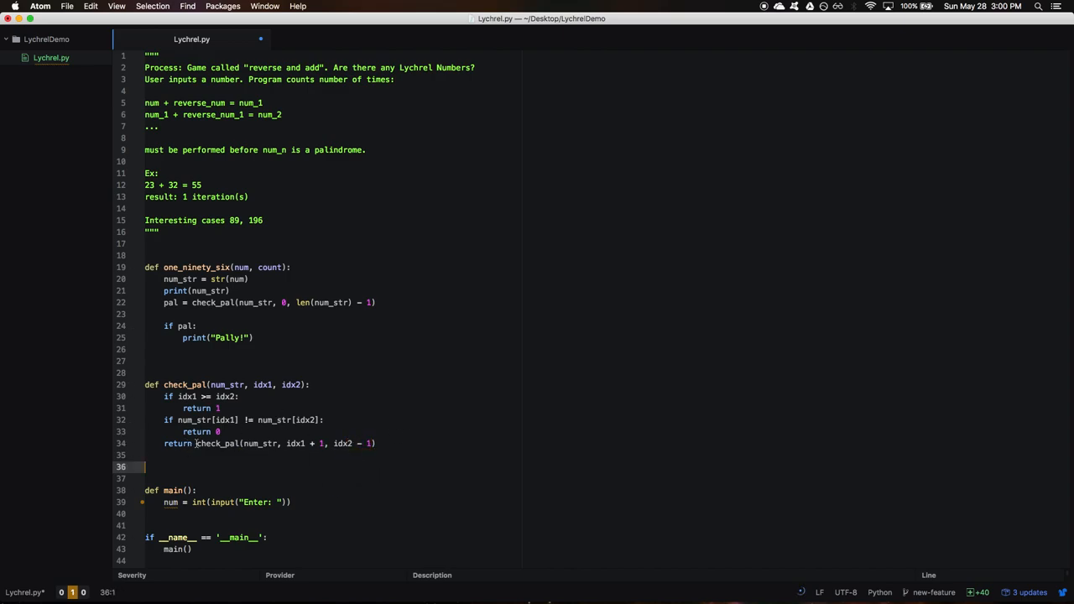
Call one_ninety_six(num, 0) below the input line in main
left_click(197, 443)
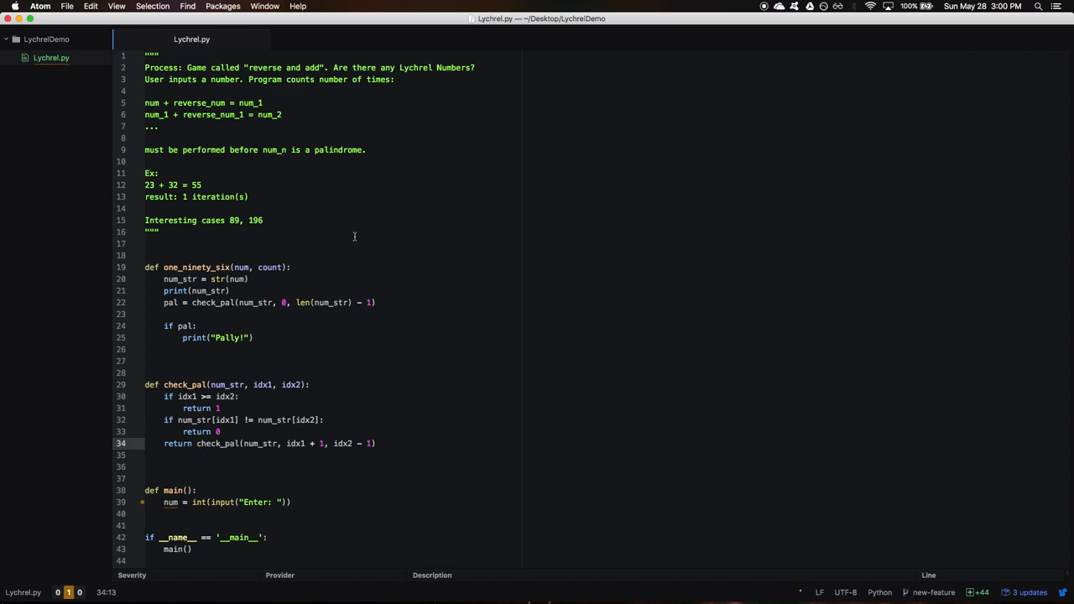
mouse_move(461, 369)
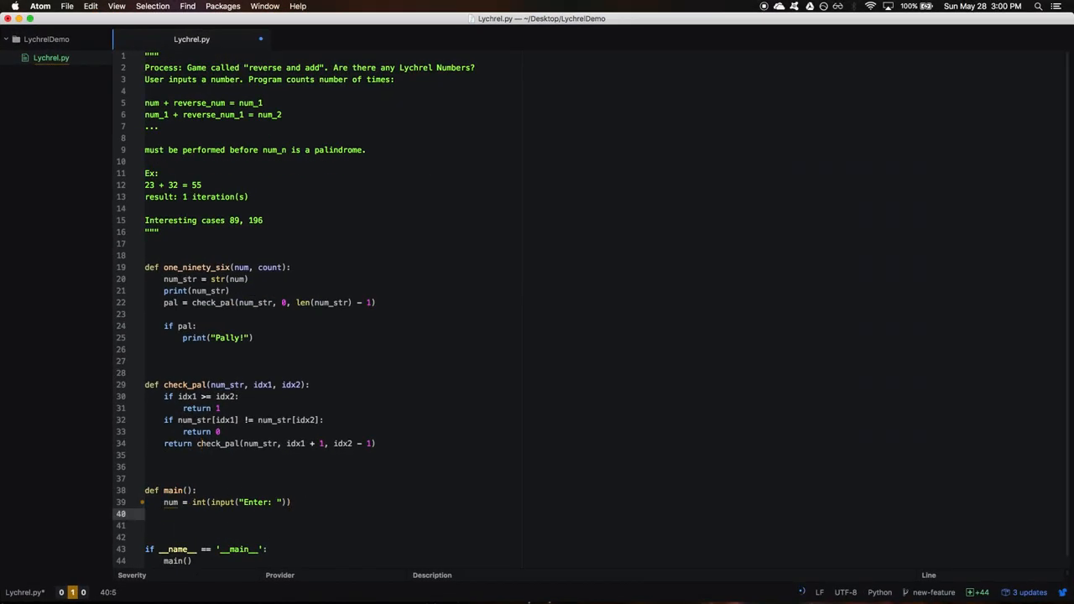
type("o")
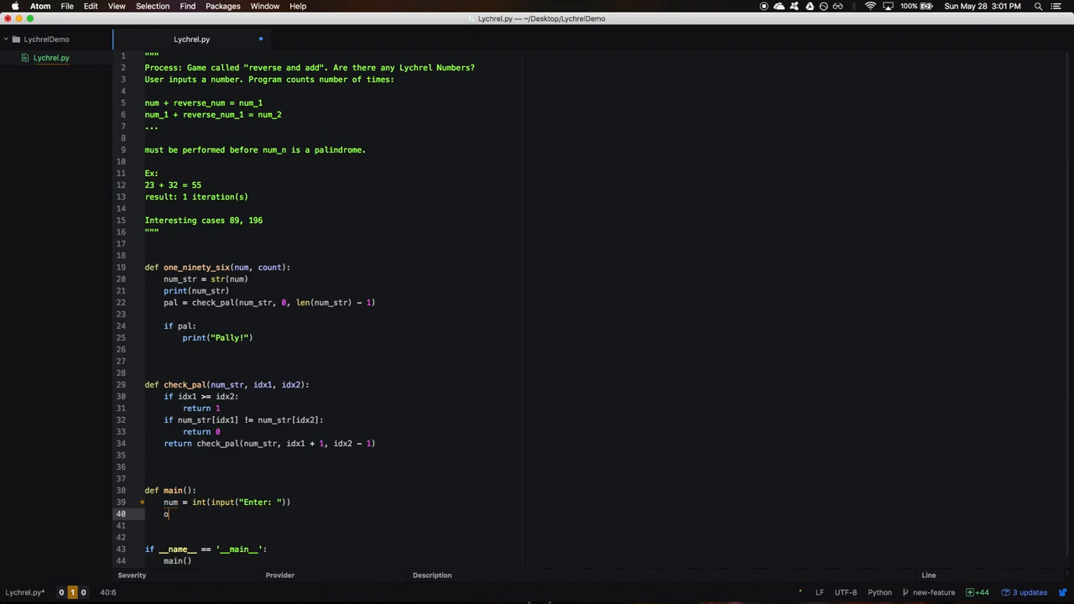
type("ne_ninety_six()")
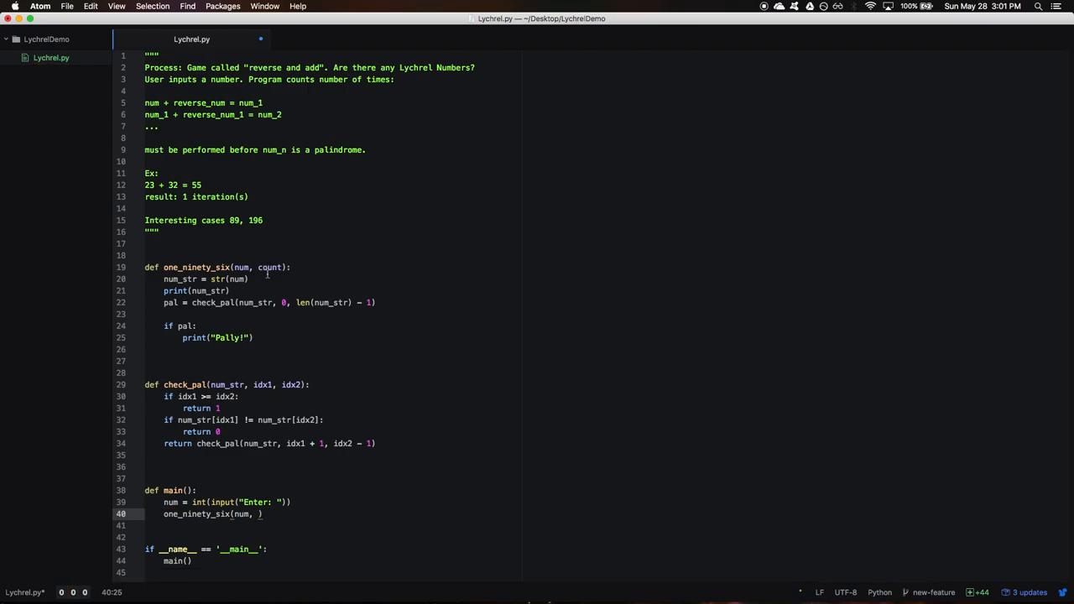
type("0")
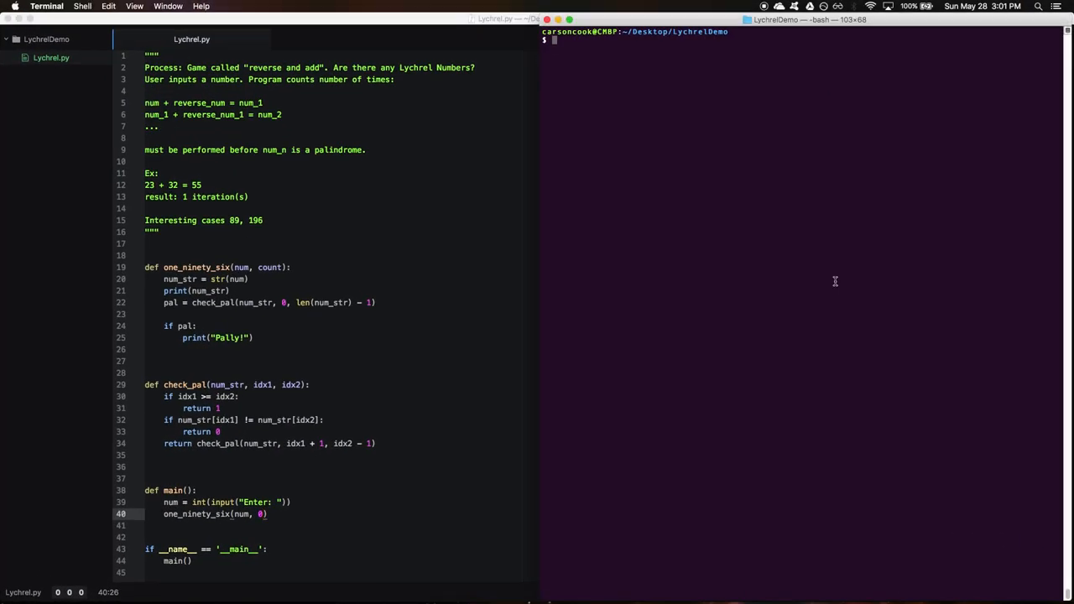
Run python3 Lychrel.py in Terminal with inputs 33, 12, 333 and 323
type("python3 Lychrel.py")
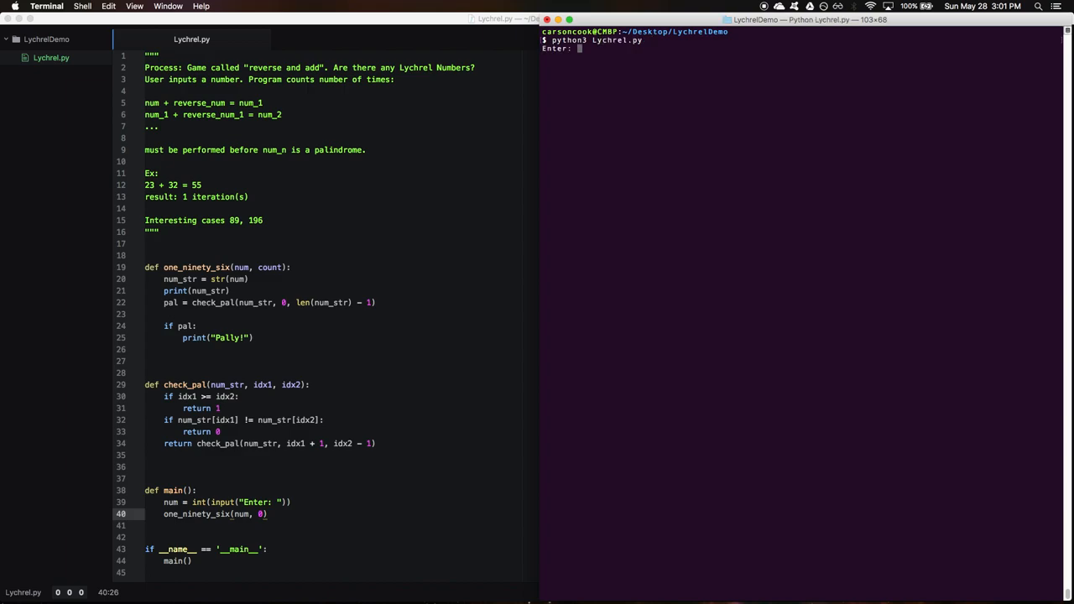
type("33")
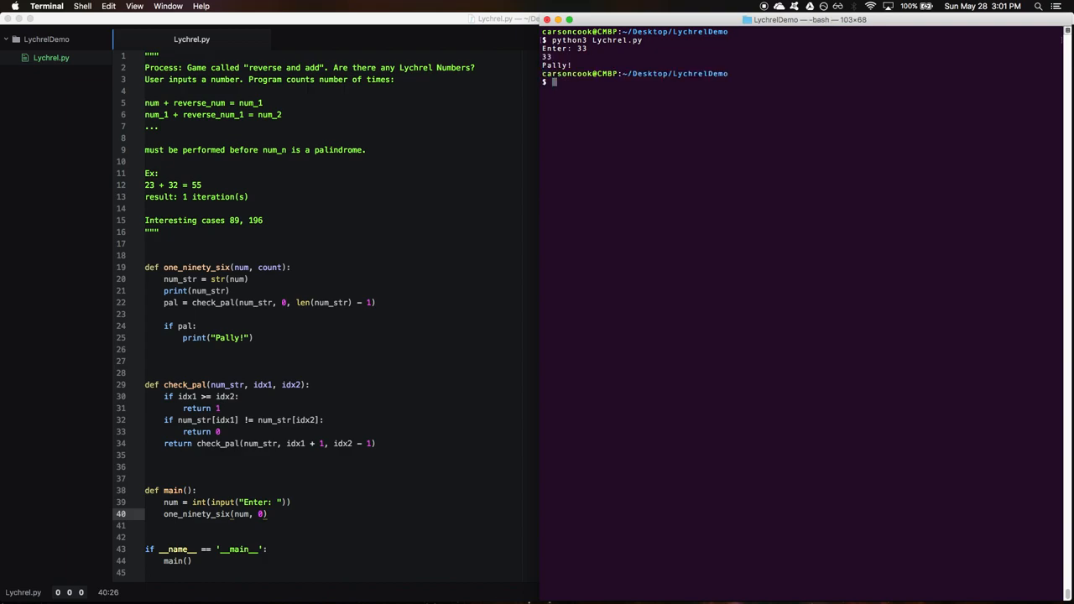
type("python3 Lychrel.py")
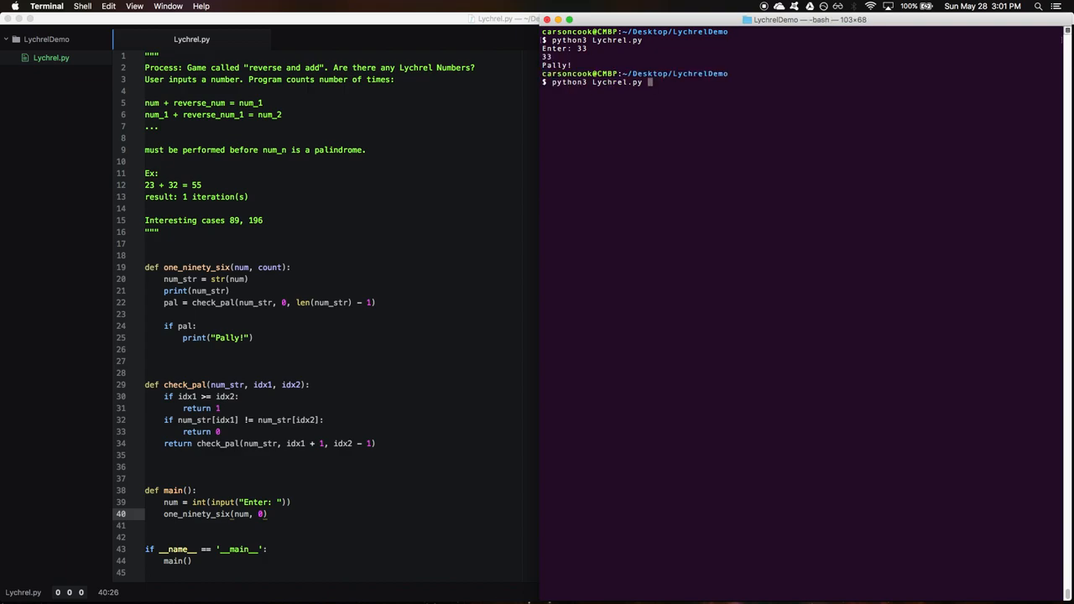
type("12")
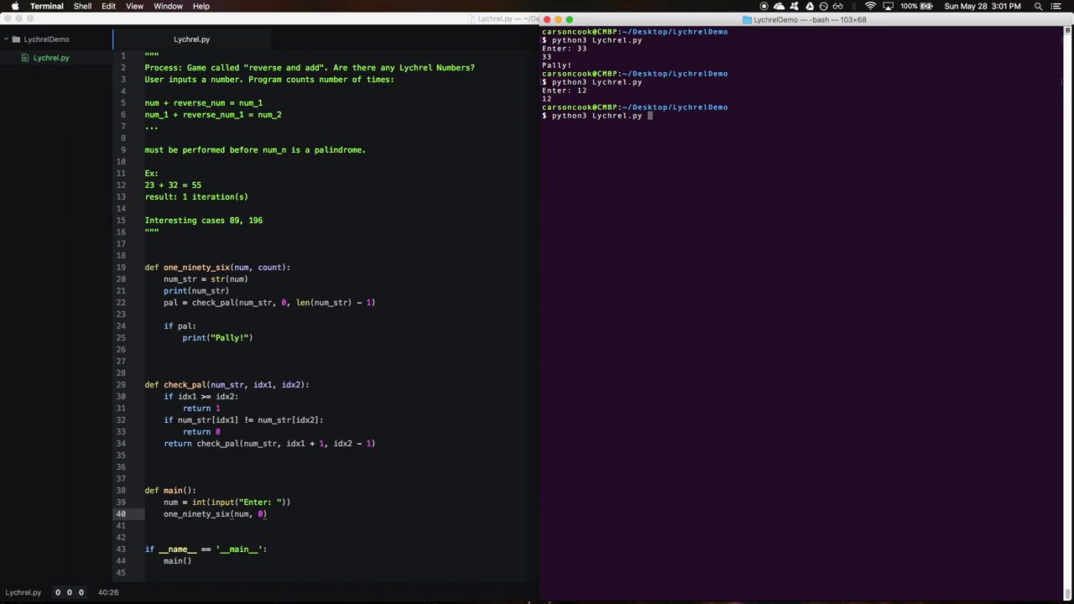
type("333")
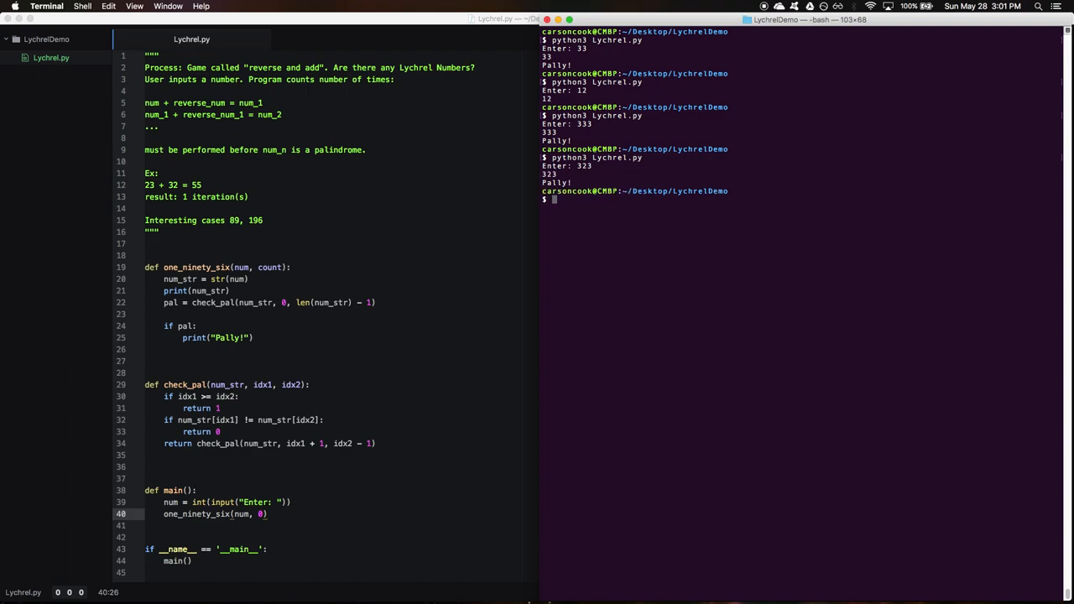
type("2342")
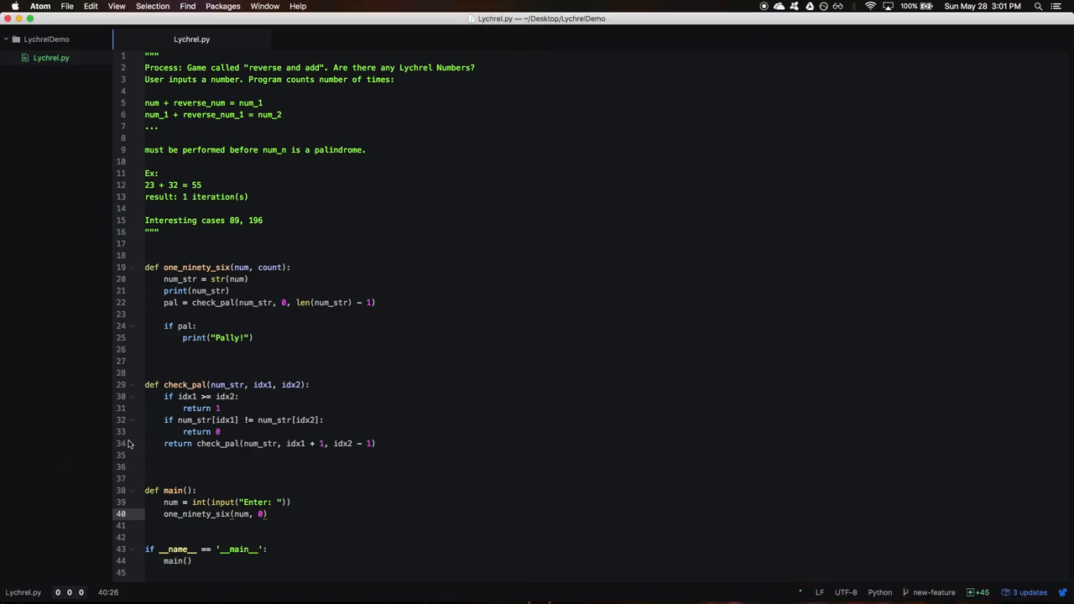
Replace print("Pally!") under if pal: with return count and add a new line
left_click(263, 514)
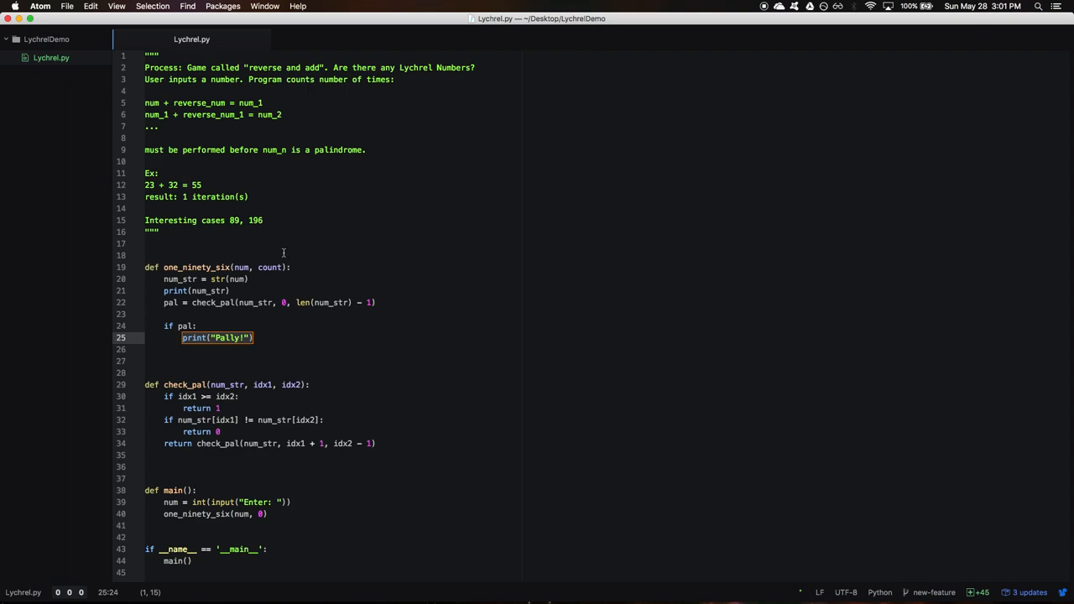
type("return count")
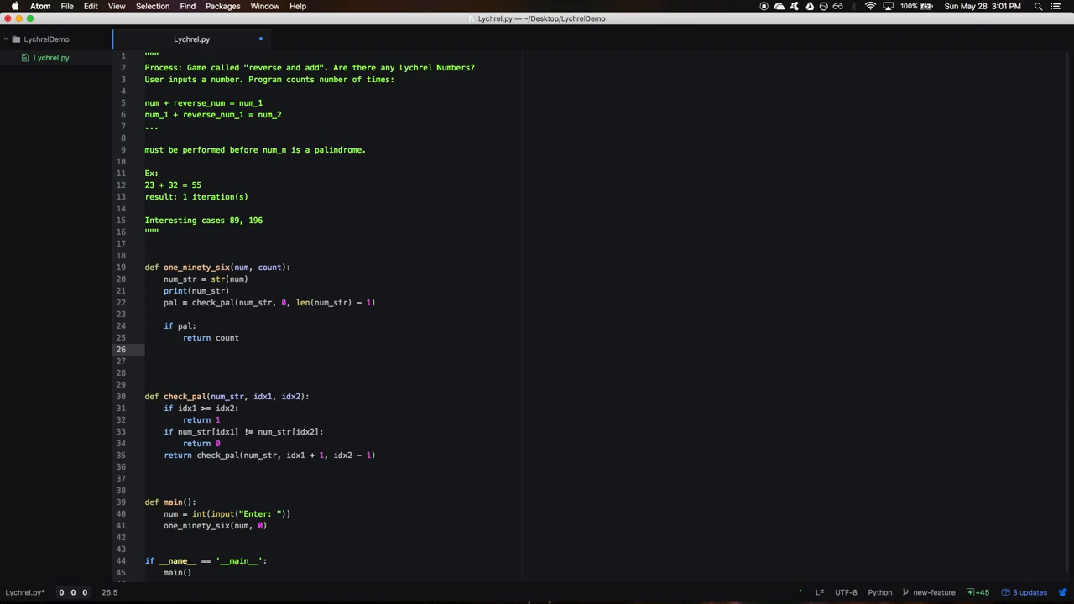
key("enter")
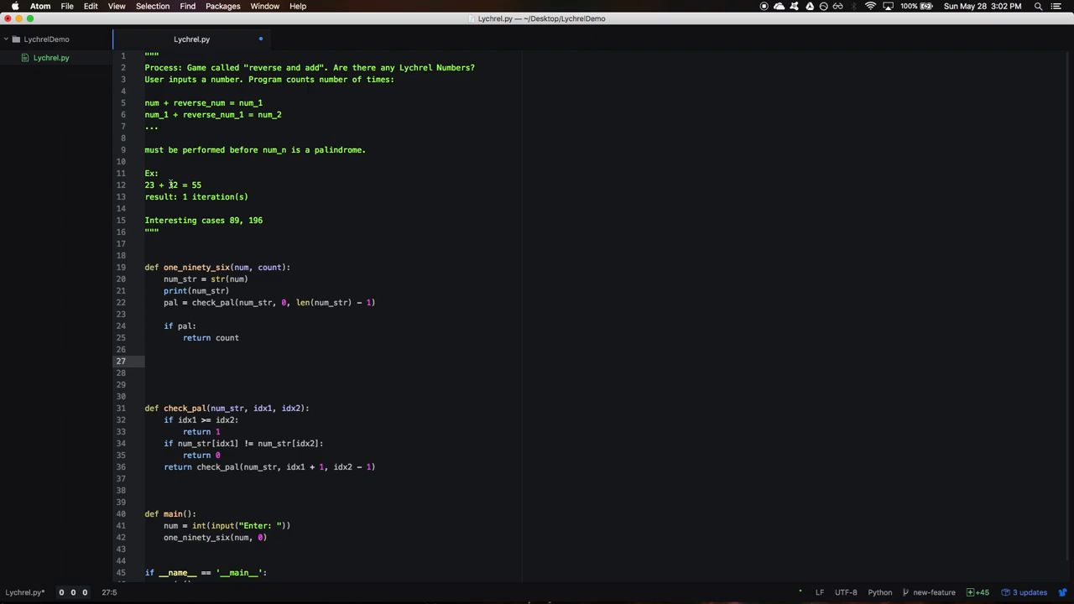
Add rev_num = num_str[::-1] and rev_and_sum = num + int(rev_num) to one_ninety_six
left_click(164, 360)
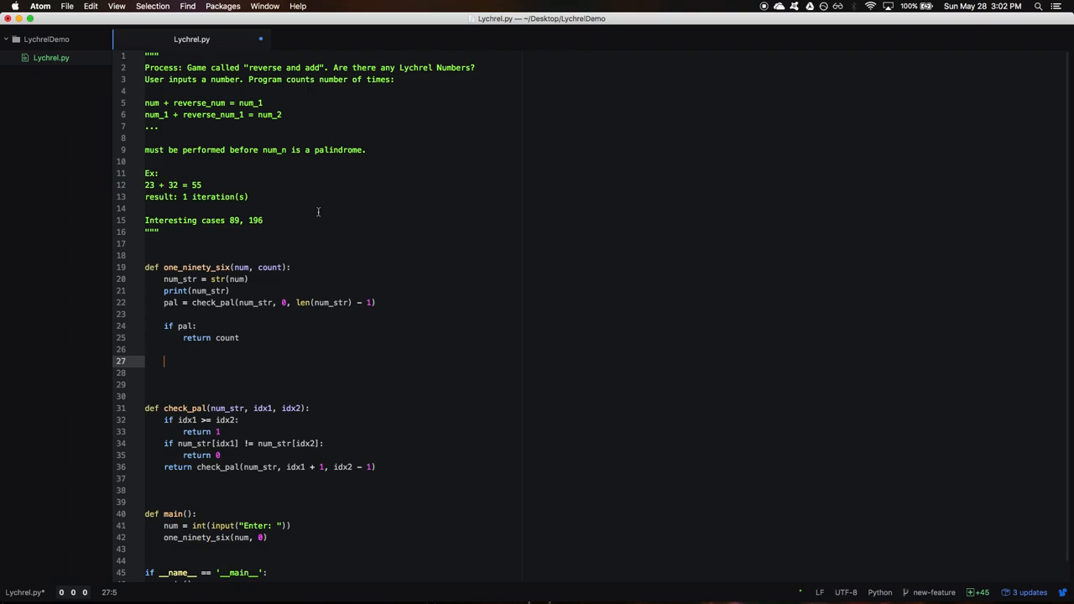
type("rev_and_sum = n")
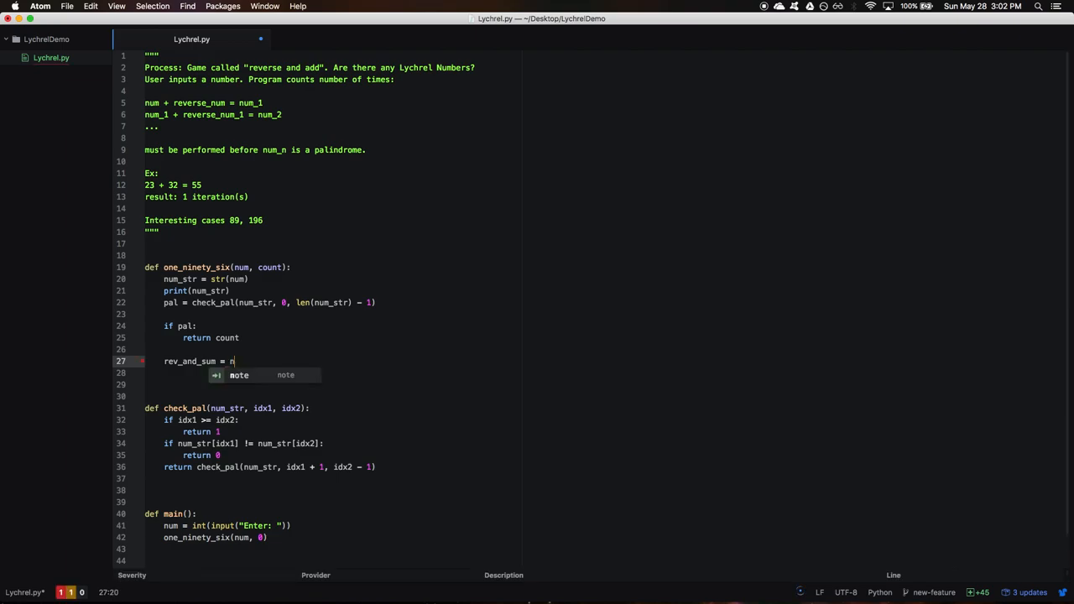
type("um + in")
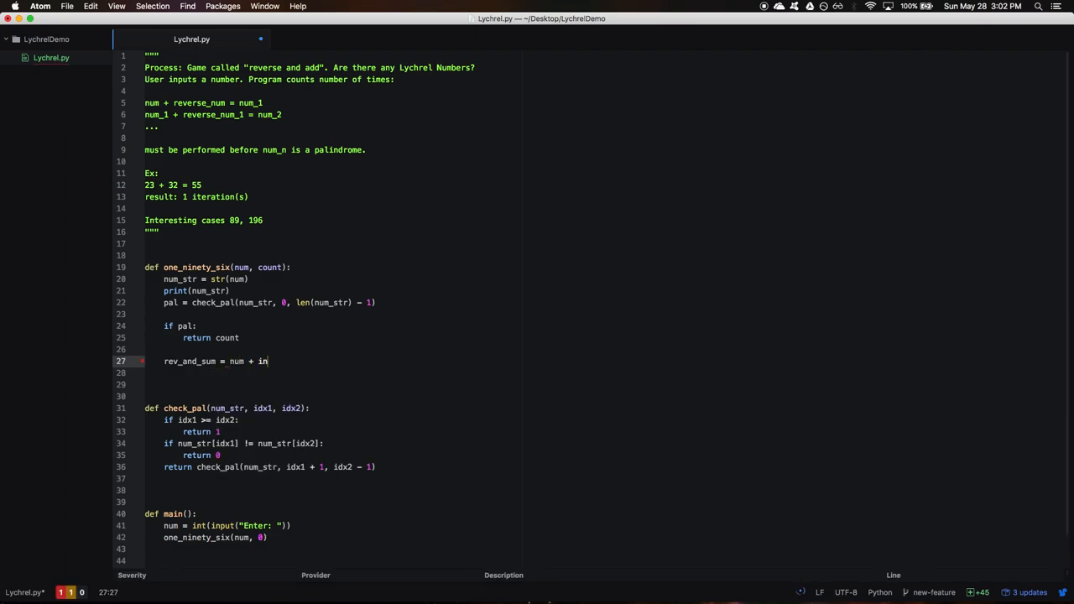
type("t()")
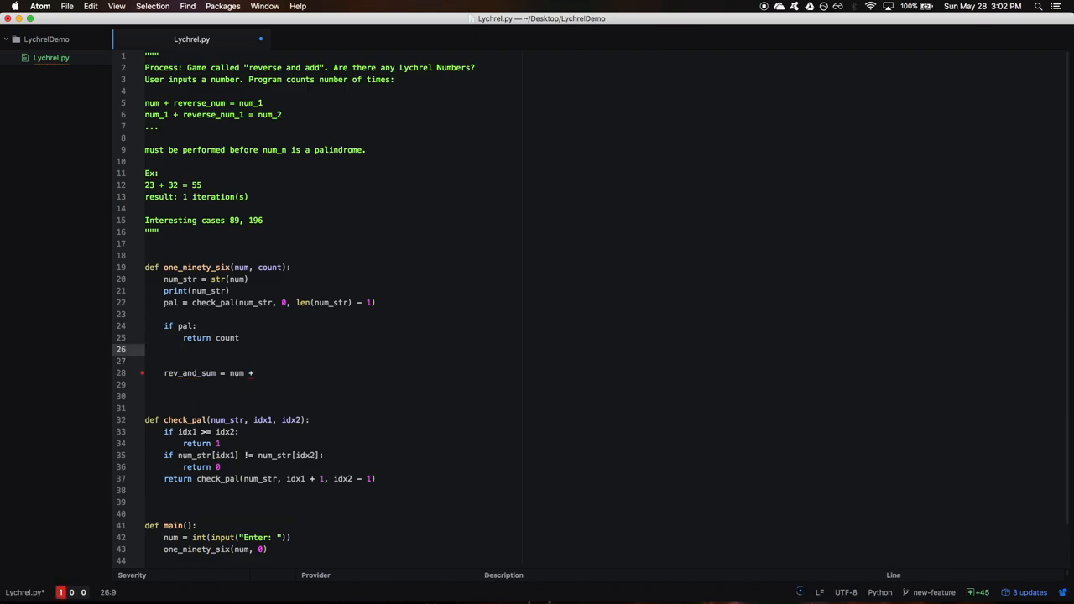
type("reverse")
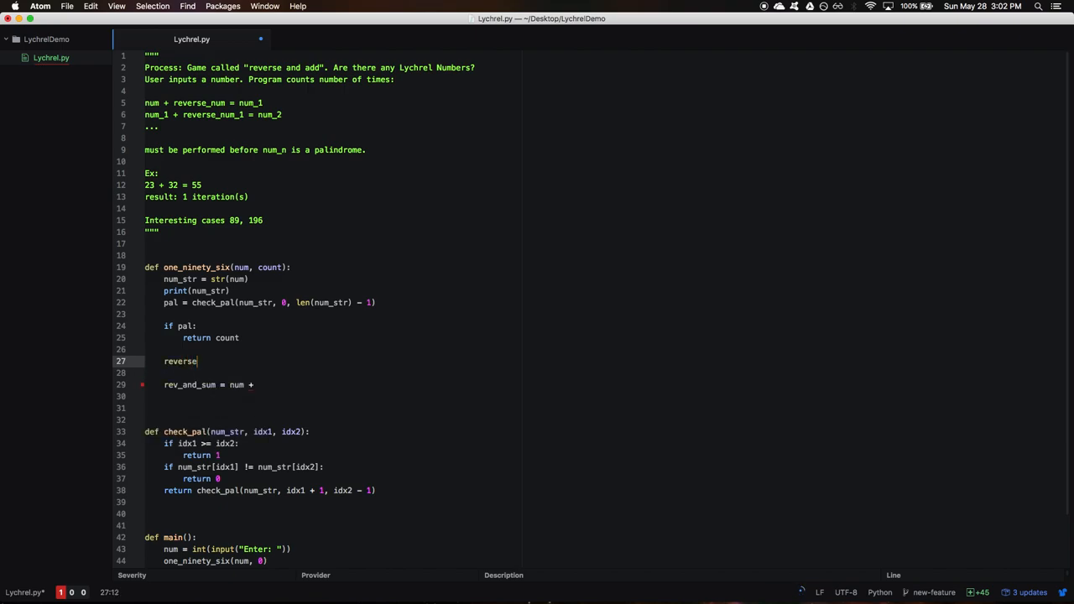
type("_num")
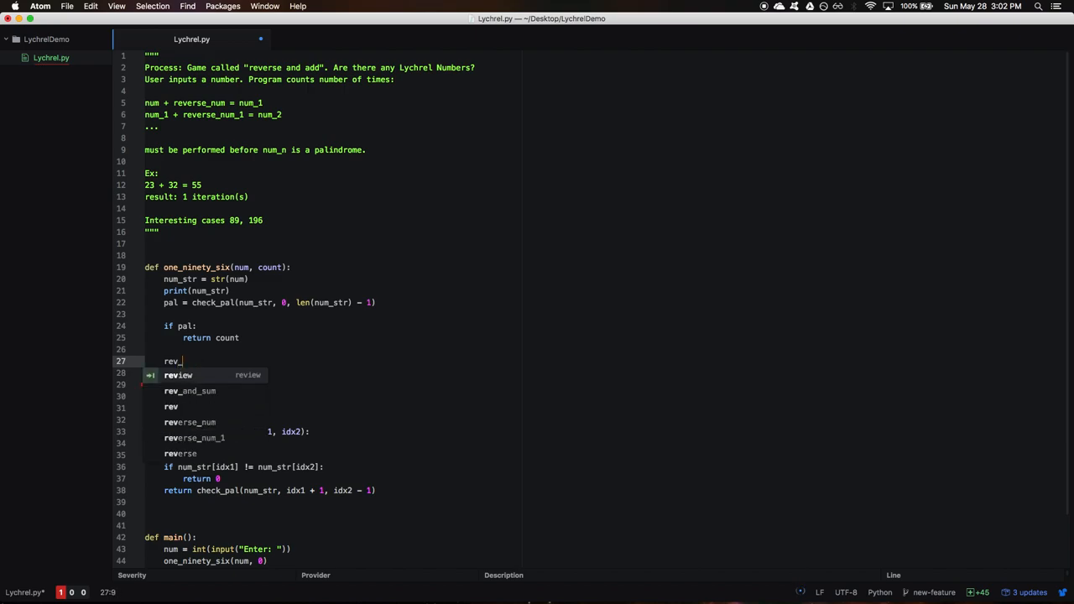
type("num =")
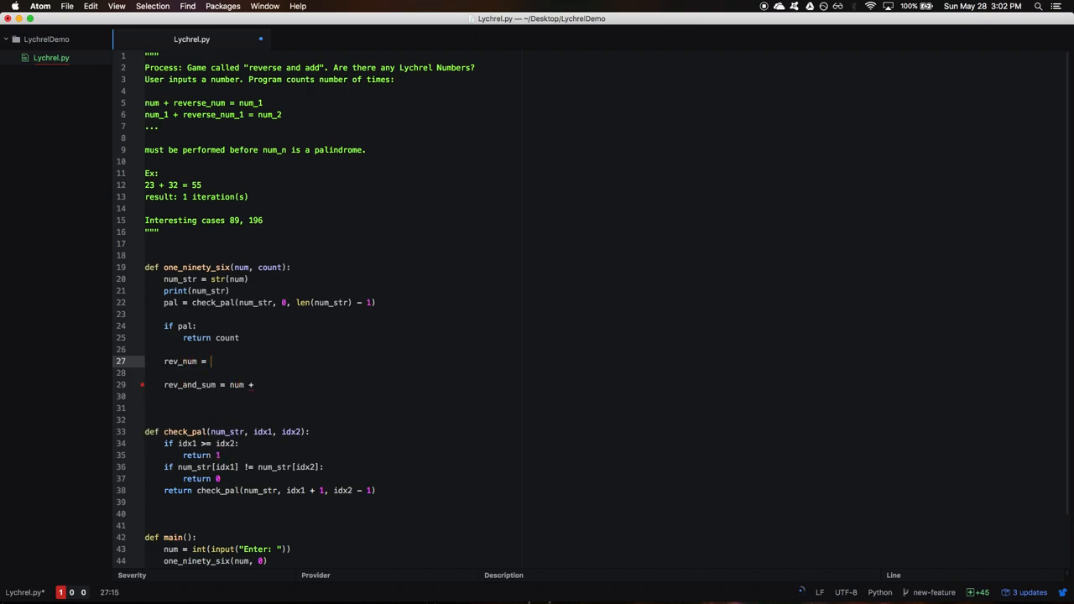
type("num_str[::")
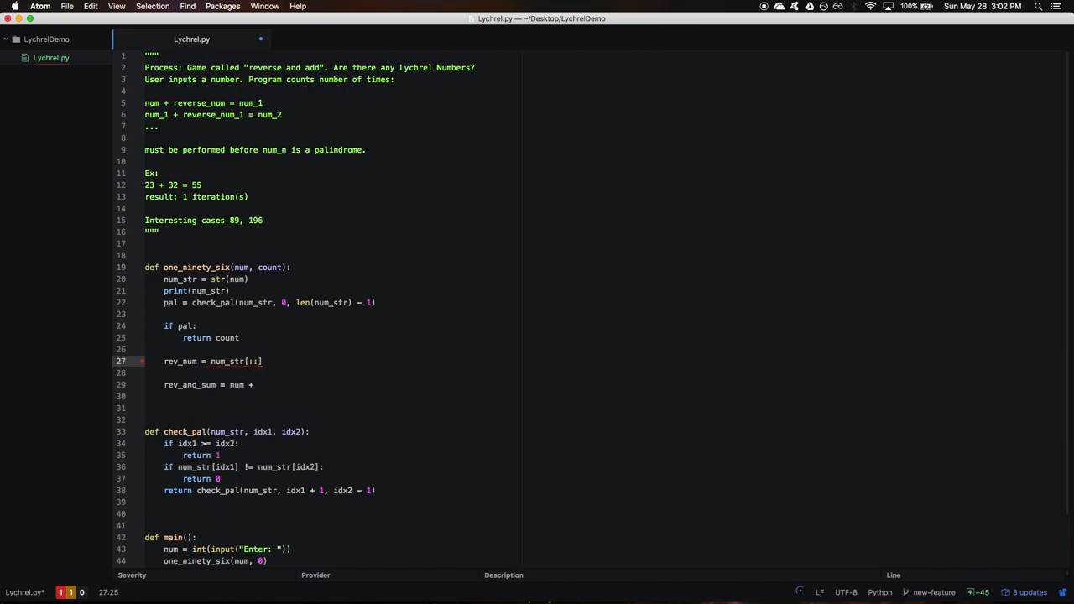
type("-1")
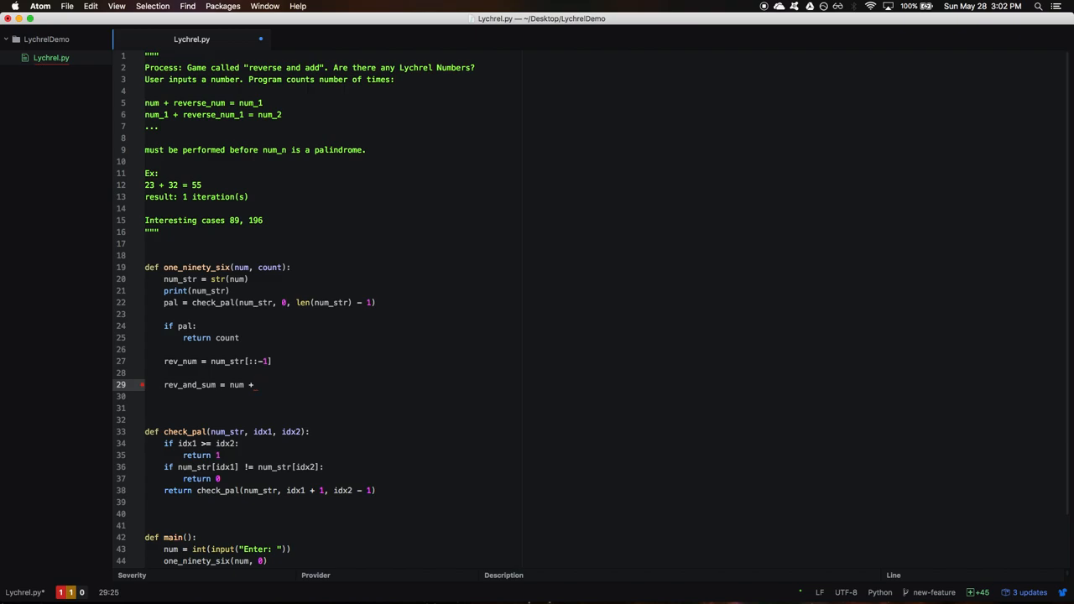
type("int(re")
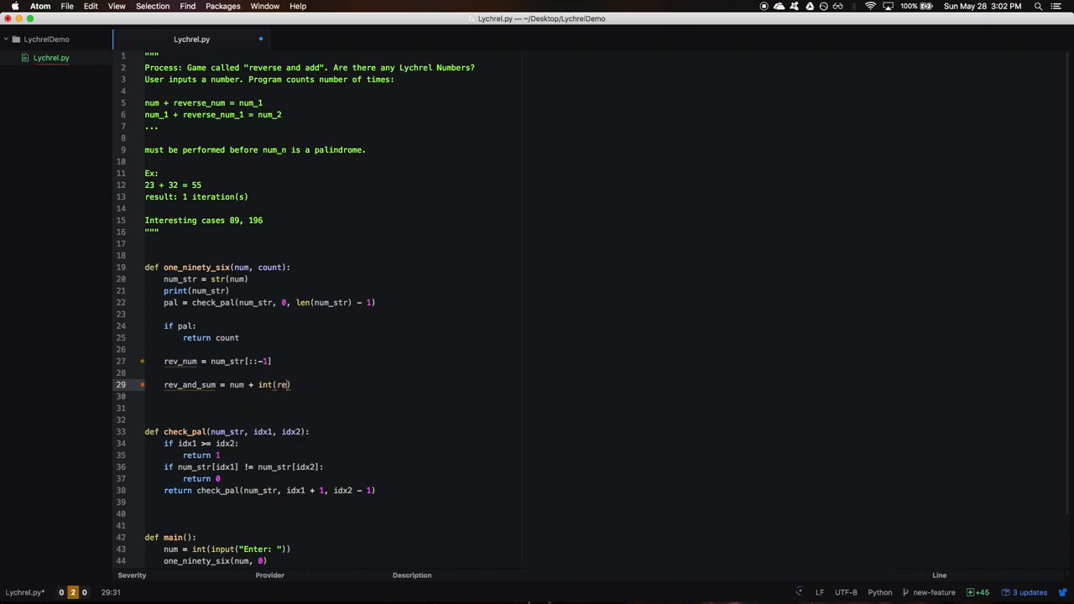
type("v_num)")
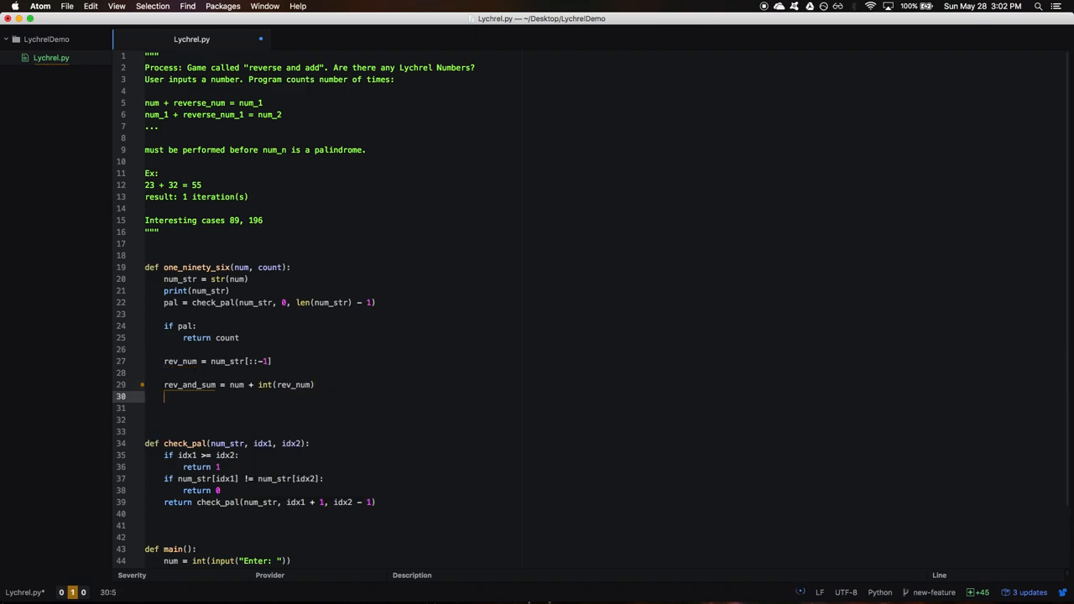
Print num_str '+' rev_num and return one_ninety_six(rev_and_sum, count + 1)
type("print()")
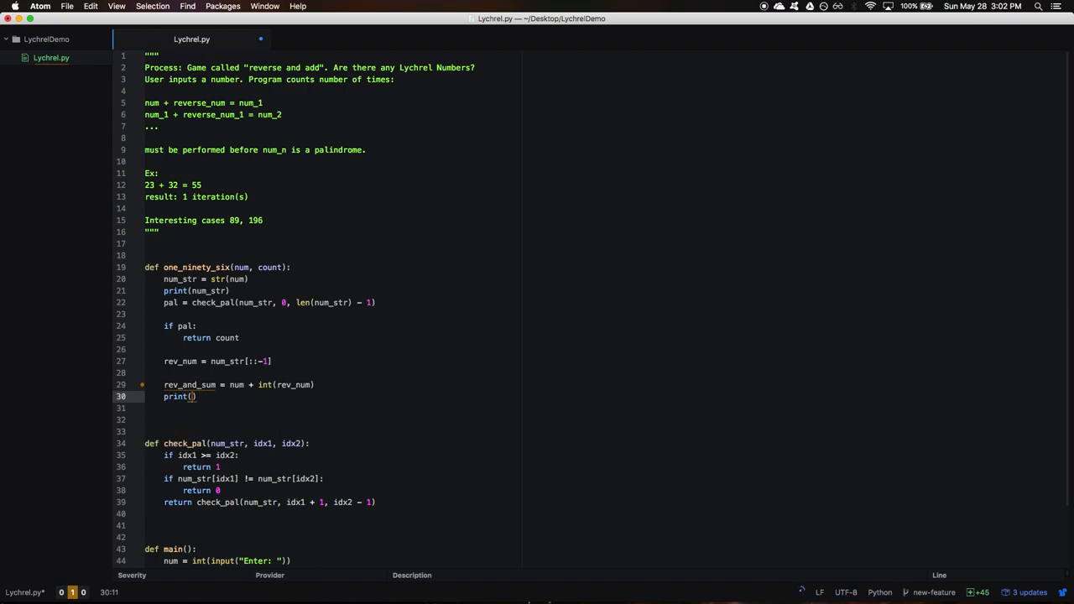
type("num_str,")
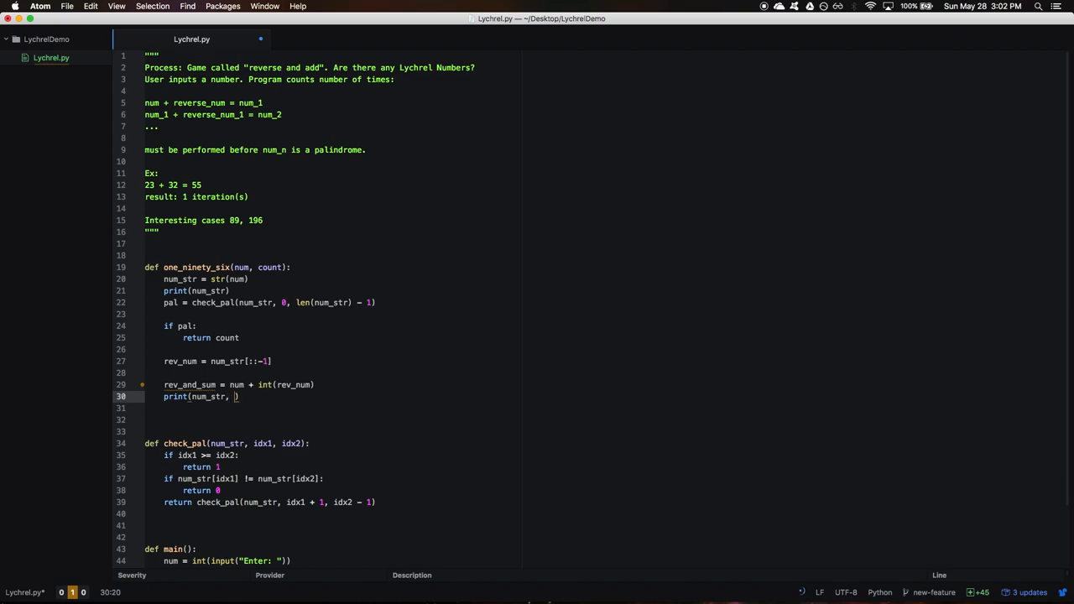
type("'+',")
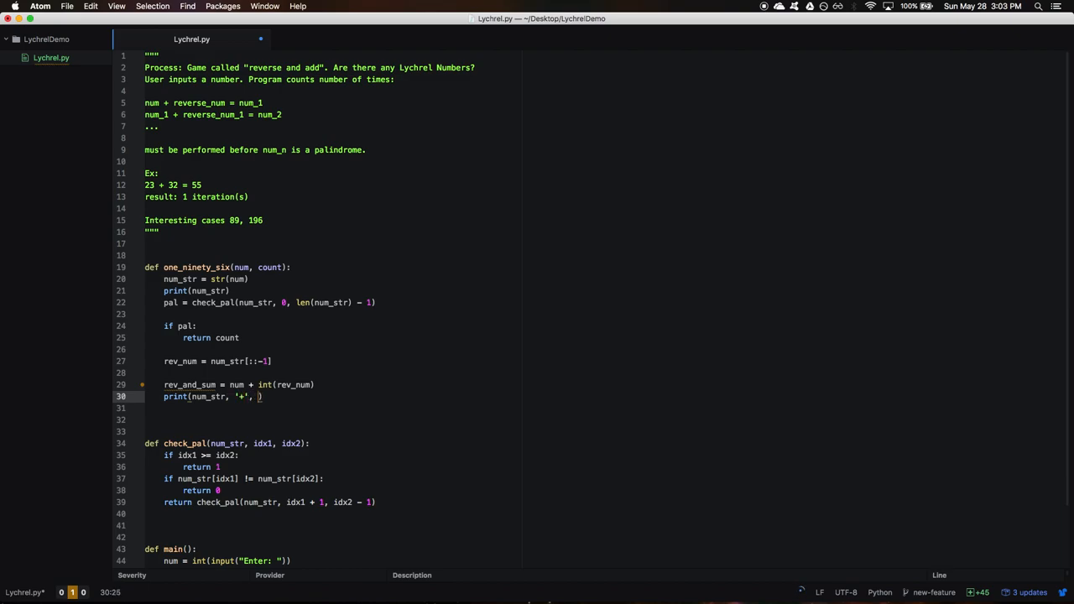
type("rev_num")
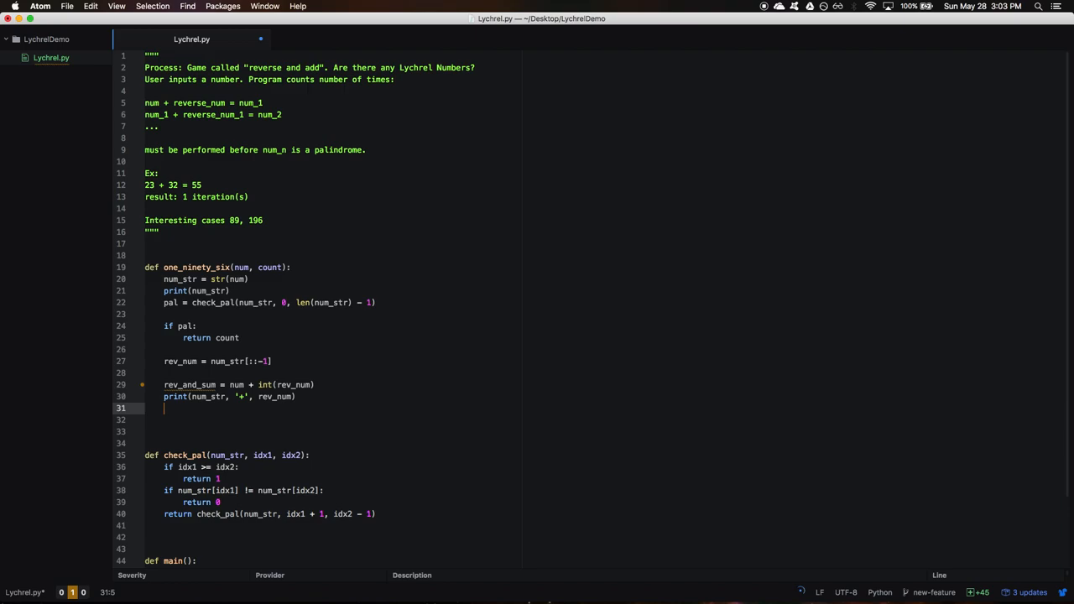
type("return one_ninety_six(re")
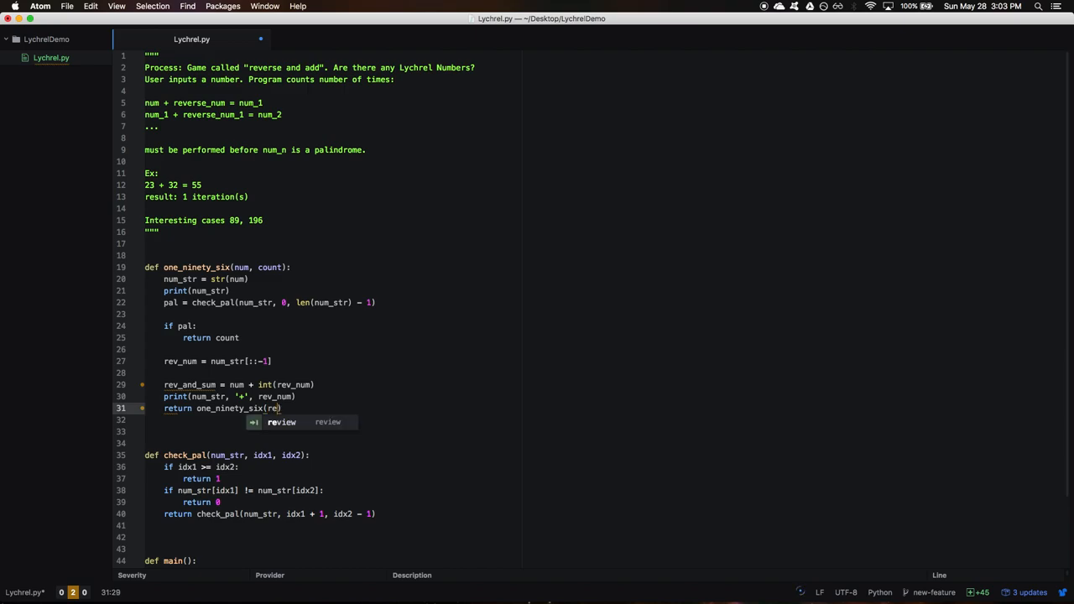
type("ve")
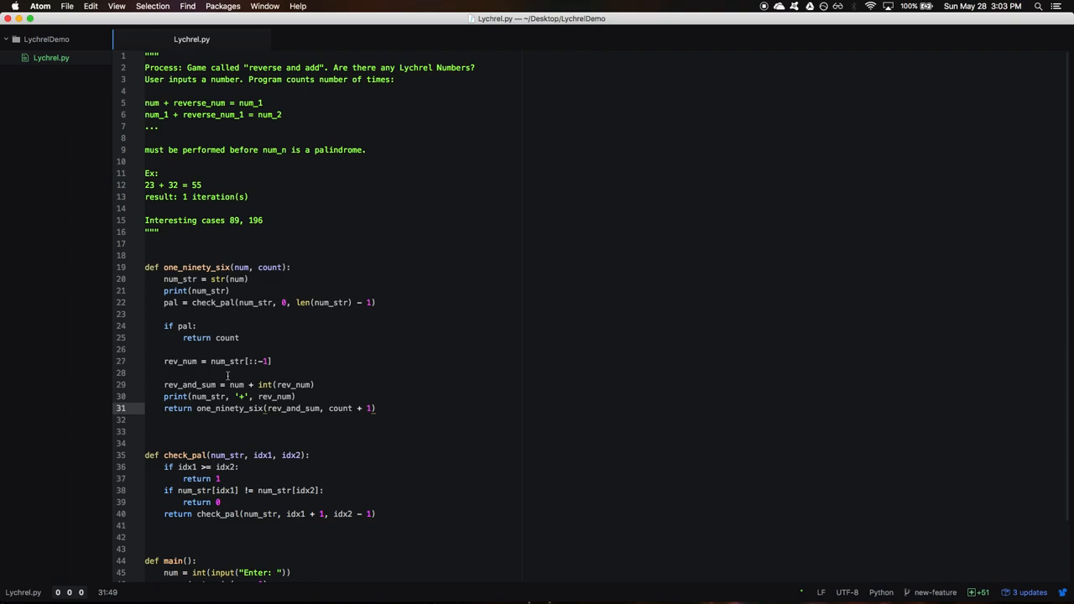
left_click(172, 373)
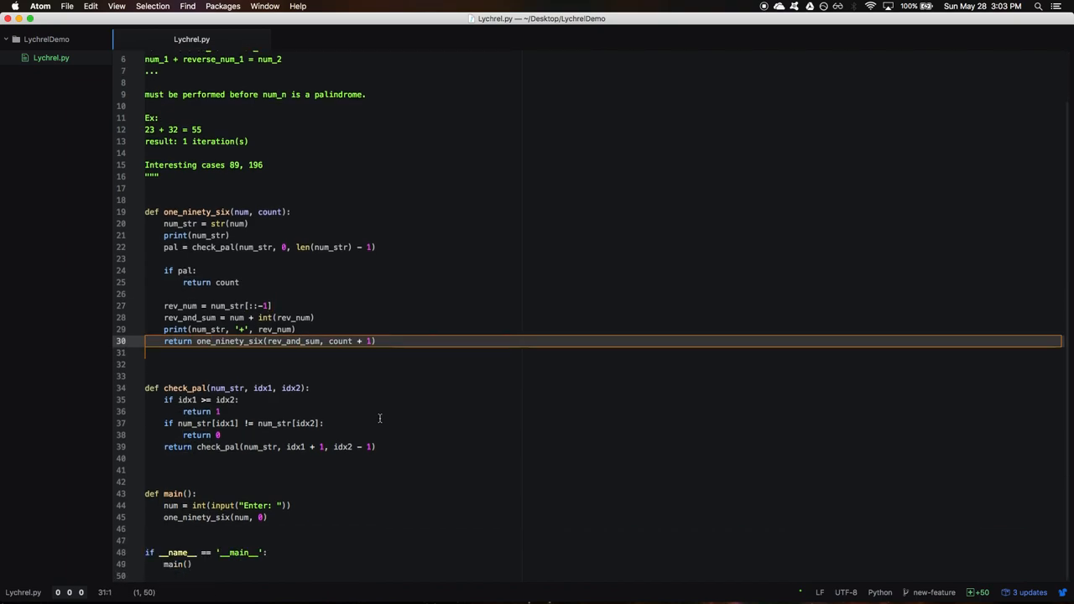
Store one_ninety_six(num, 0) in iterations and print it with "iteration(s)", sep=' '
left_click(267, 517)
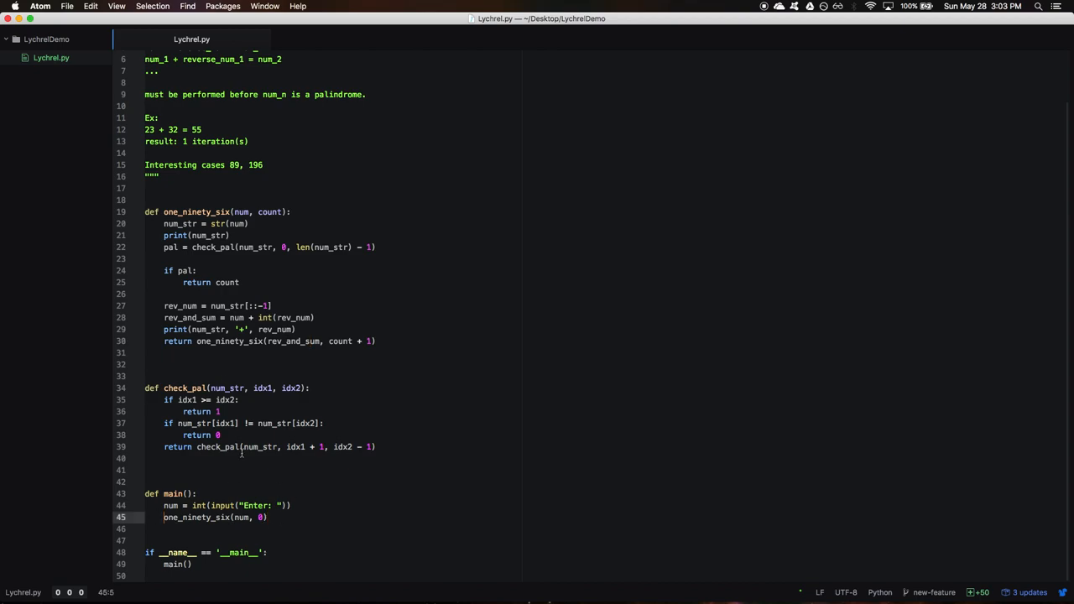
type("iterations")
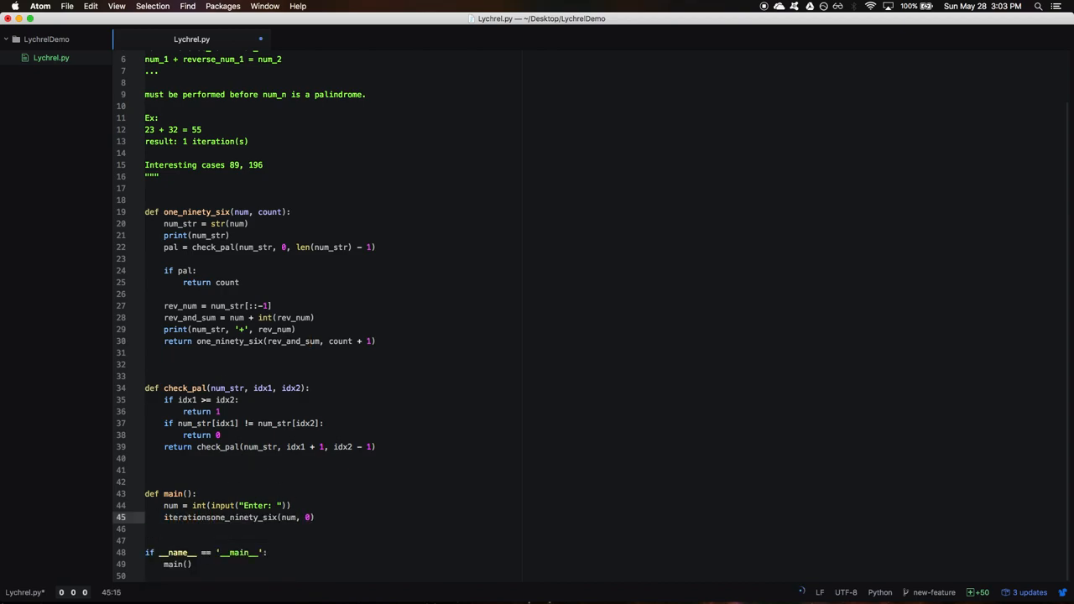
type("pir")
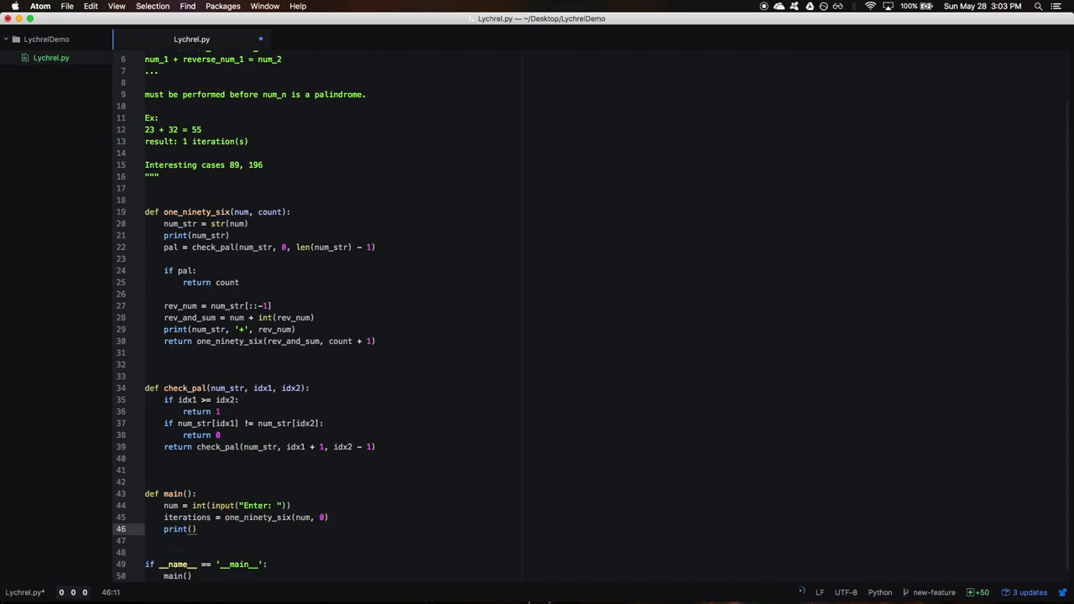
type("iterations")
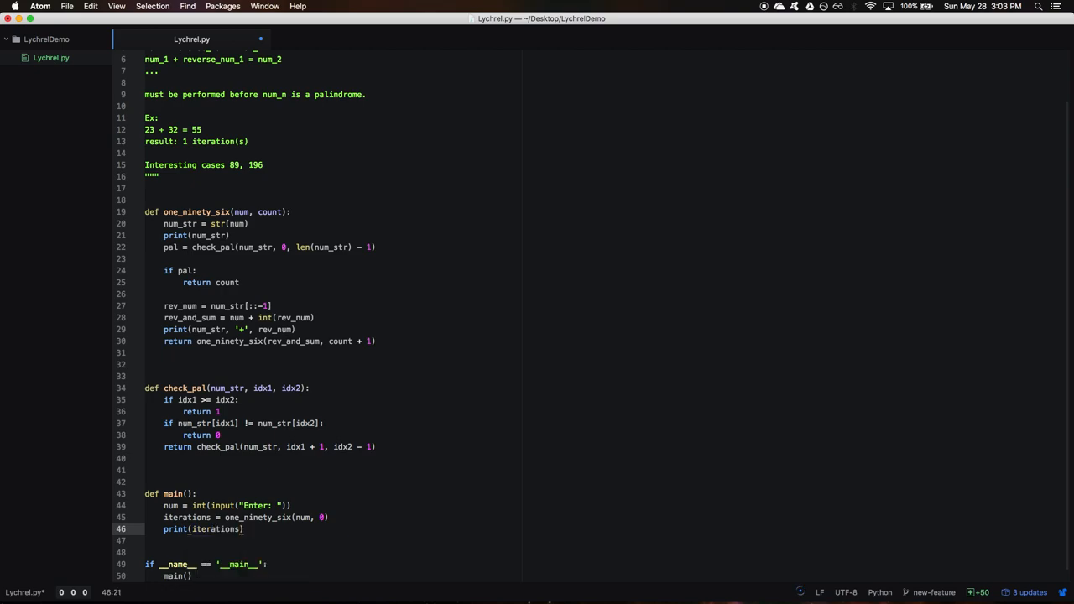
type("iteration(")
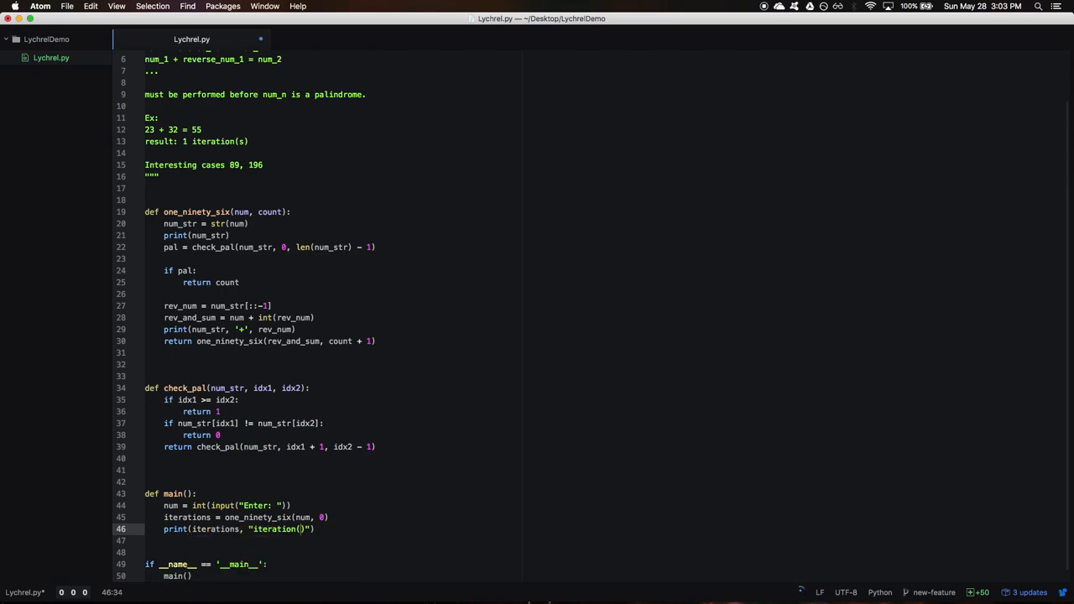
type("s")
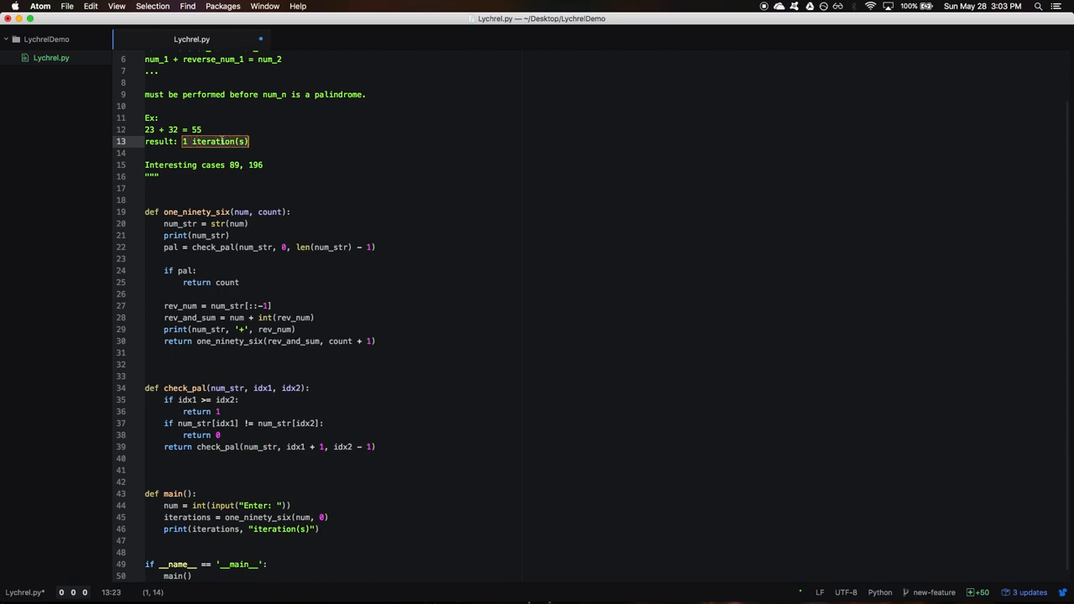
left_click(317, 529)
type(", s")
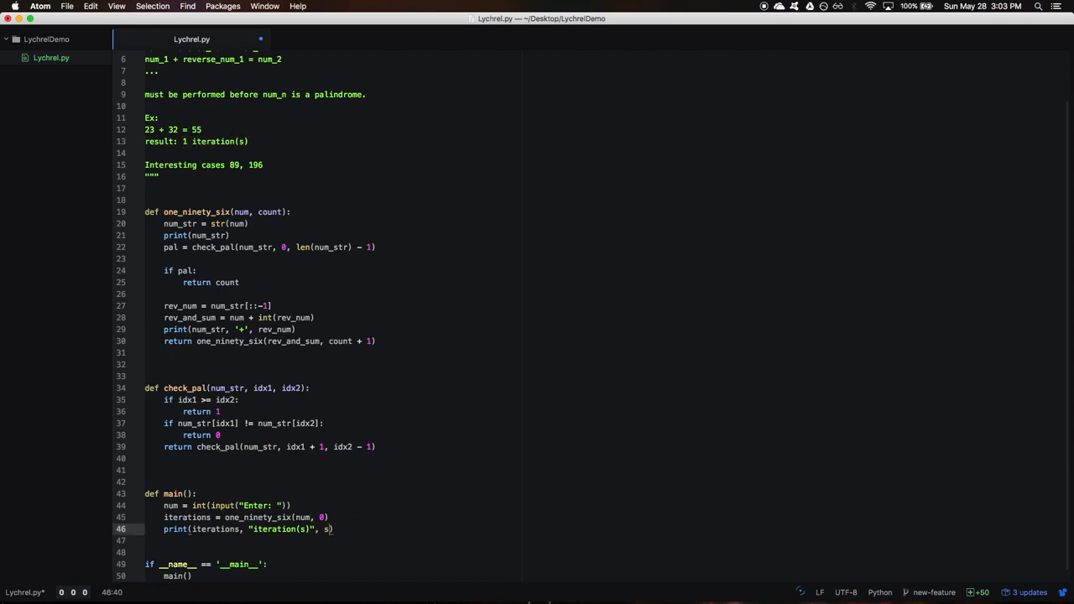
type("ep=' '")
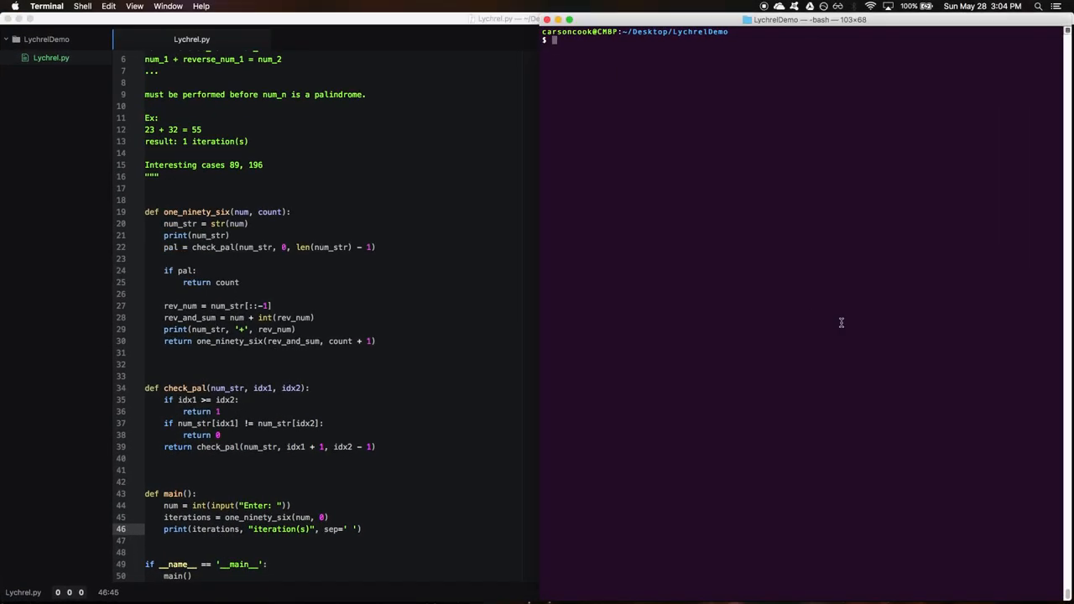
Run python3 Lychrel.py on 23, 34922, 23984 and 43, getting 1, 5 and 6 iterations
type("python3 Lychrel.py")
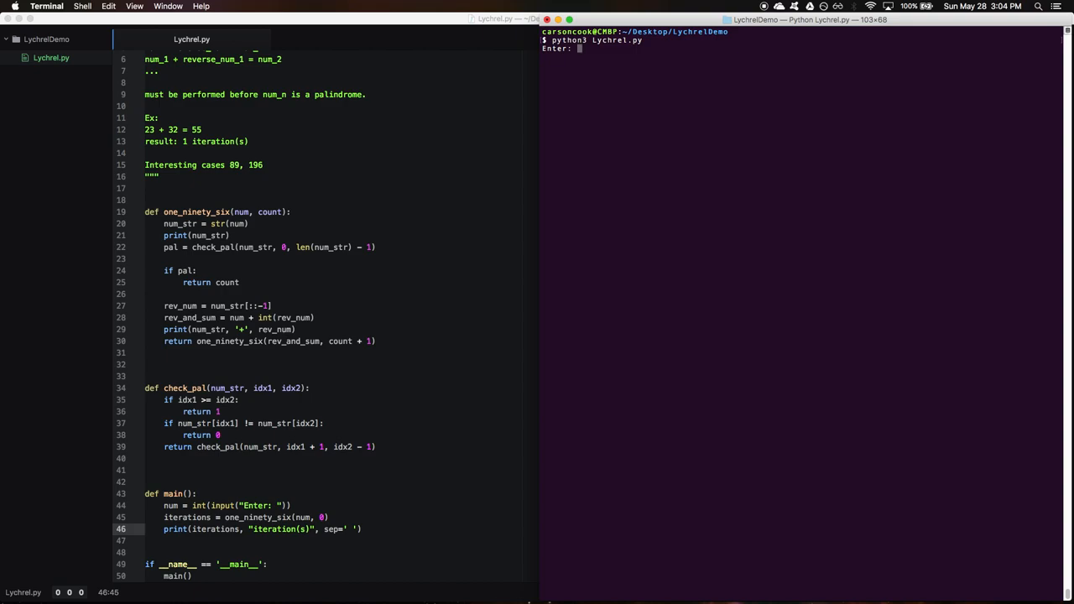
type("23")
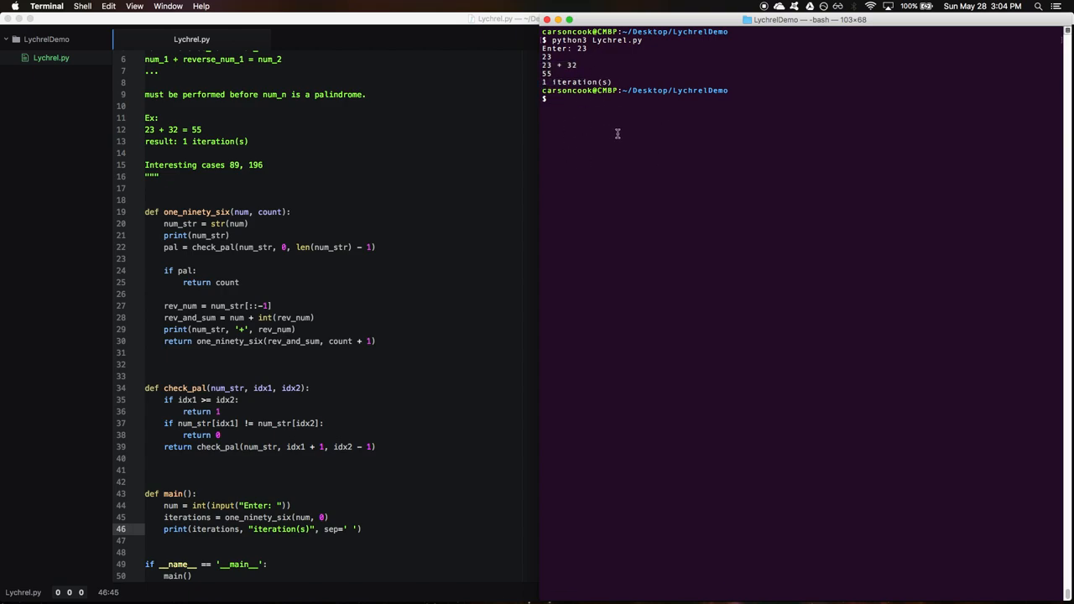
mouse_move(619, 133)
type("python3 Lychrel.py")
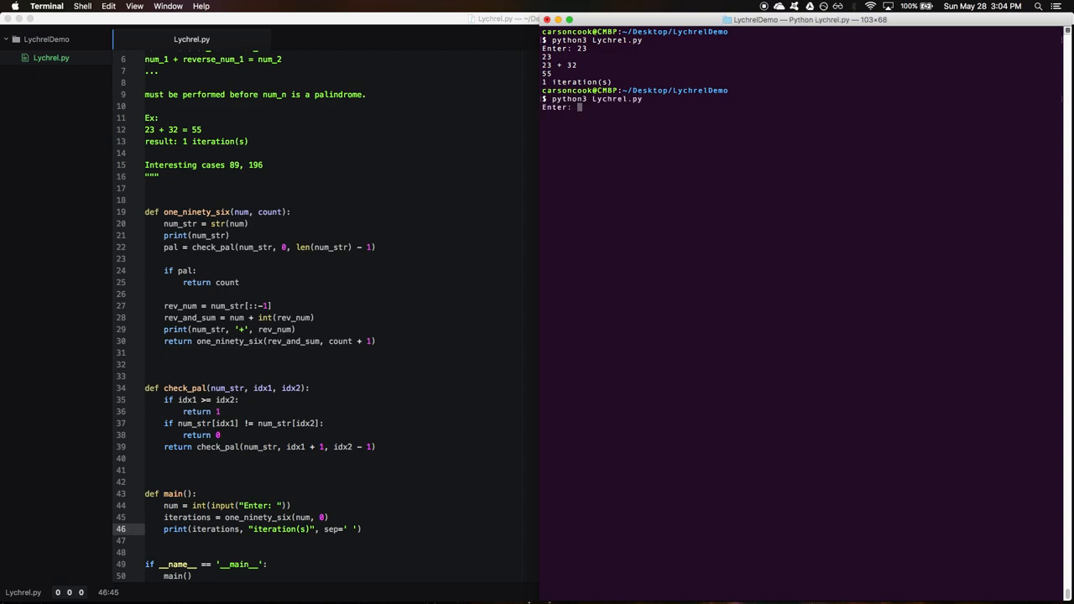
type("34922")
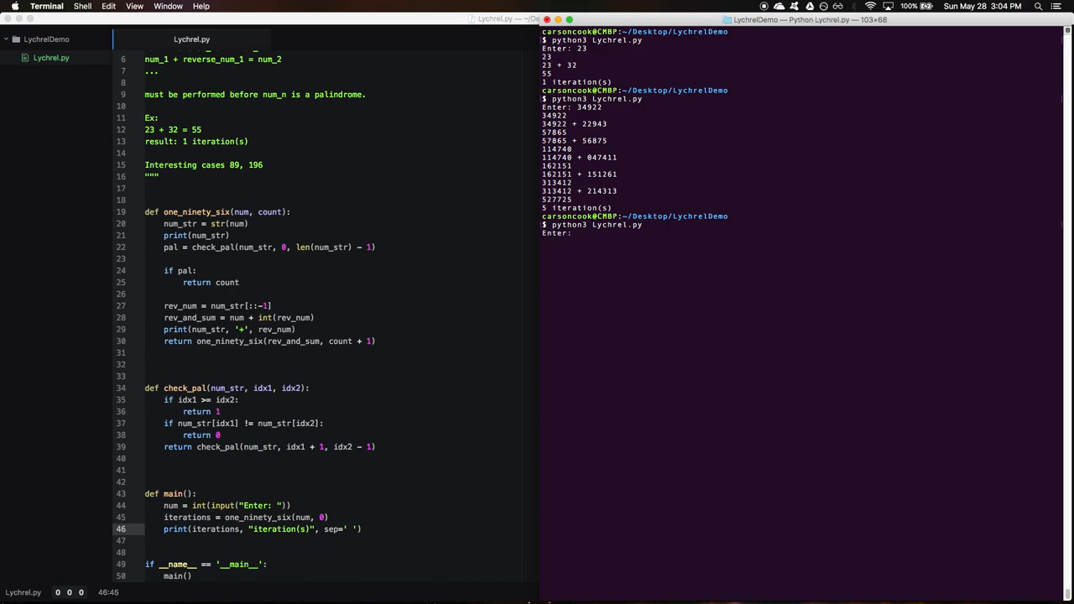
type("23984")
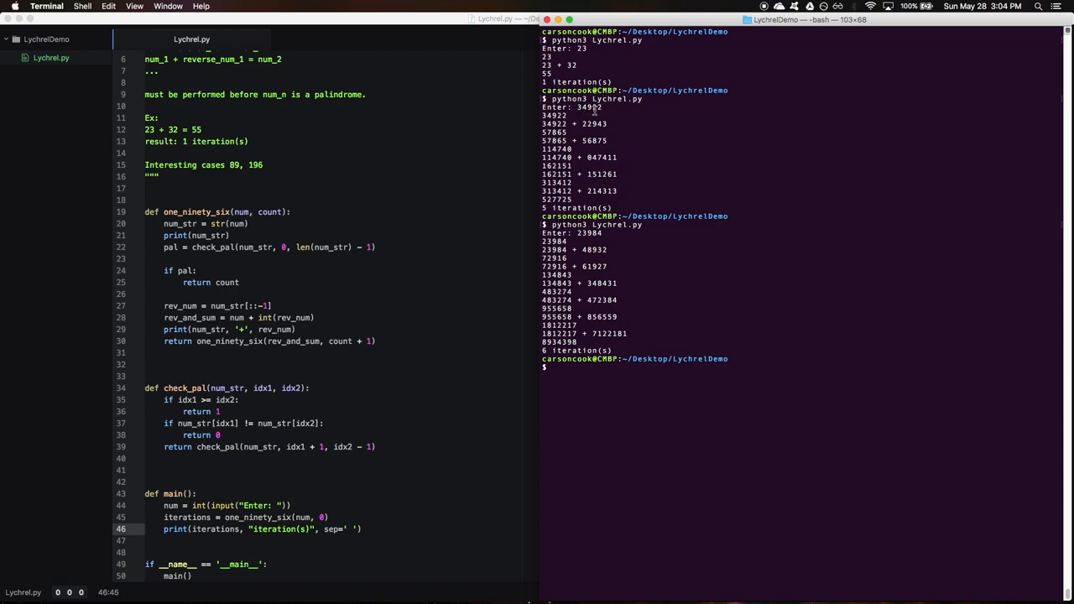
mouse_move(643, 383)
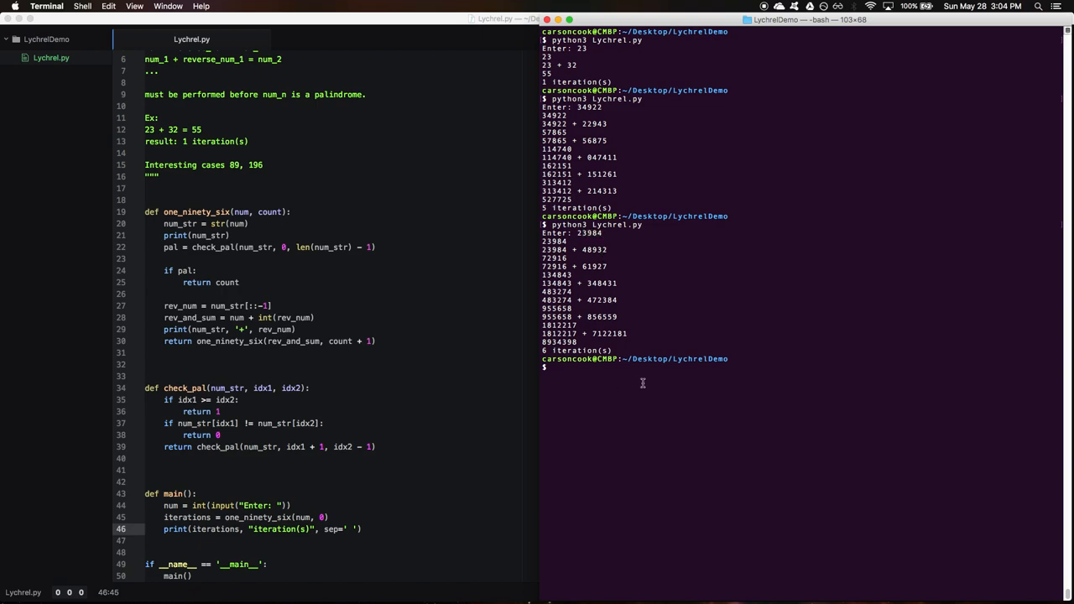
type("43")
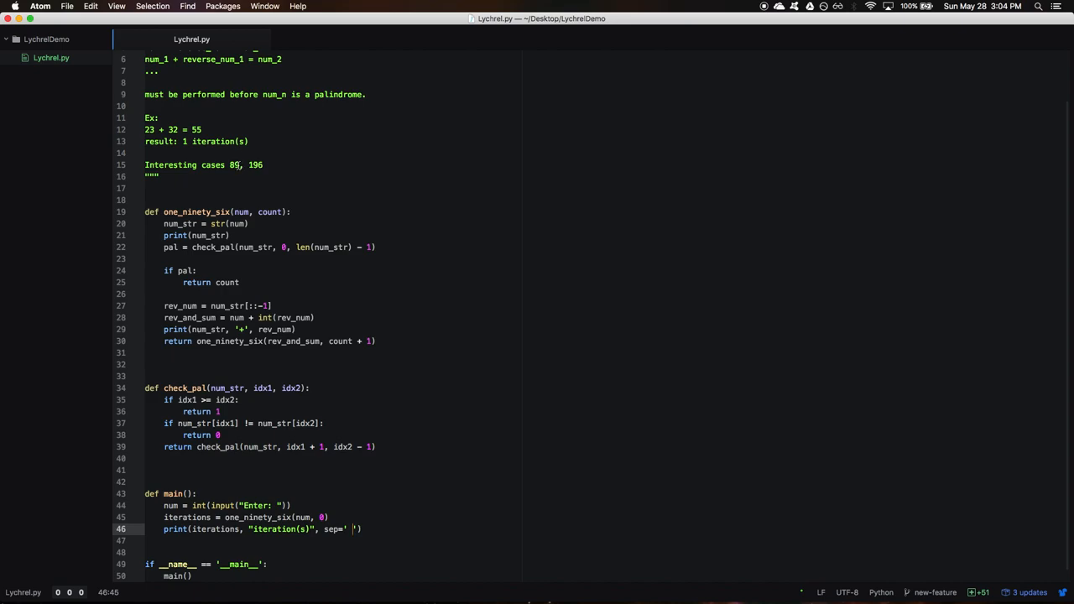
Pick 89 from the notes and rerun Lychrel.py on 89, 3, 32, 12 and 68
double_click(233, 164)
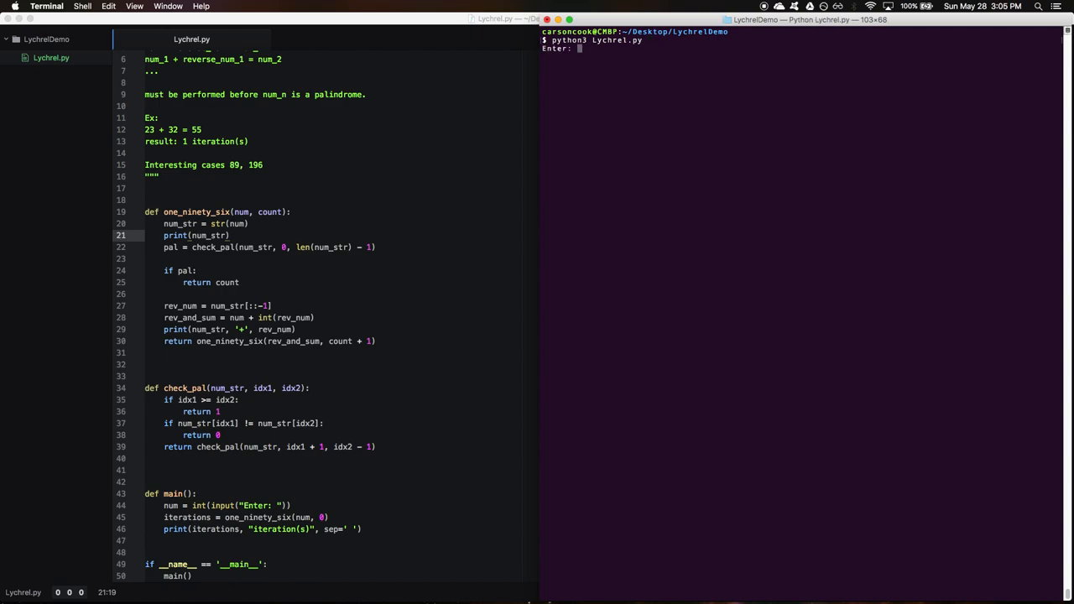
type("89")
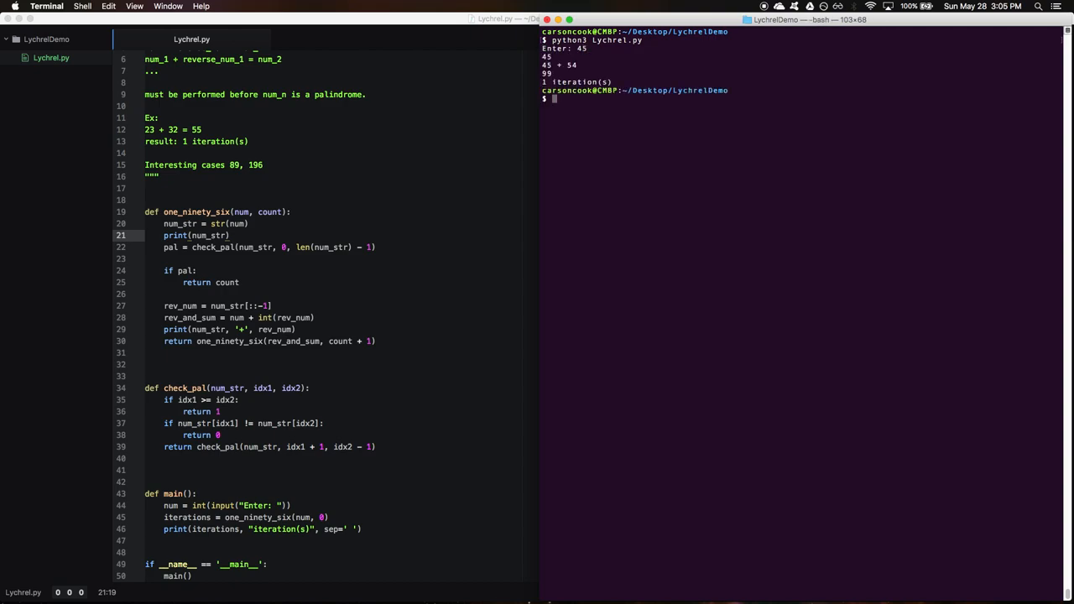
type("3")
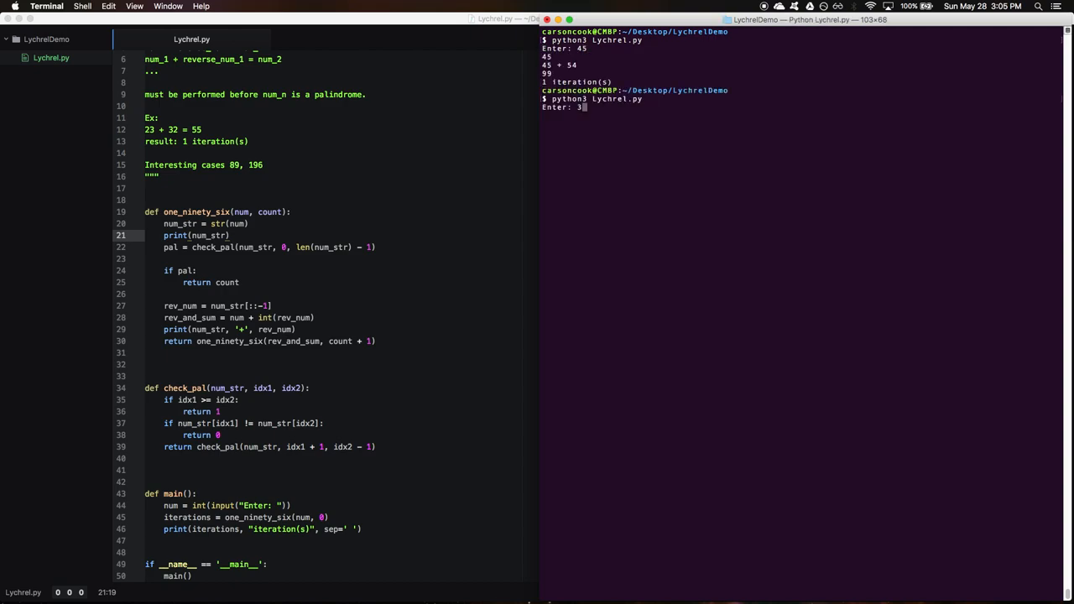
type("32")
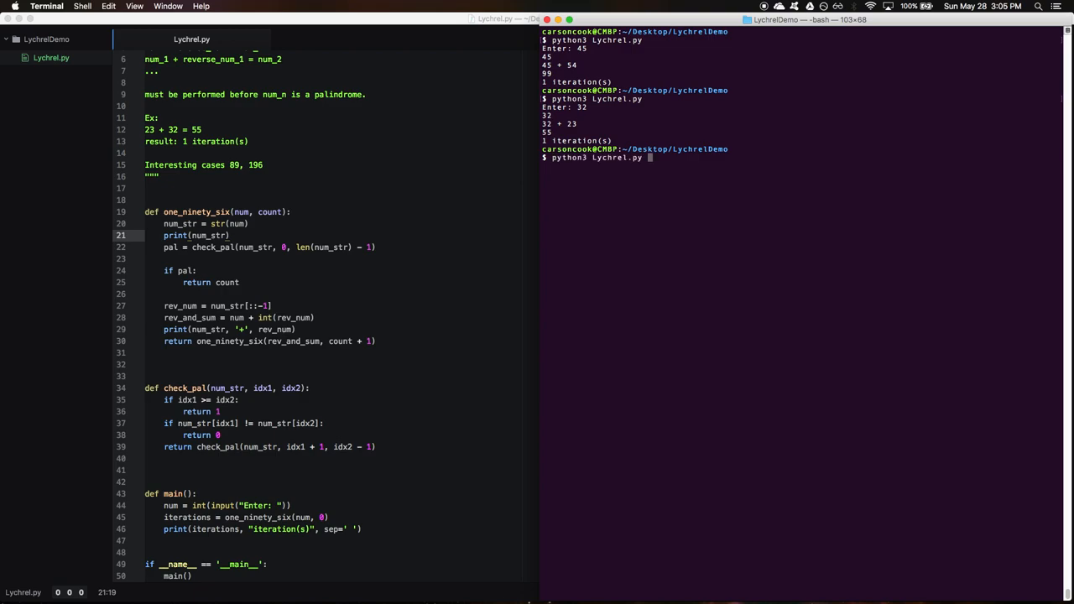
type("12")
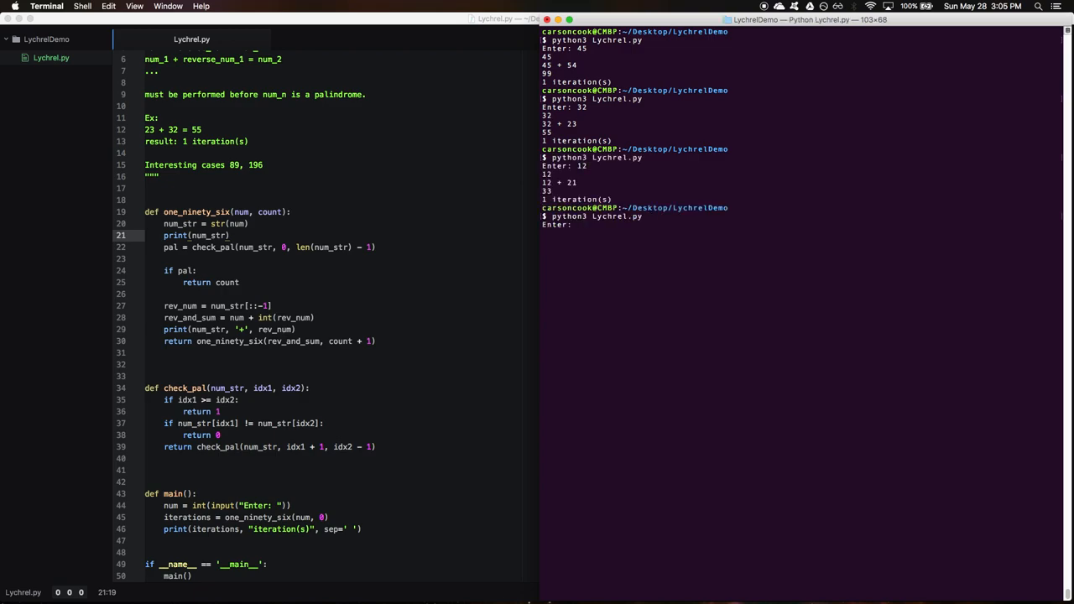
type("68")
type("89")
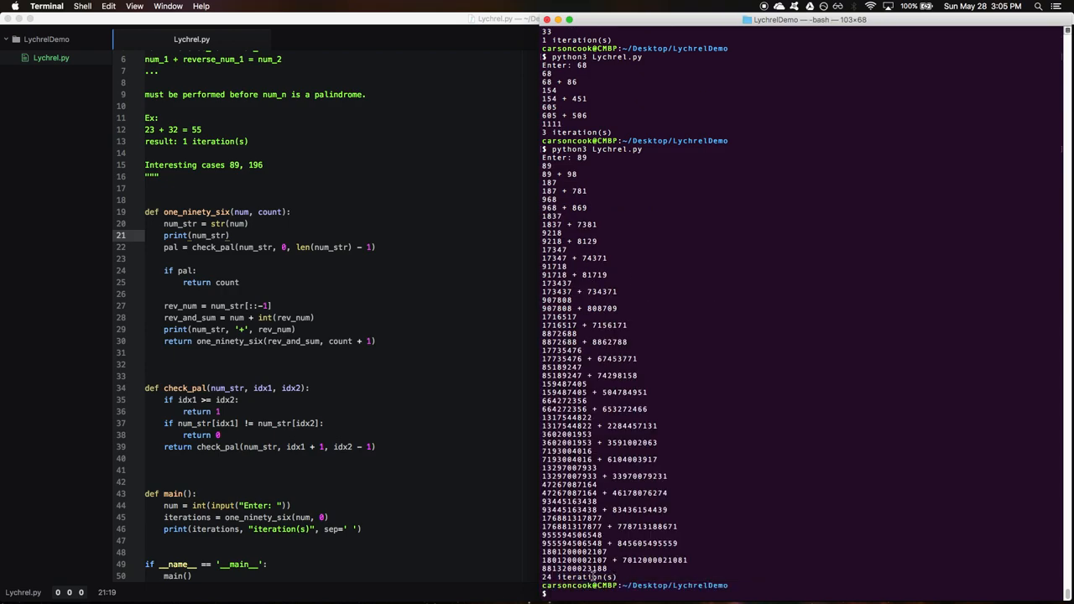
mouse_move(644, 384)
type("python3 Lychrel.py")
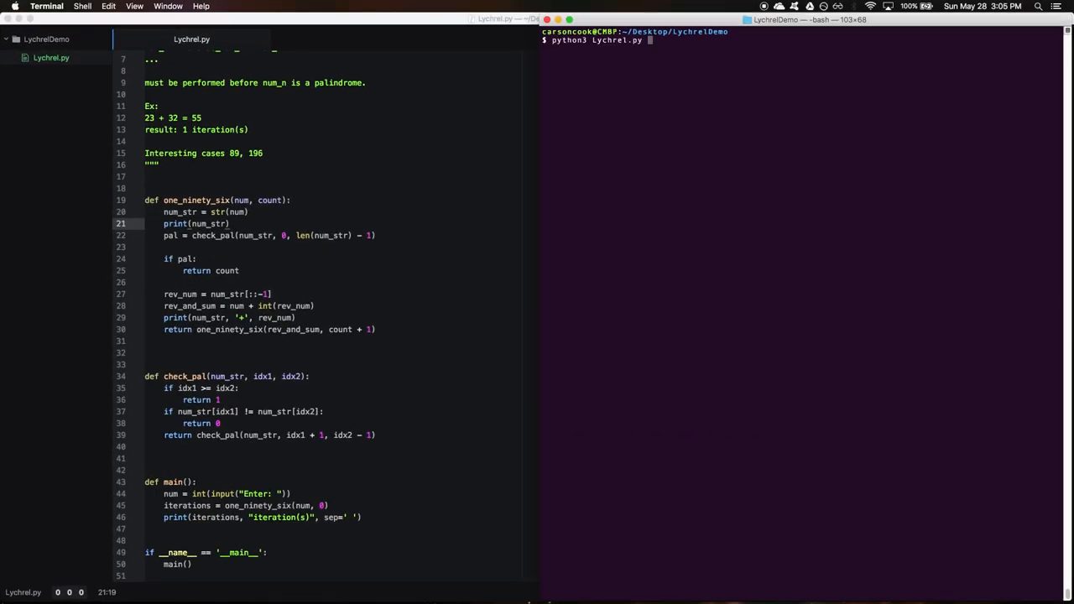
Rerun Lychrel.py on 196 and clear the selection in Atom's check_pal body
key("Return")
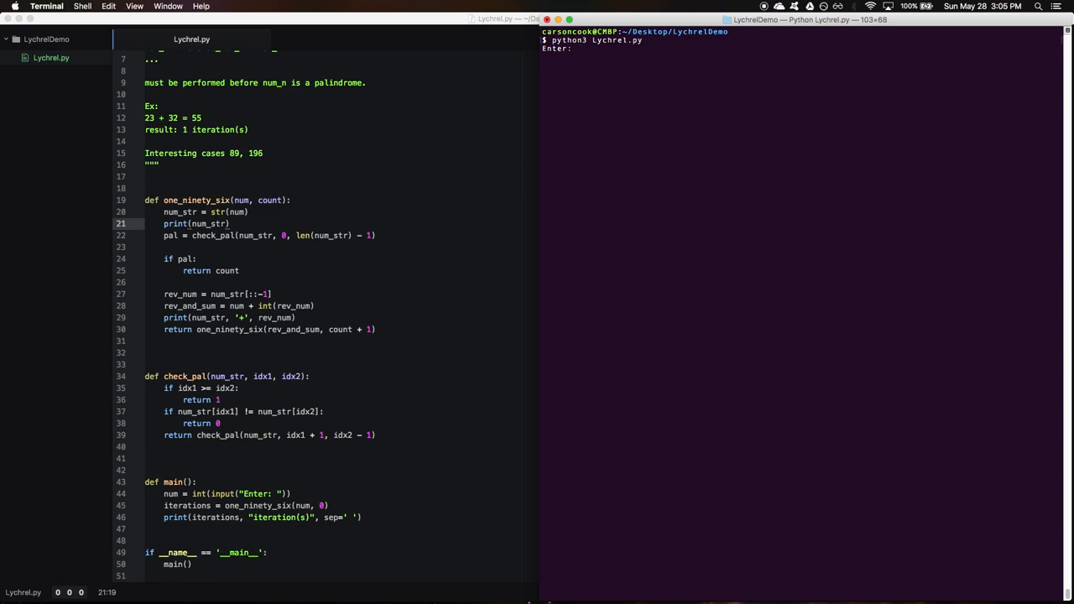
type("19")
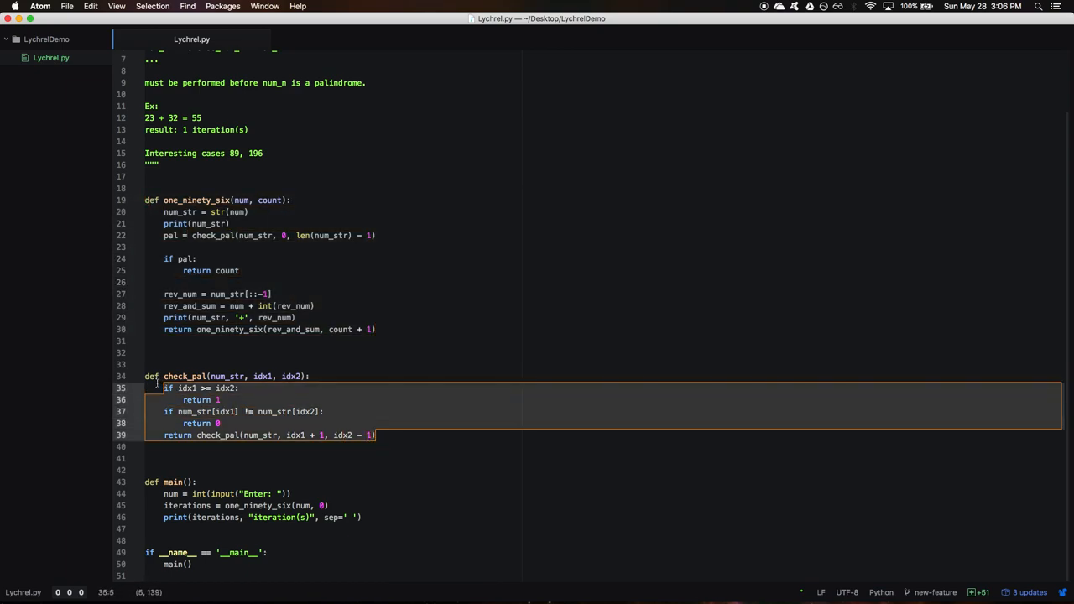
left_click(392, 435)
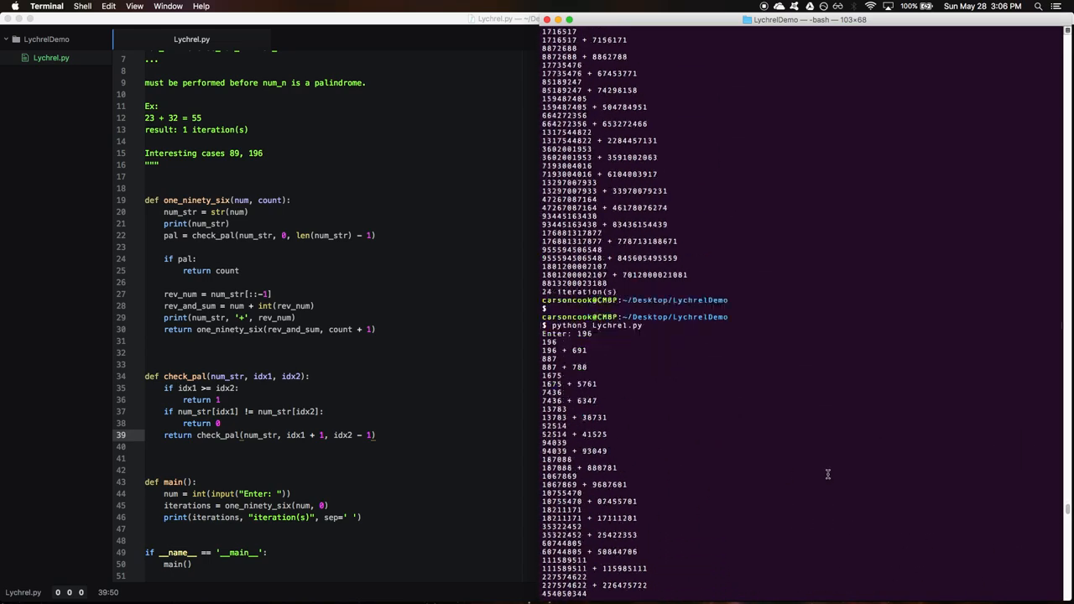
Scroll through the 196 run's ever-growing reverse-and-add sums in Terminal
scroll("down", 3)
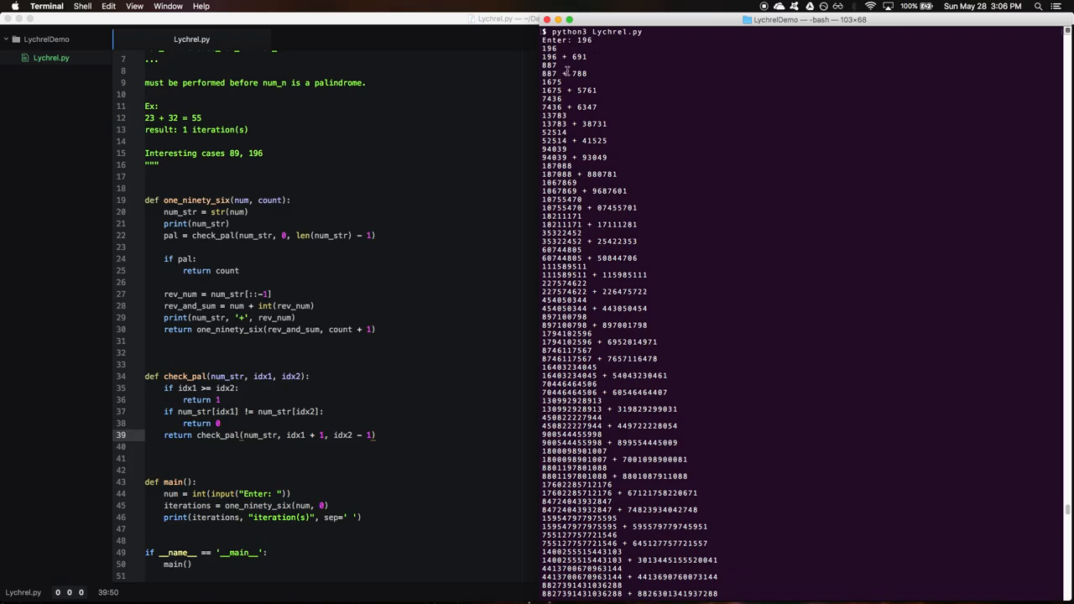
scroll("down", 3)
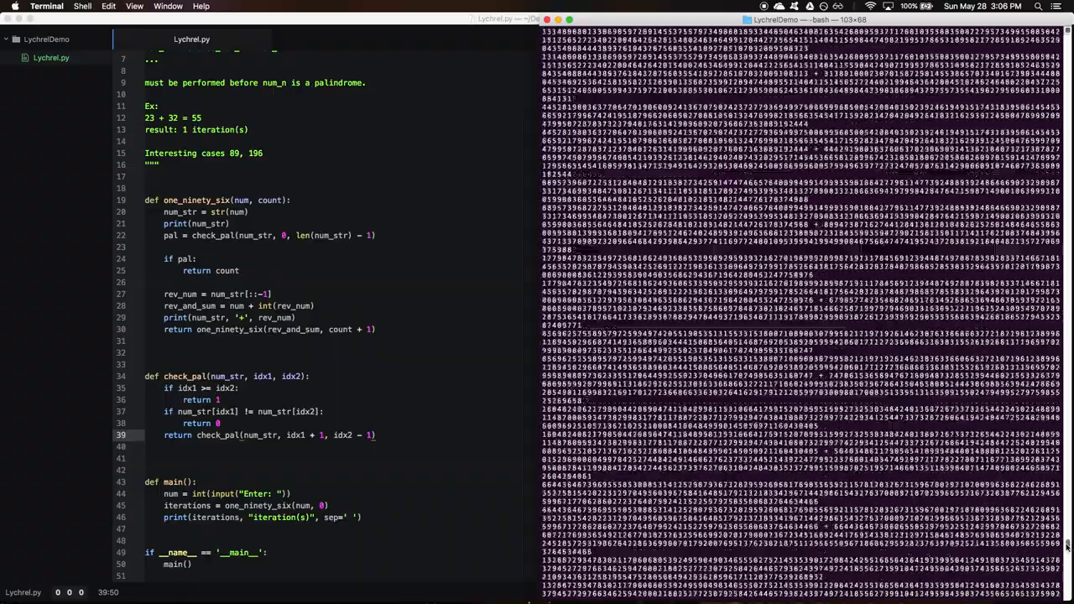
scroll("down", 3)
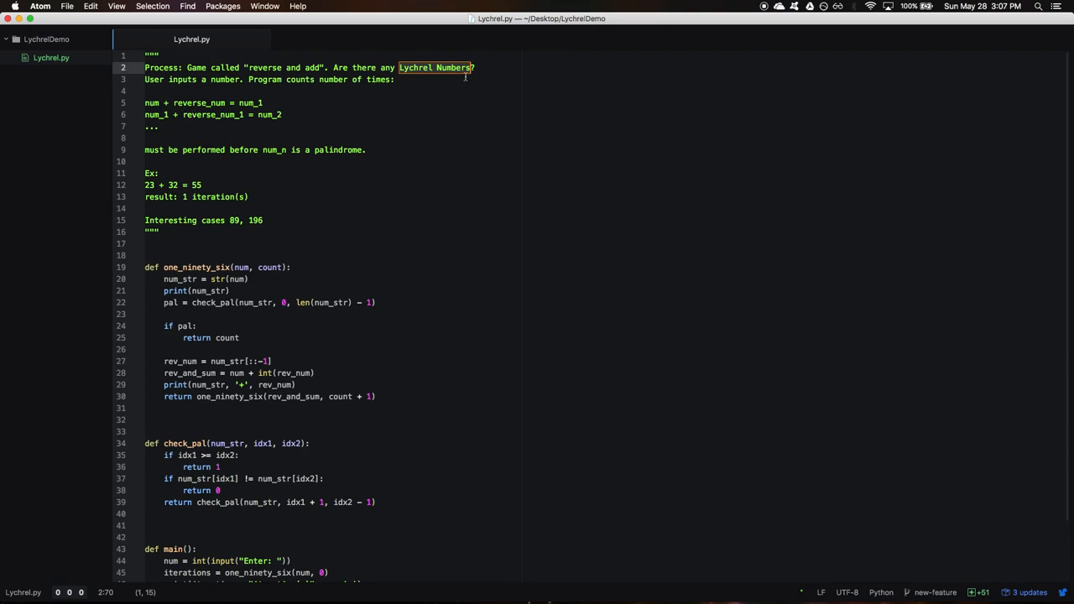
mouse_move(489, 152)
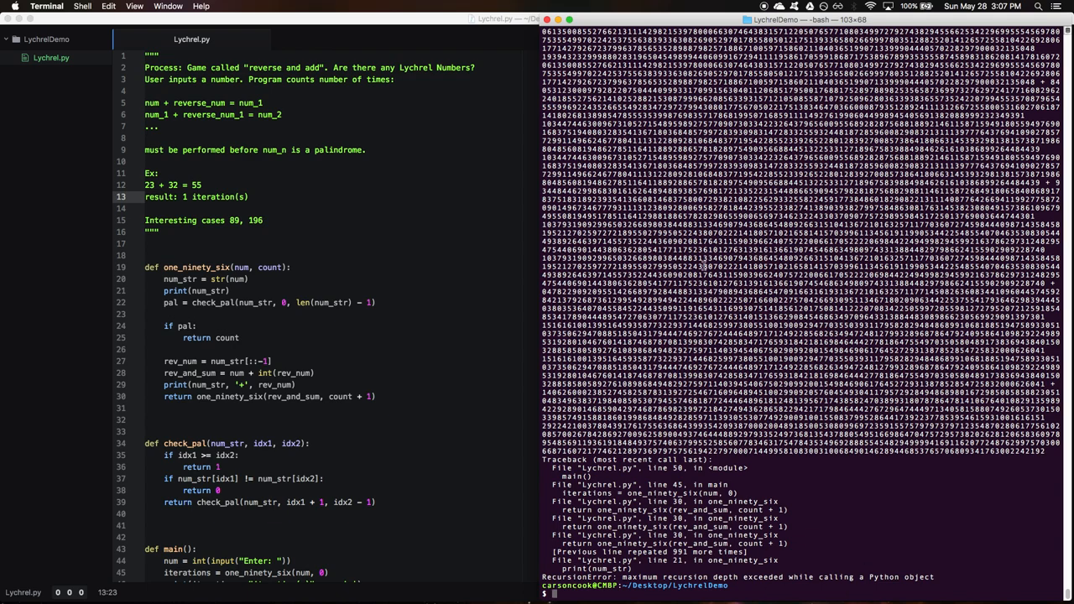
mouse_move(397, 67)
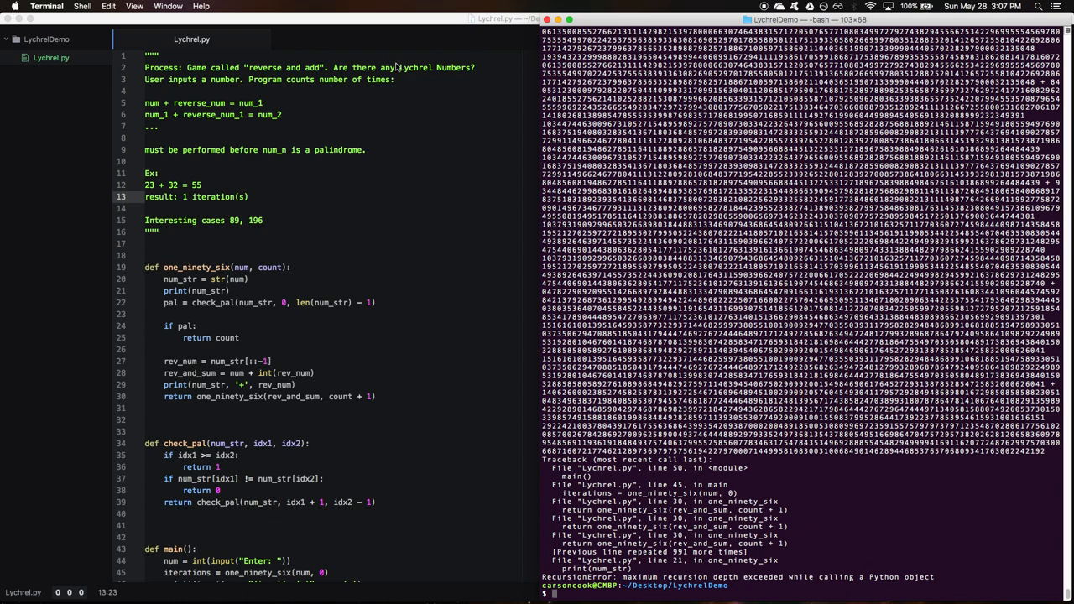
mouse_move(478, 70)
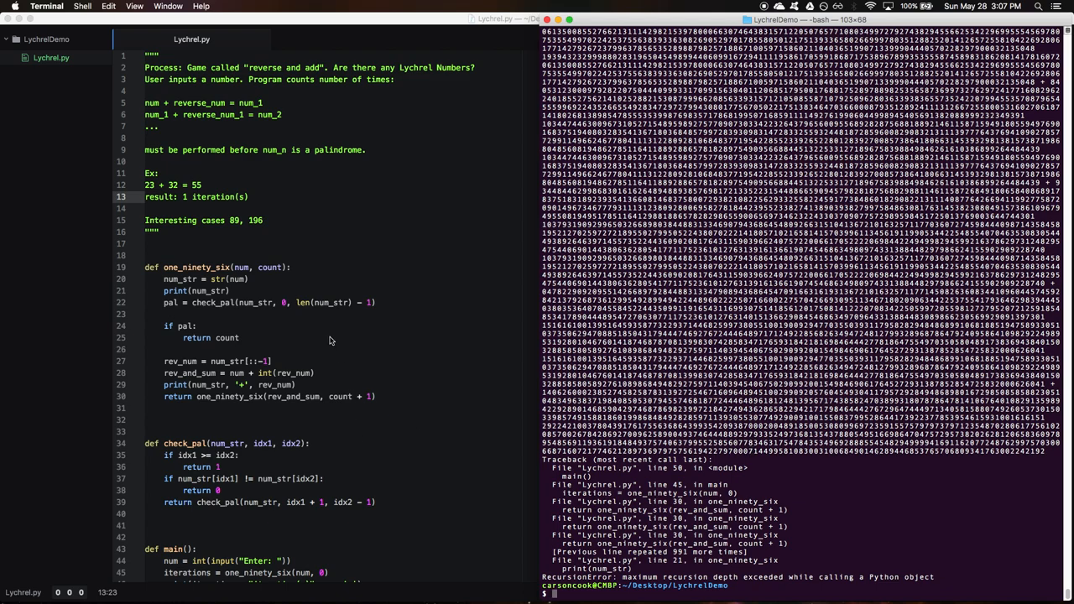
mouse_move(960, 595)
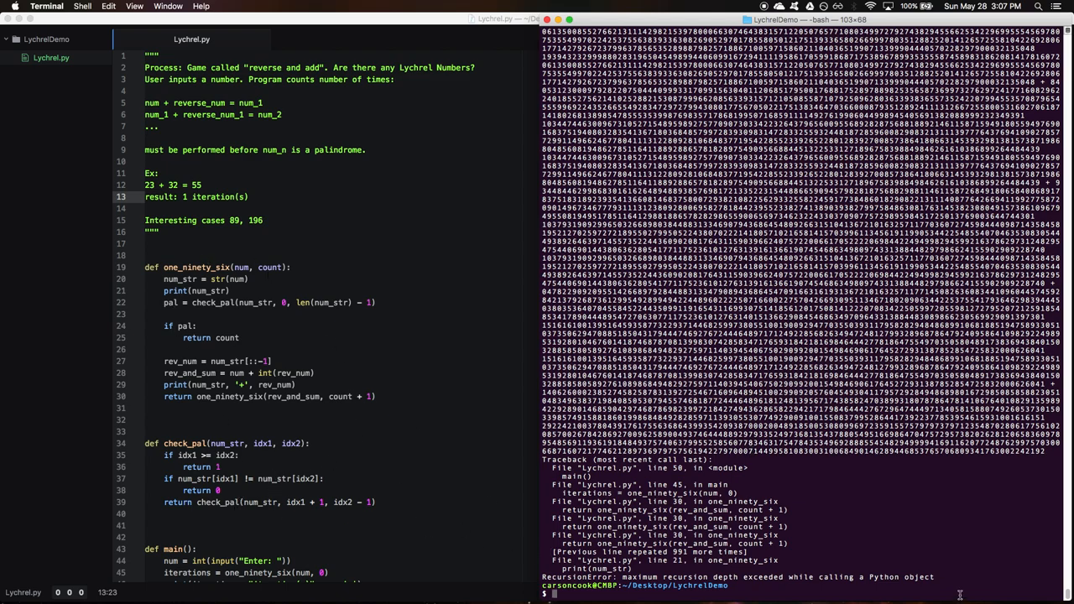
mouse_move(841, 527)
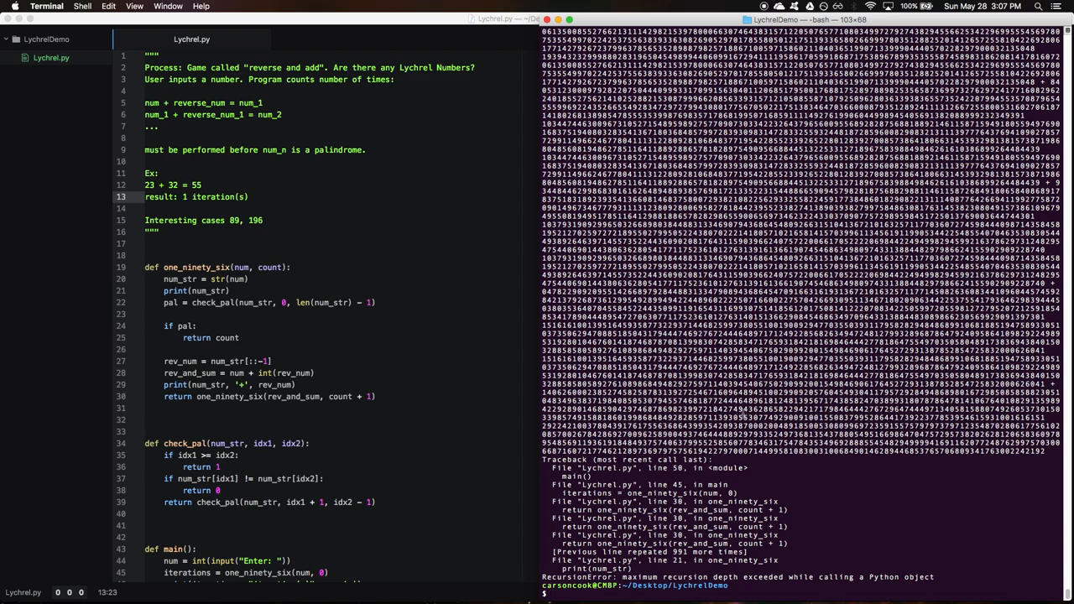
mouse_move(310, 479)
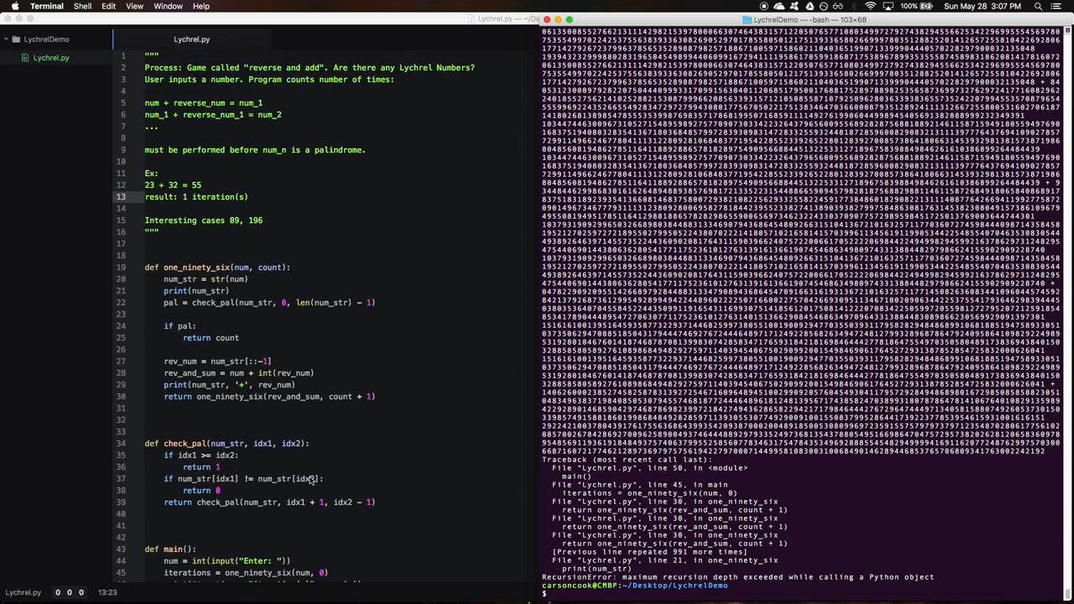